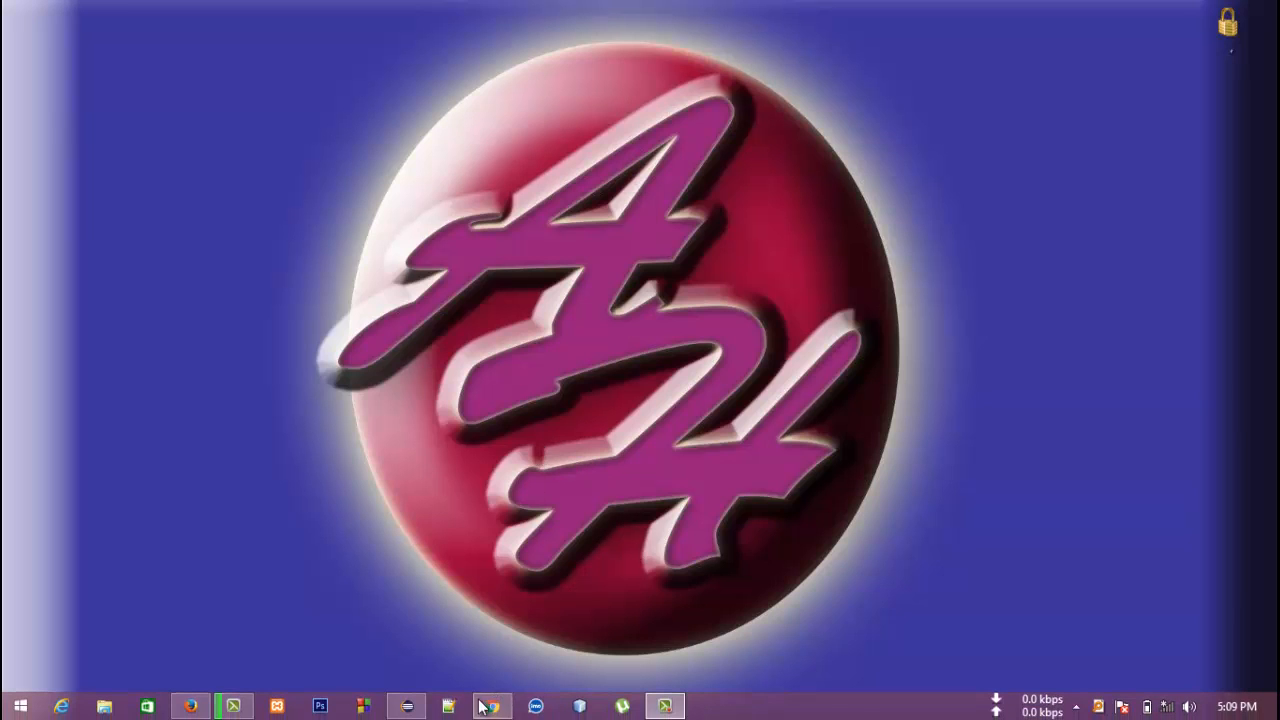
Step: Launch Eclipse into the Java workspace listing the existing projects
left_click(490, 708)
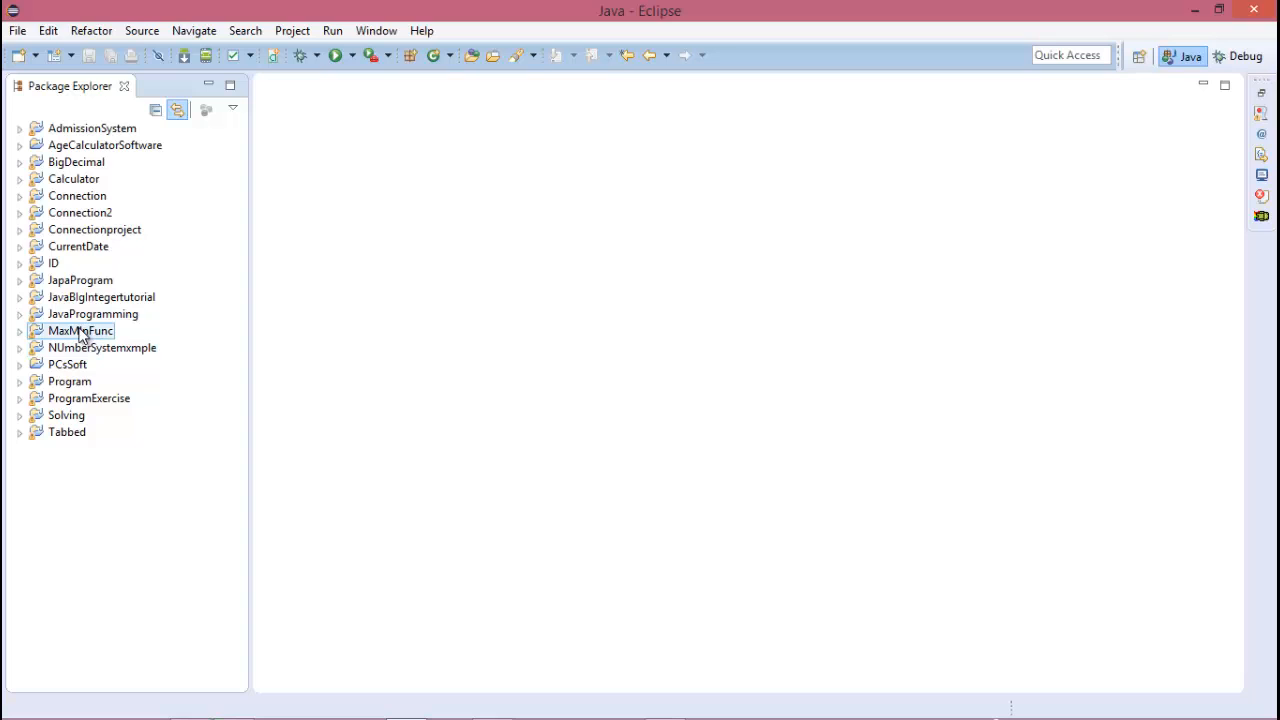
Step: Start a new Java class named ascendescending in the MaxMinFunc project
right_click(80, 332)
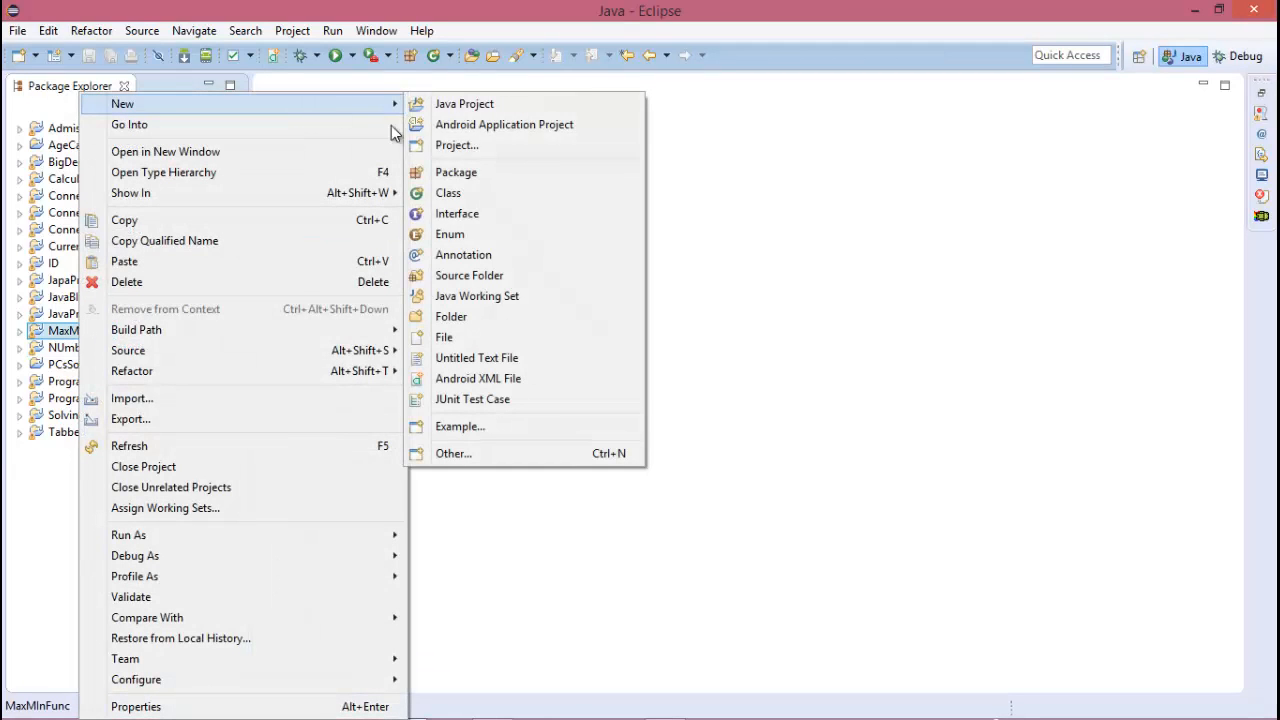
left_click(448, 192)
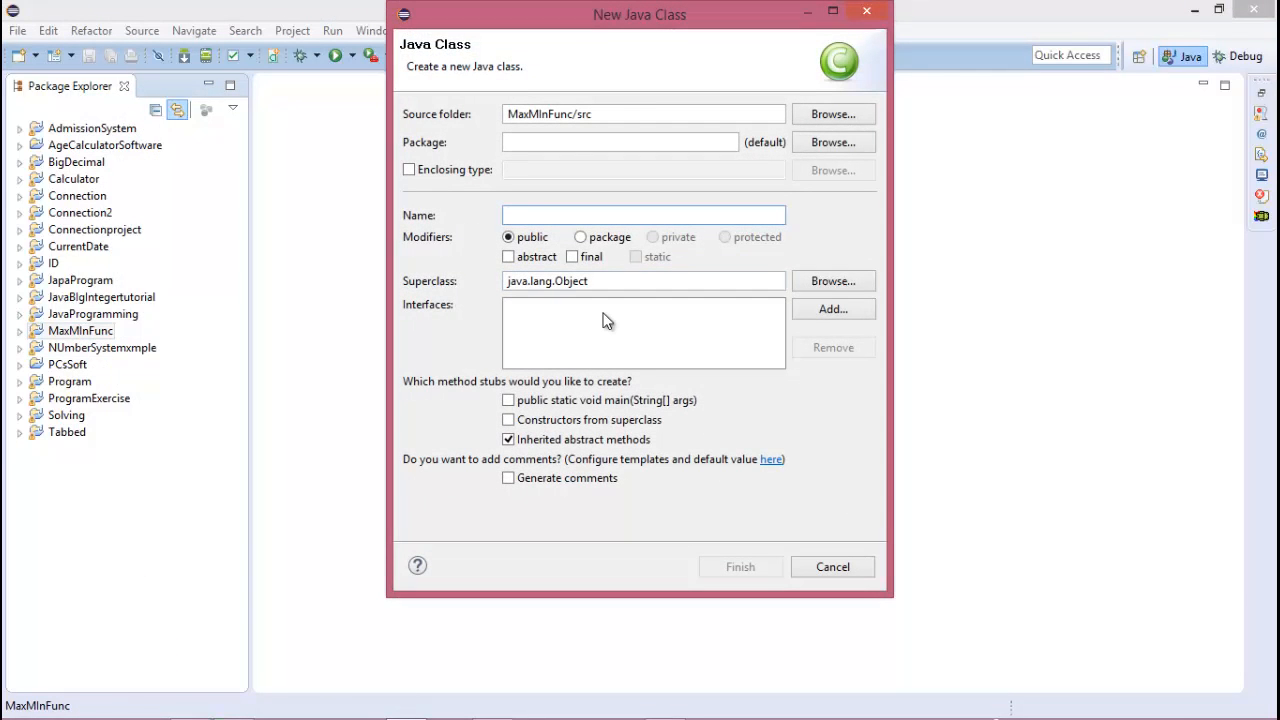
left_click(644, 216)
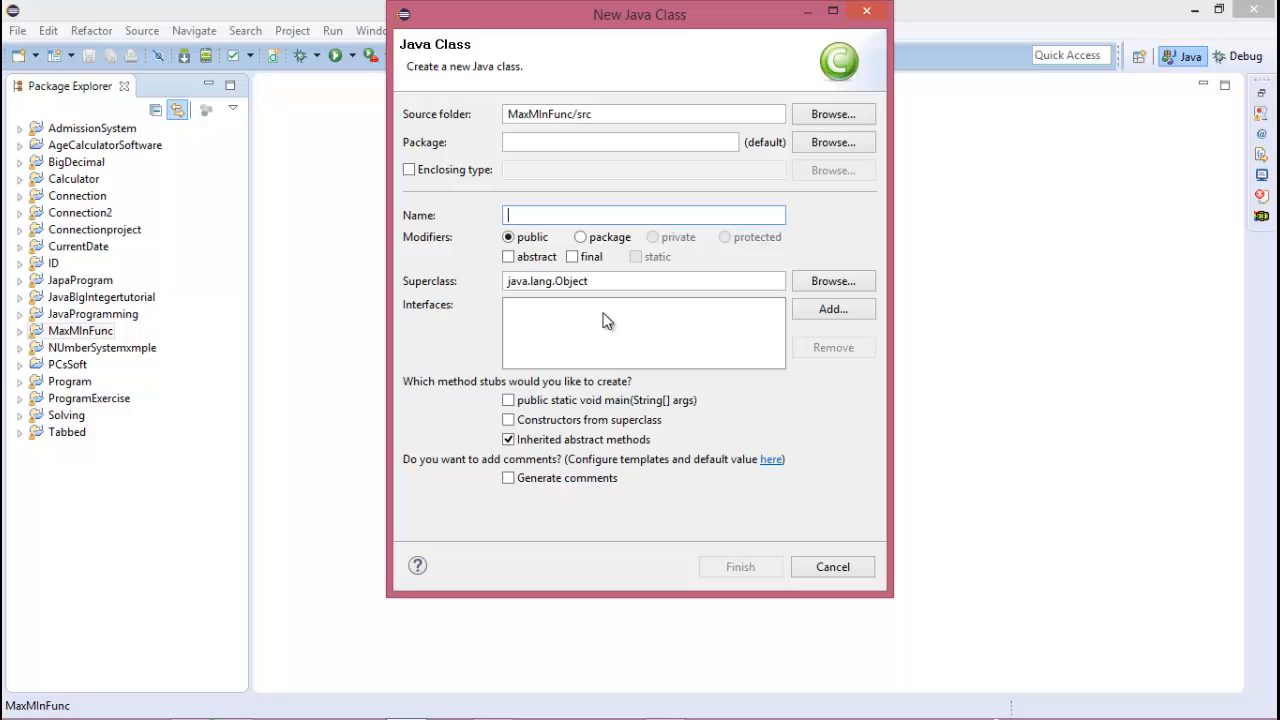
type("a")
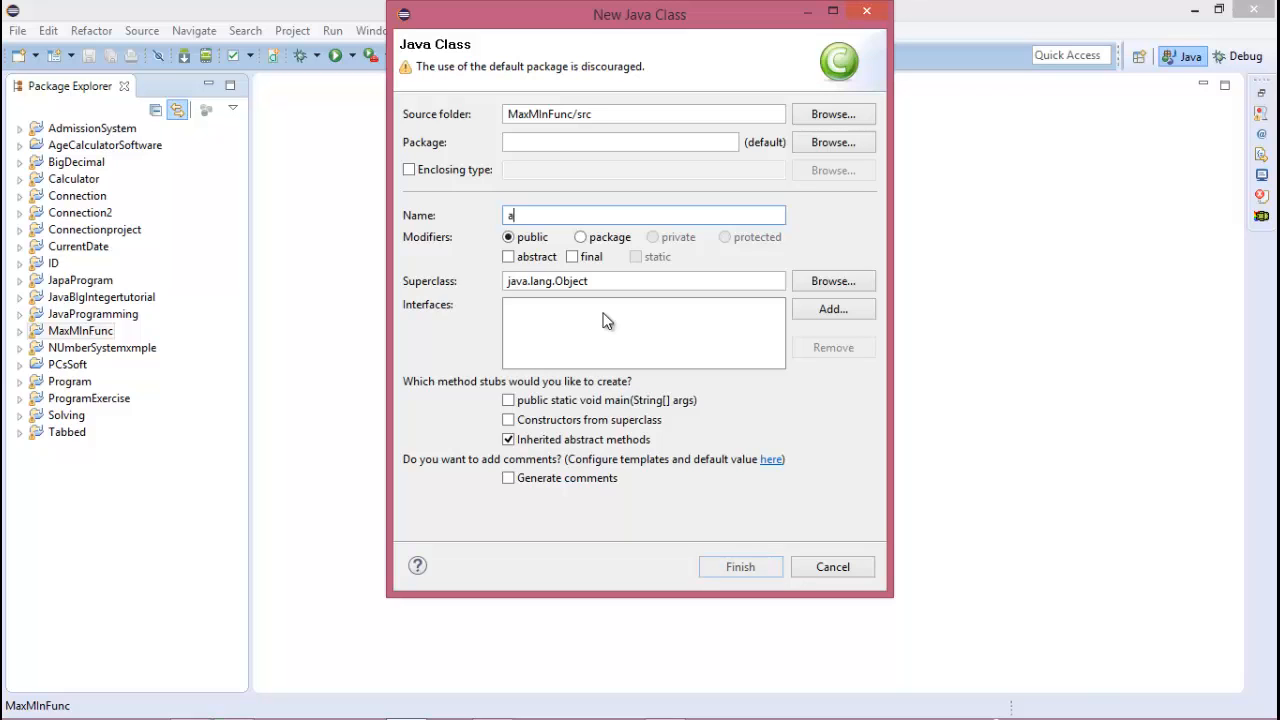
type("scendescending")
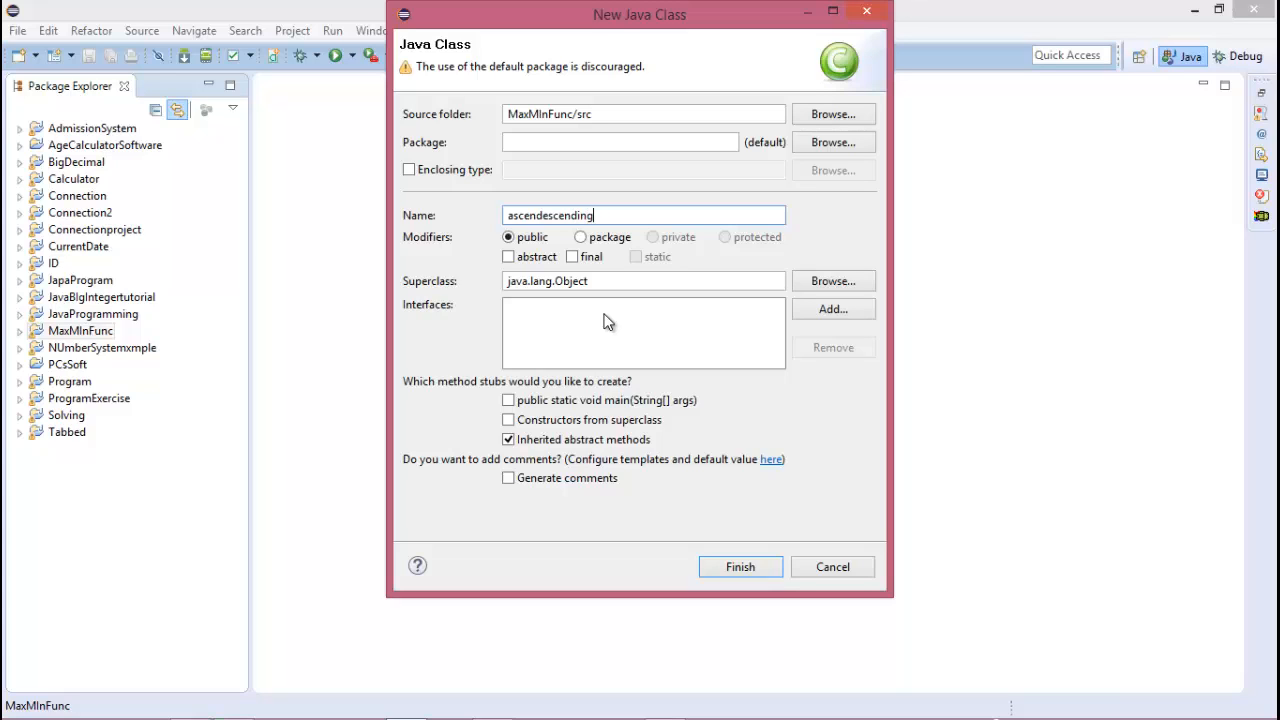
Step: Include a public static void main stub and finish creating the class
left_click(508, 400)
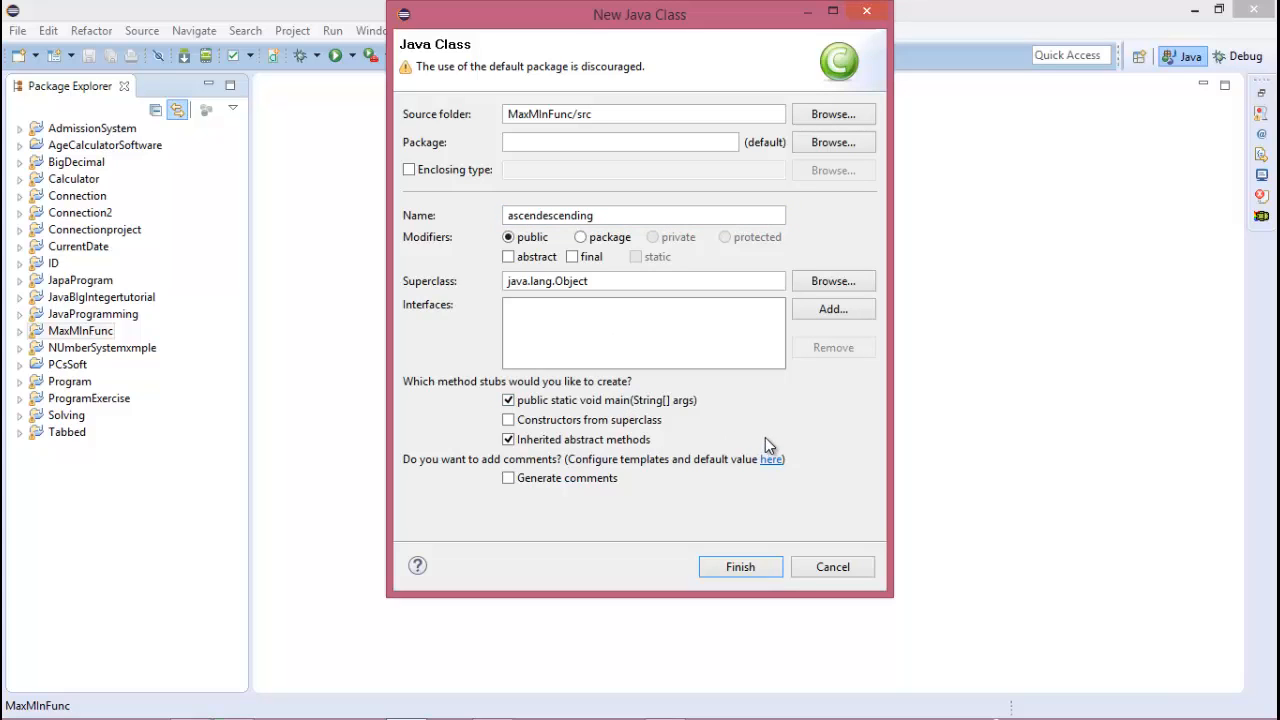
left_click(740, 566)
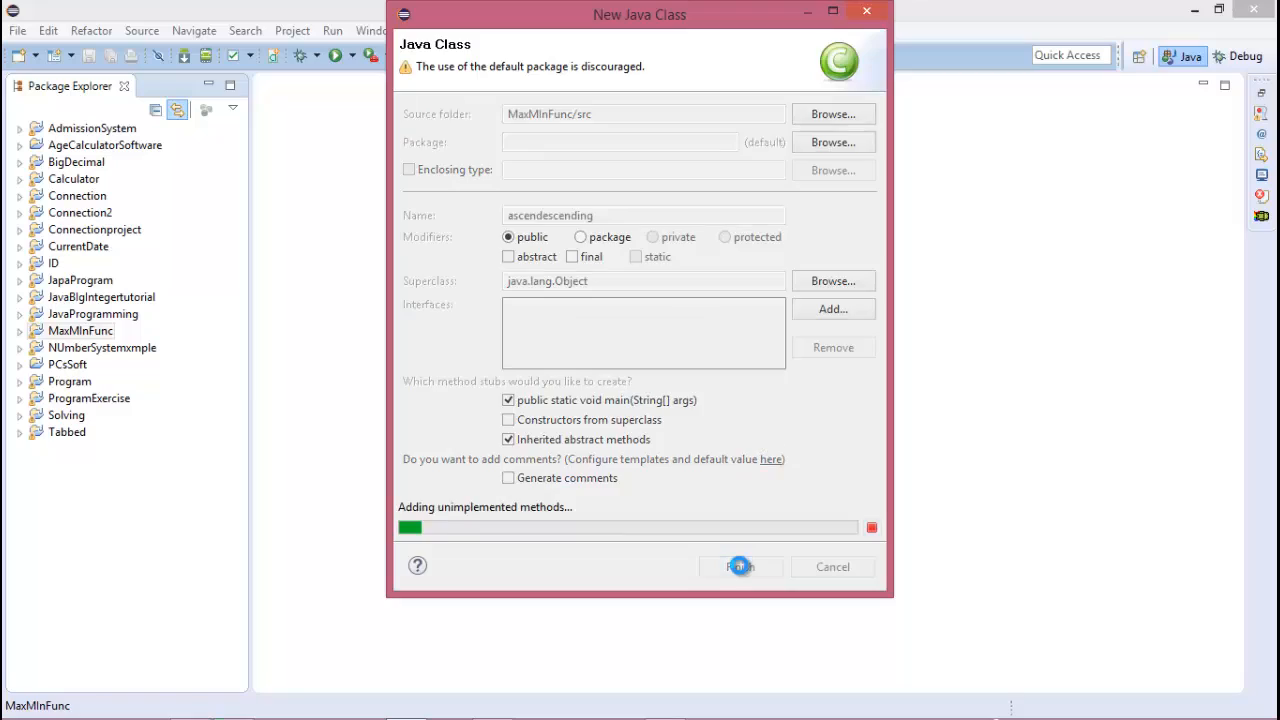
left_click(740, 566)
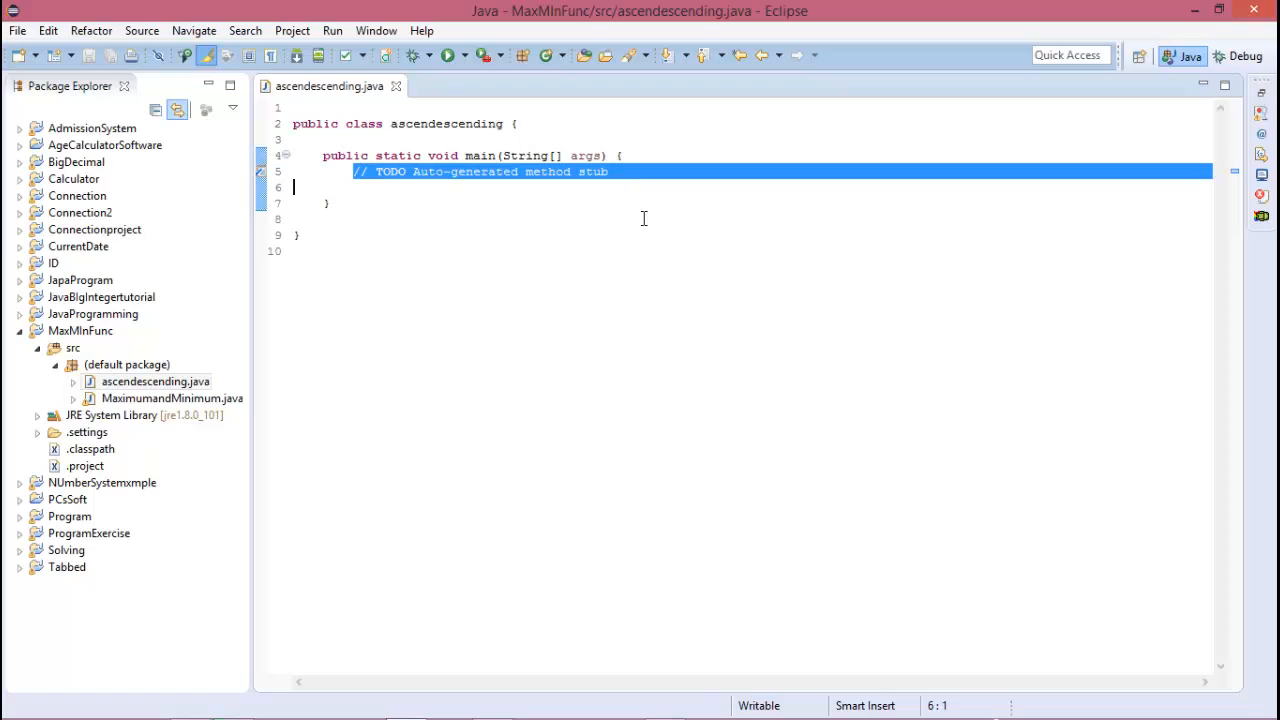
Step: Replace the TODO comment with an int[] arr={}; declaration, dropping the mistaken new keyword
key("Delete")
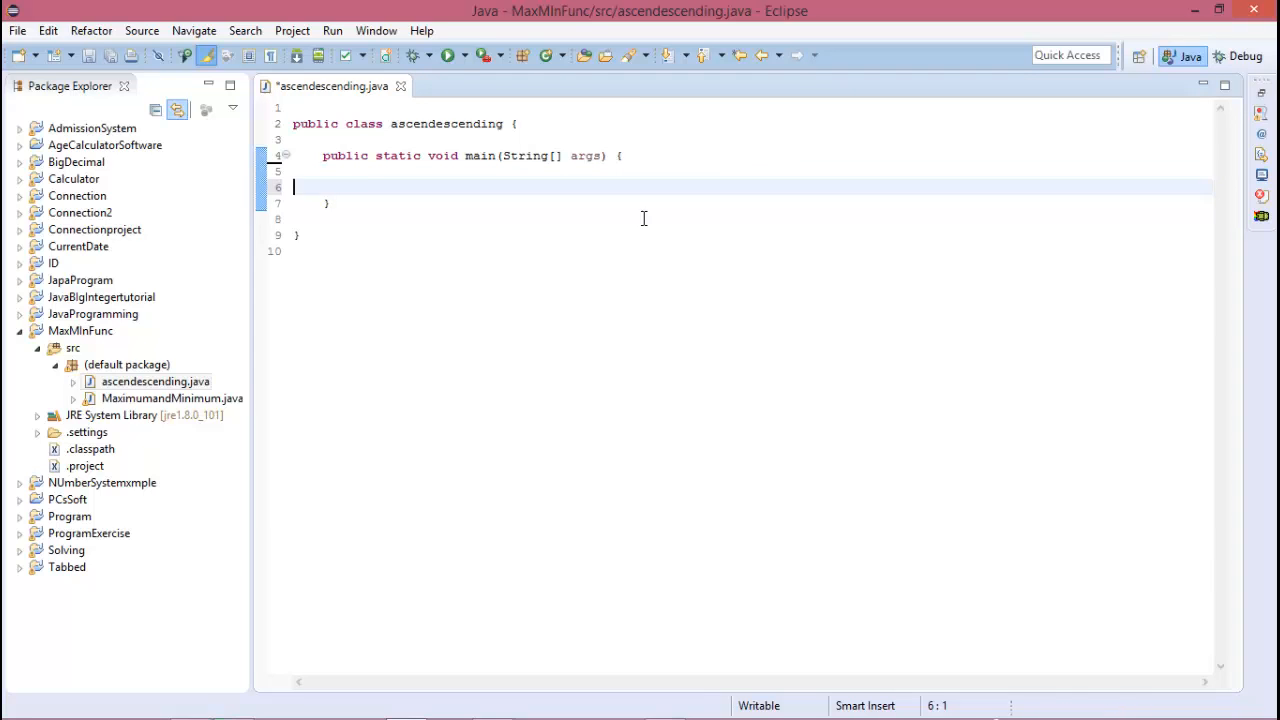
key("Return")
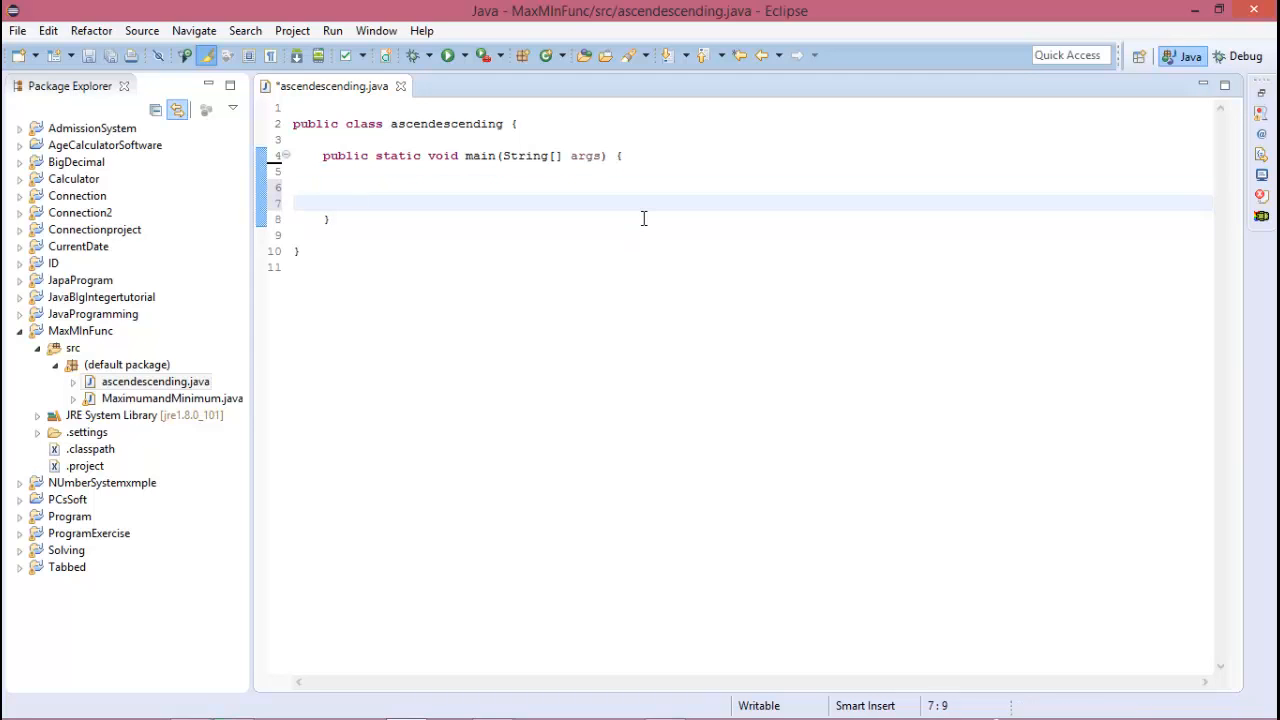
type("int[]")
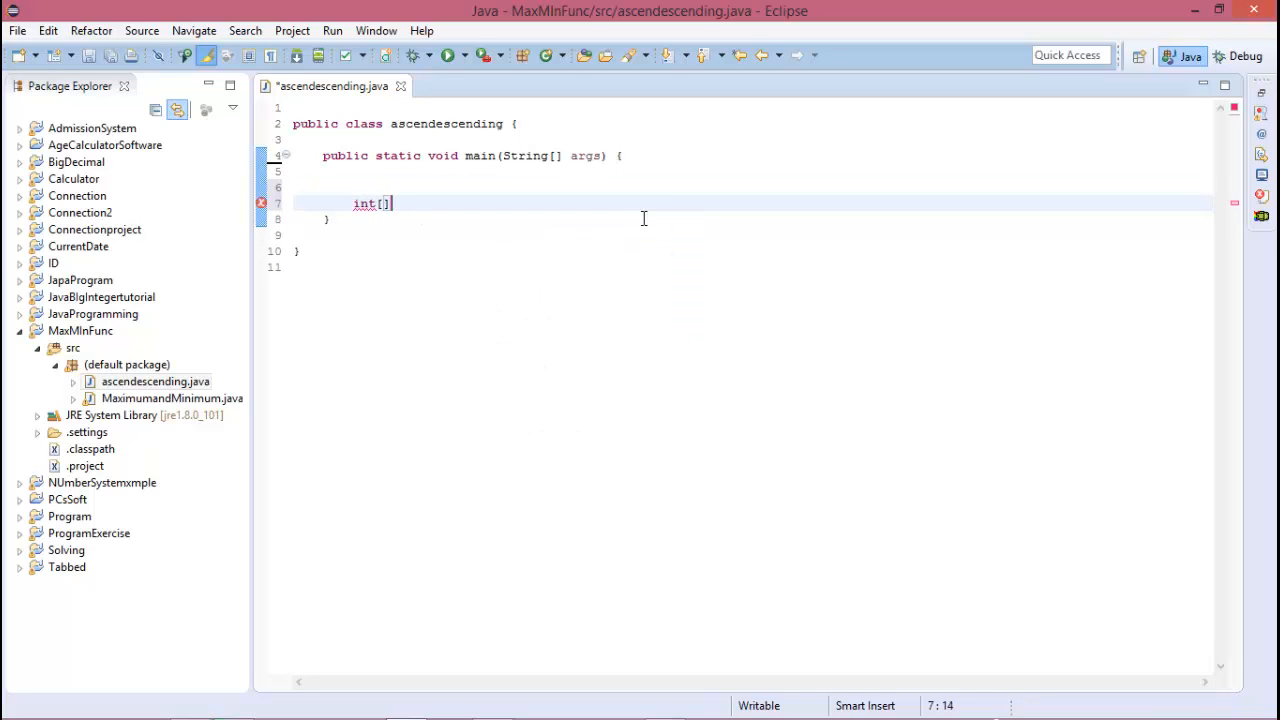
type("arr=")
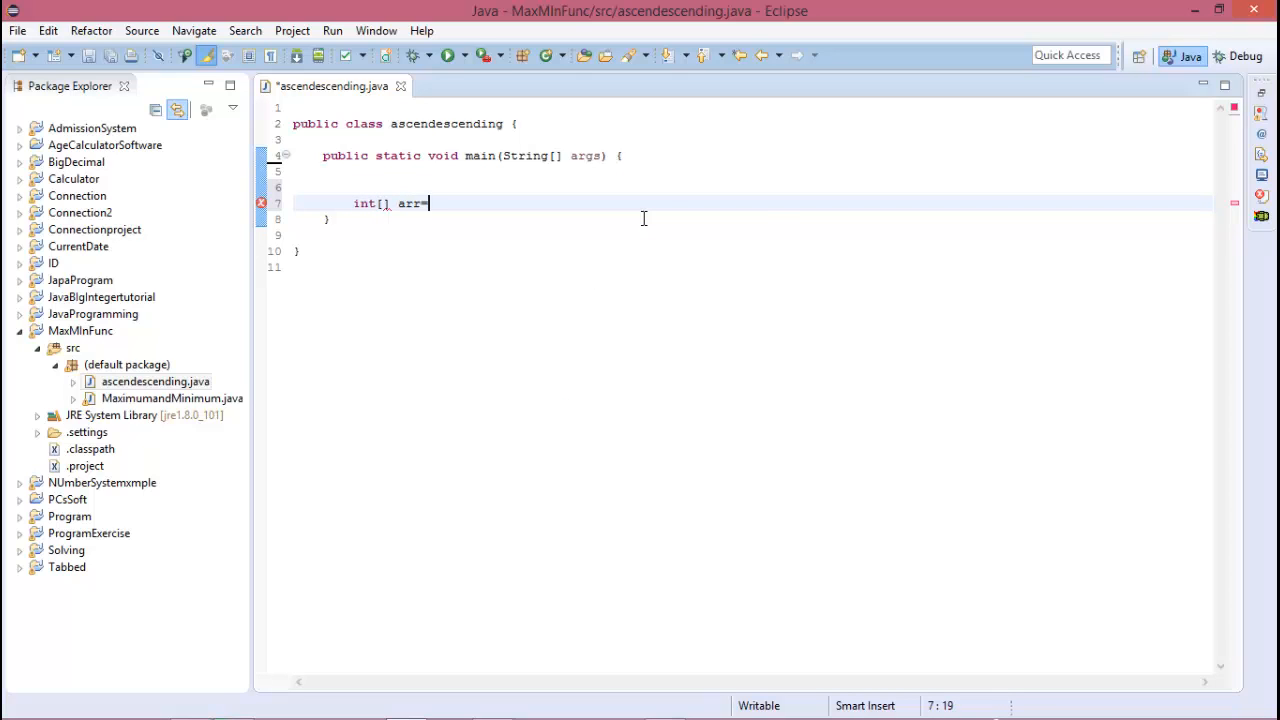
type("=new")
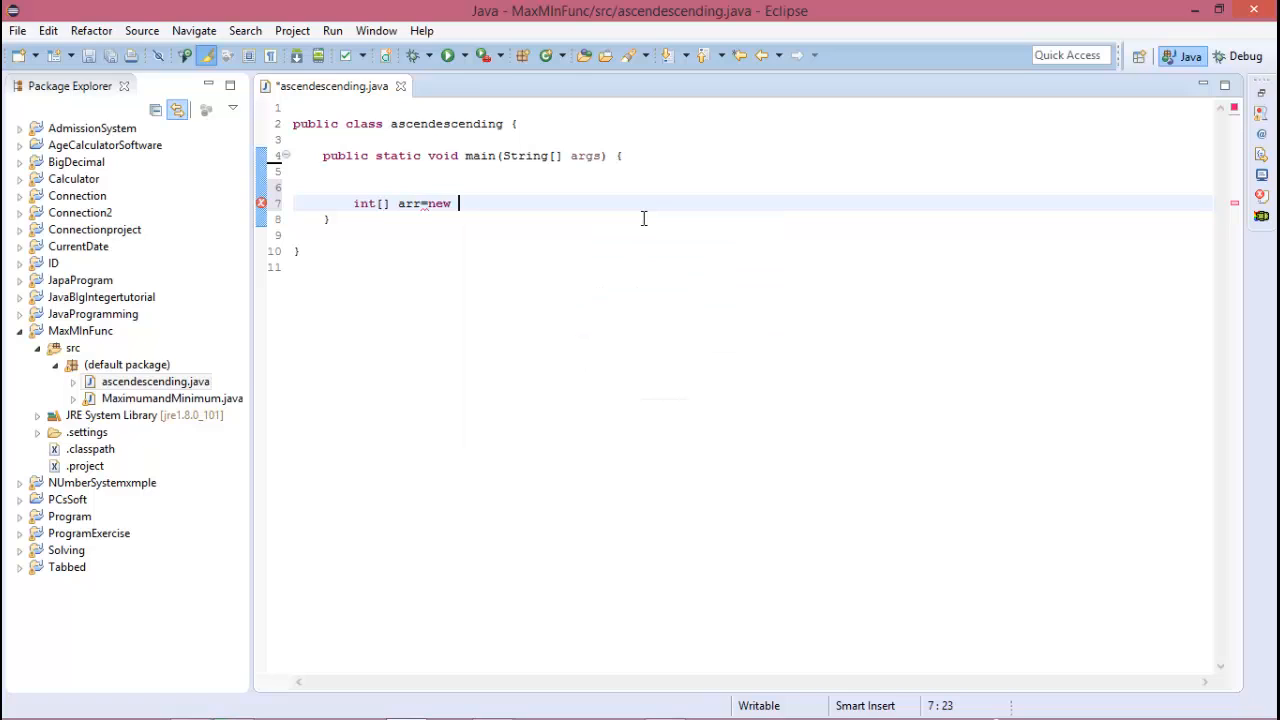
key("BackSpace")
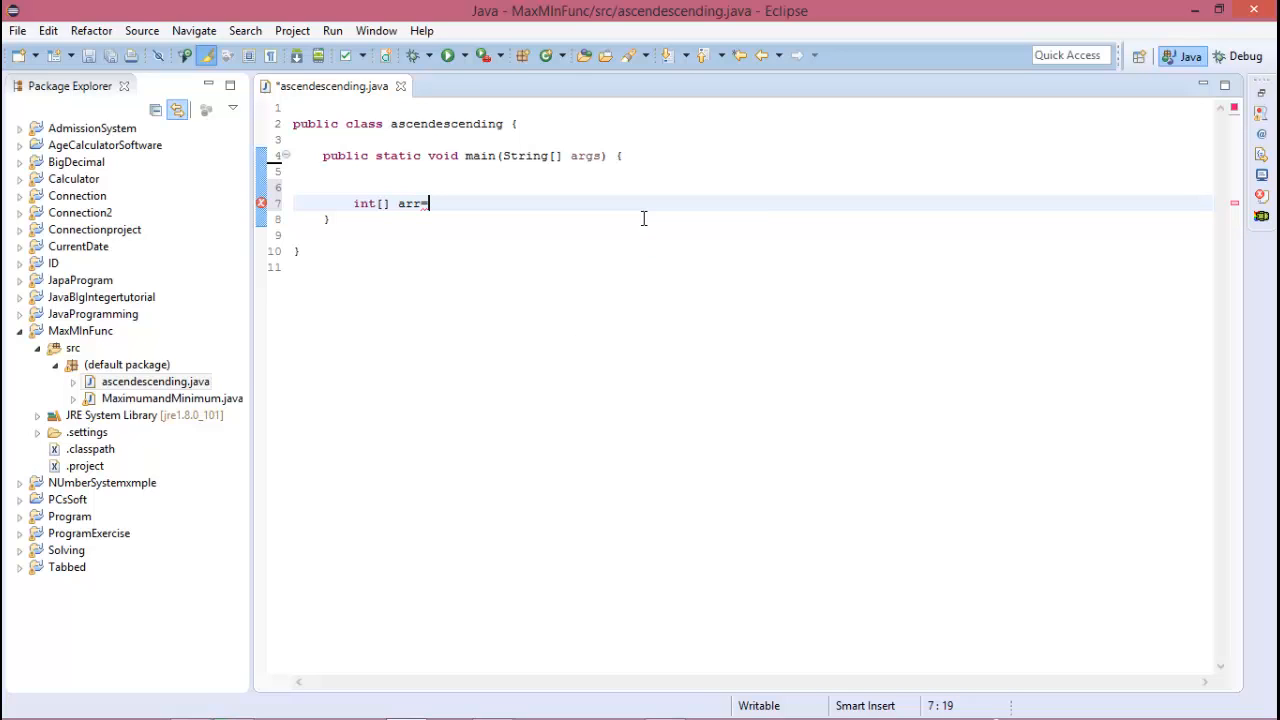
type("={}")
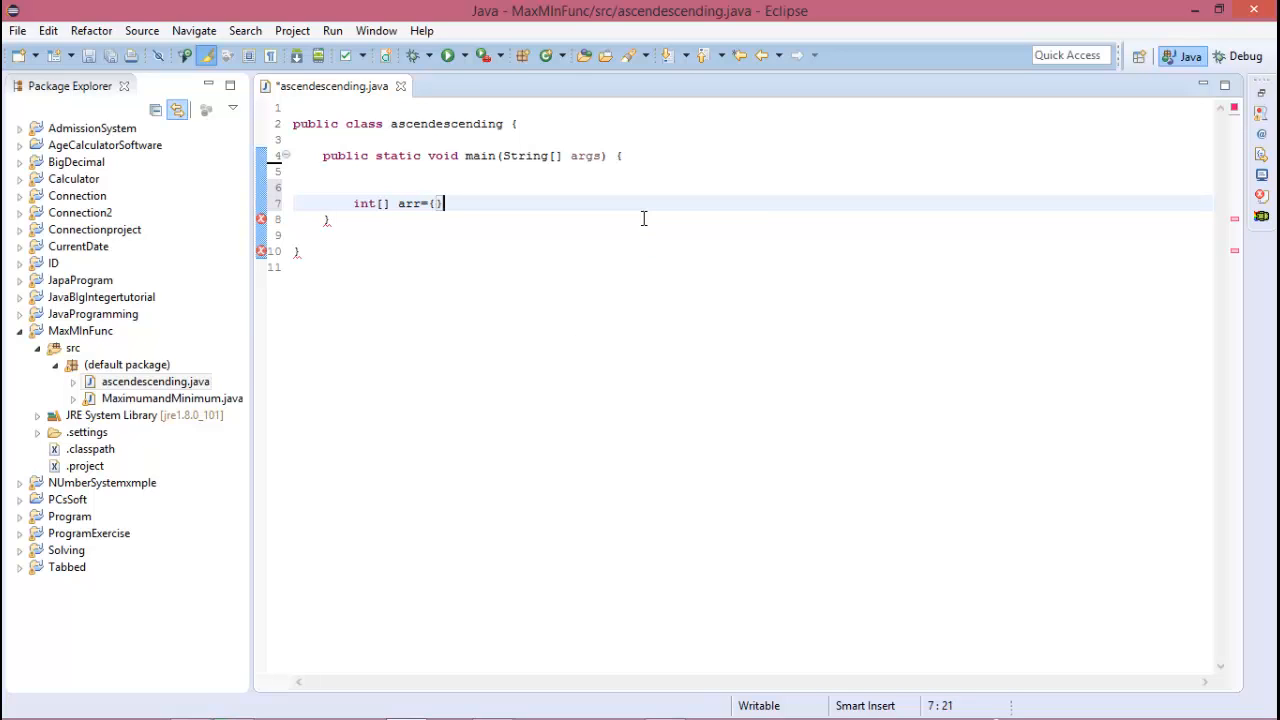
type(";")
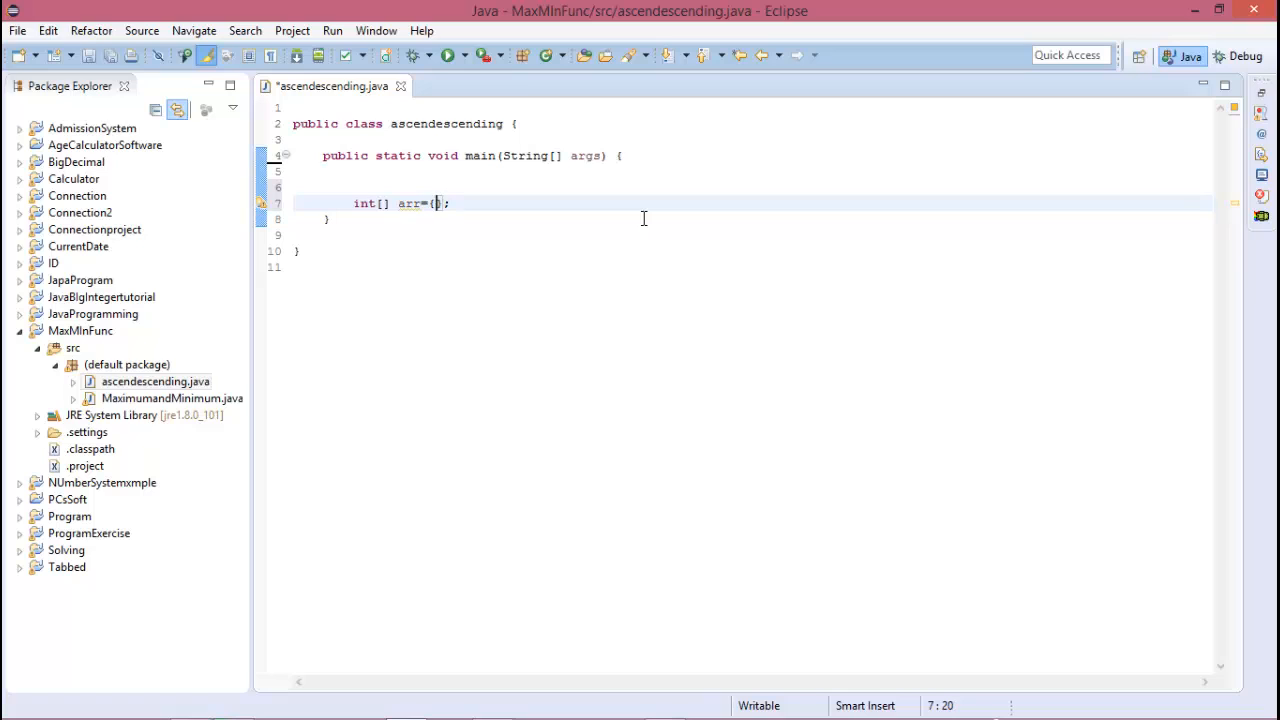
Step: Fill arr with 3,8,9,12,1,10 and add blank lines below it
type("3,8,9,12,")
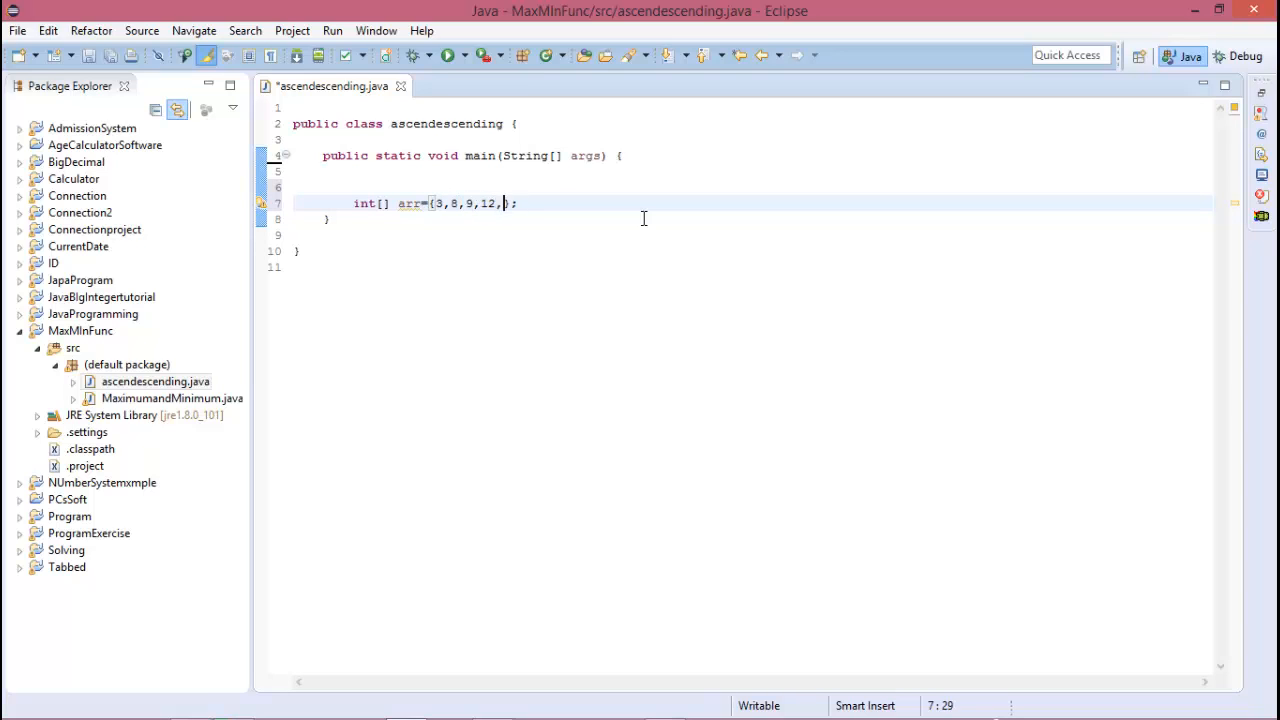
type("1,10")
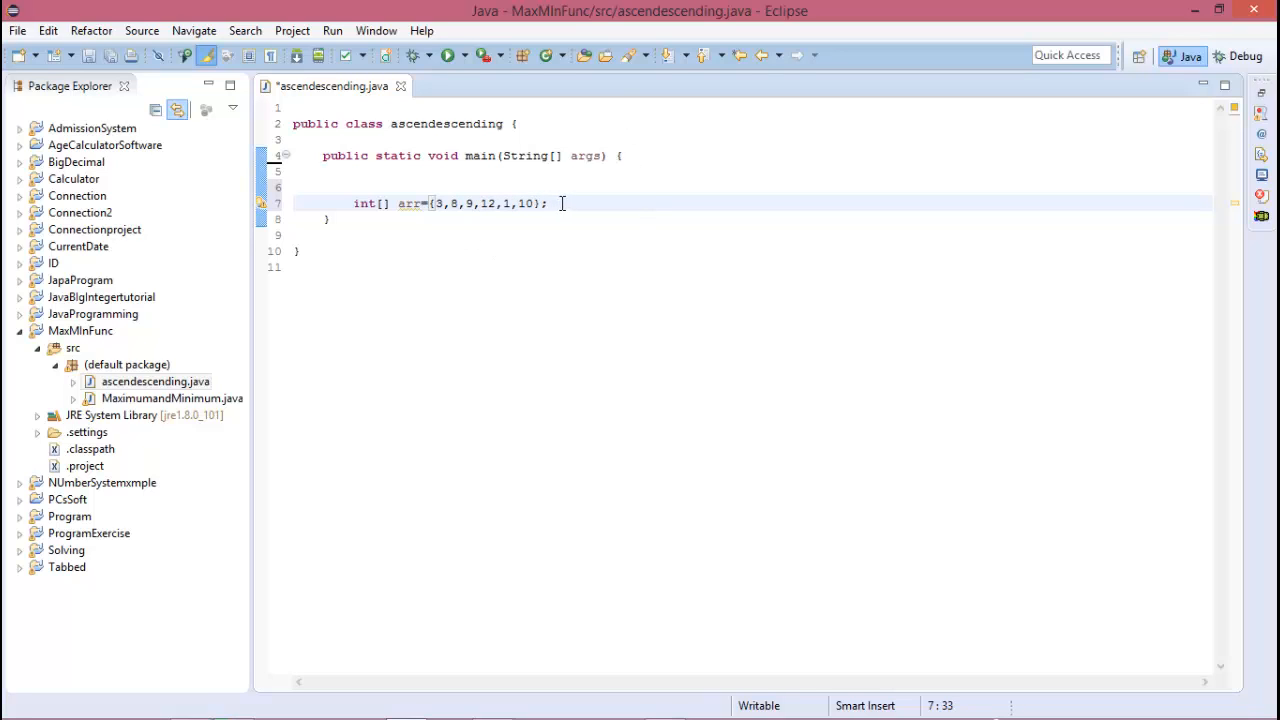
mouse_move(556, 204)
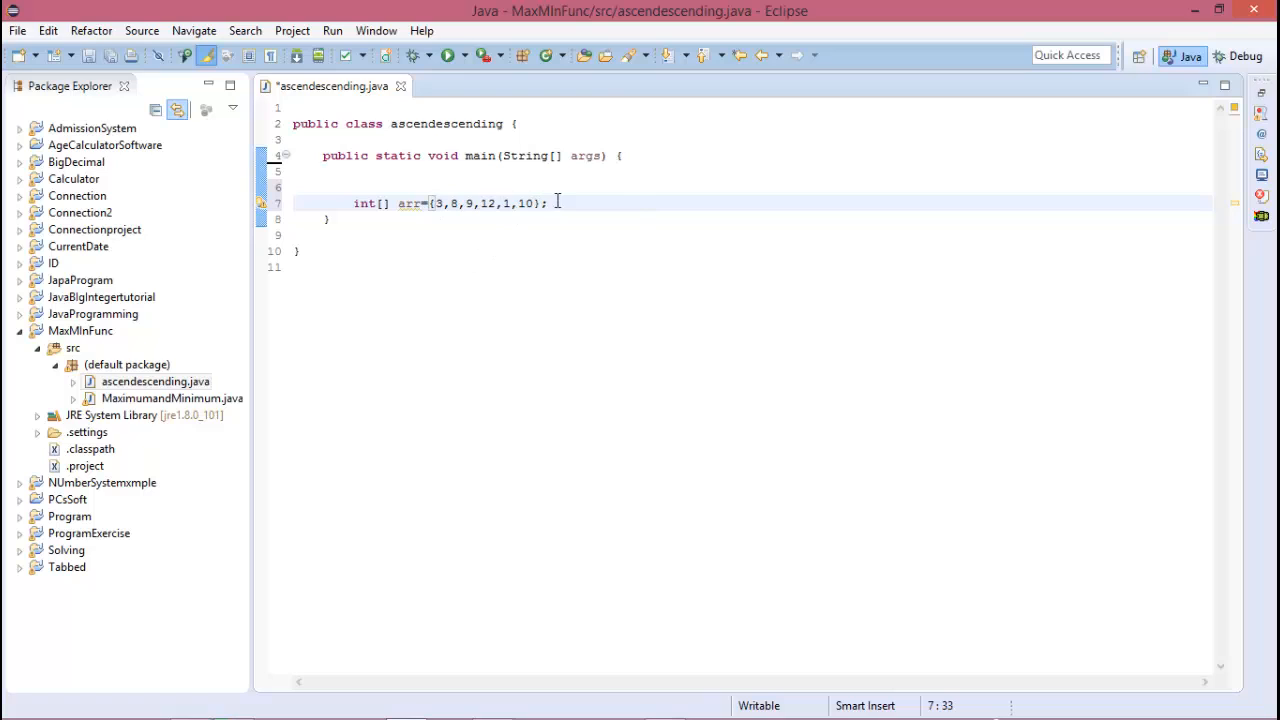
key("Return")
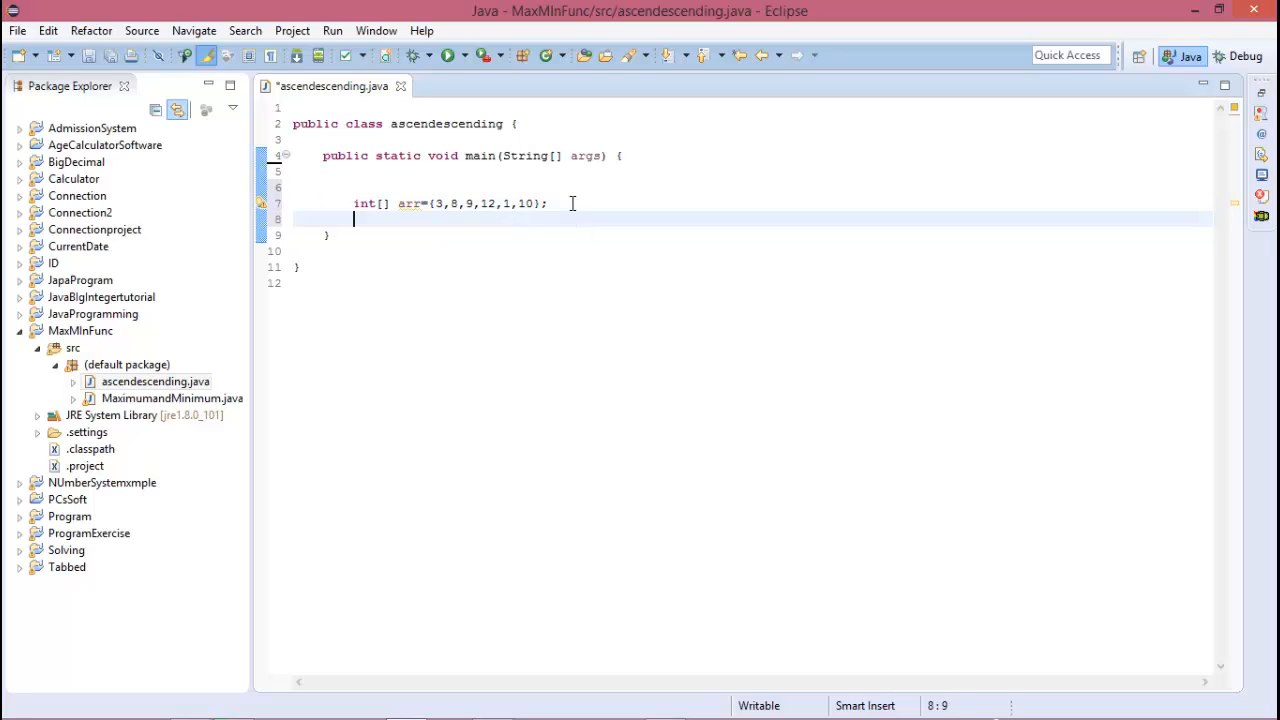
key("Return")
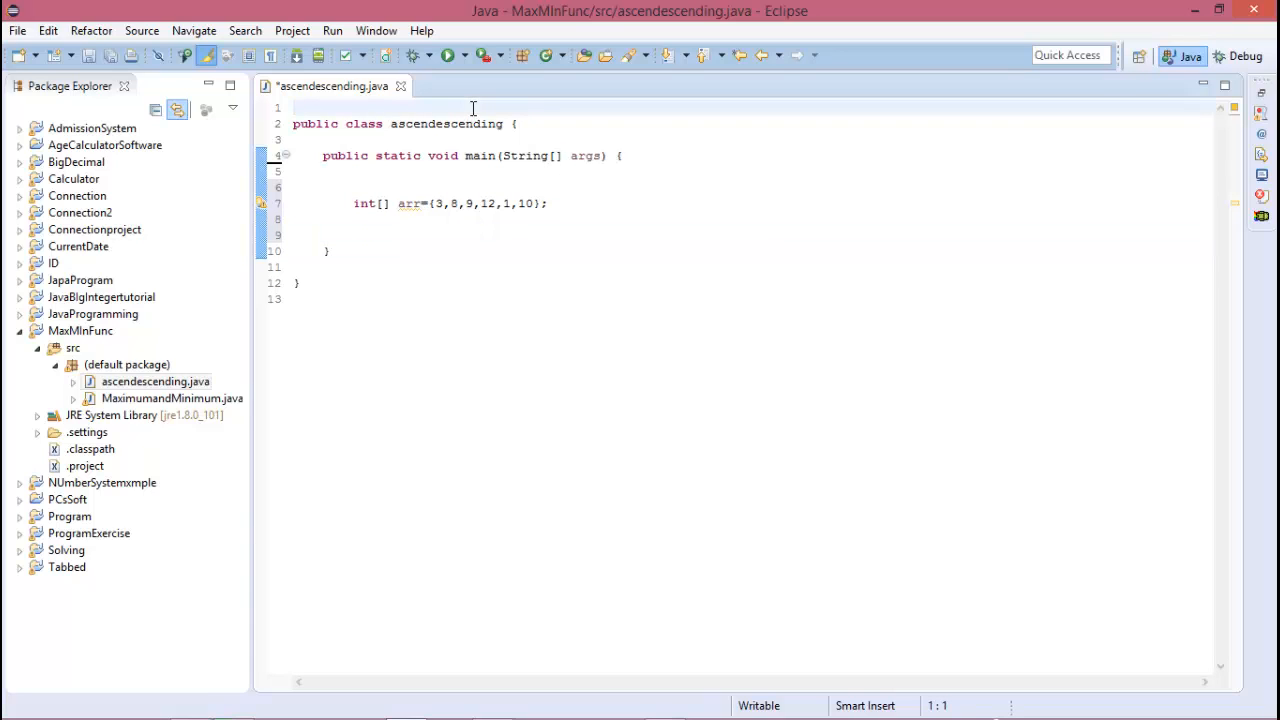
Step: Add import java.util.*; and begin a List<Integer> declaration in main
type("import")
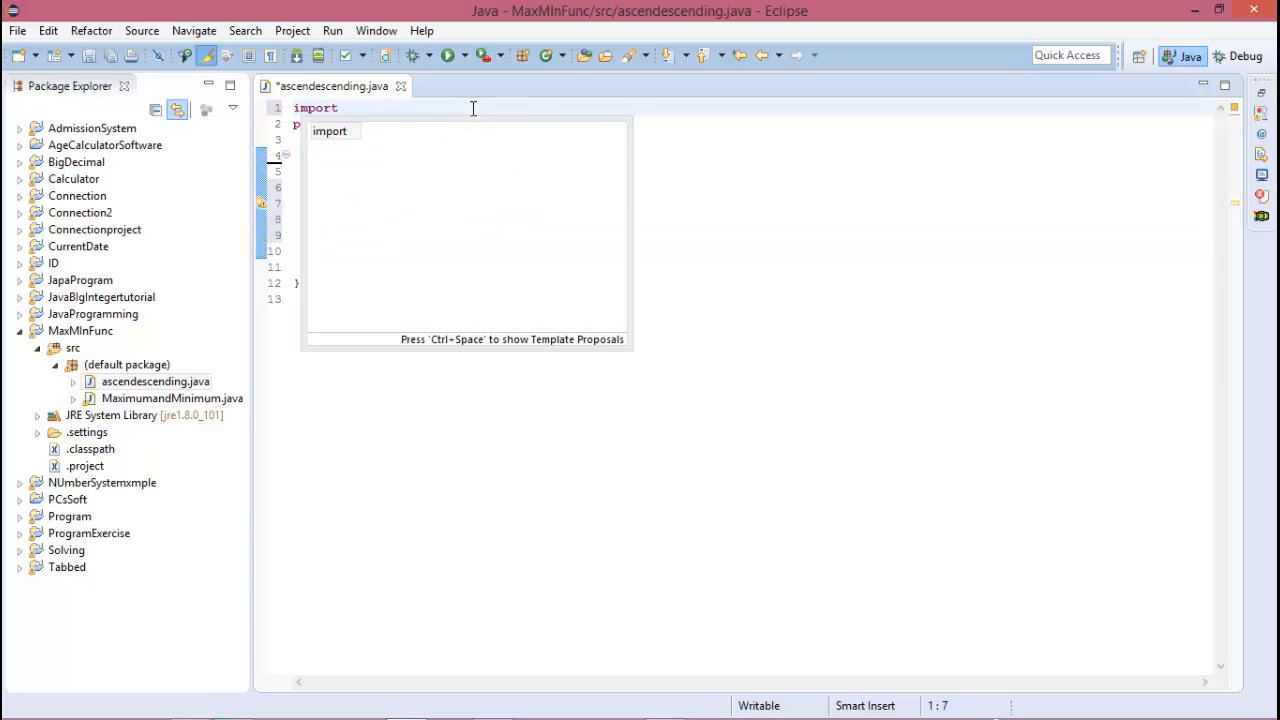
type("java.util.*;")
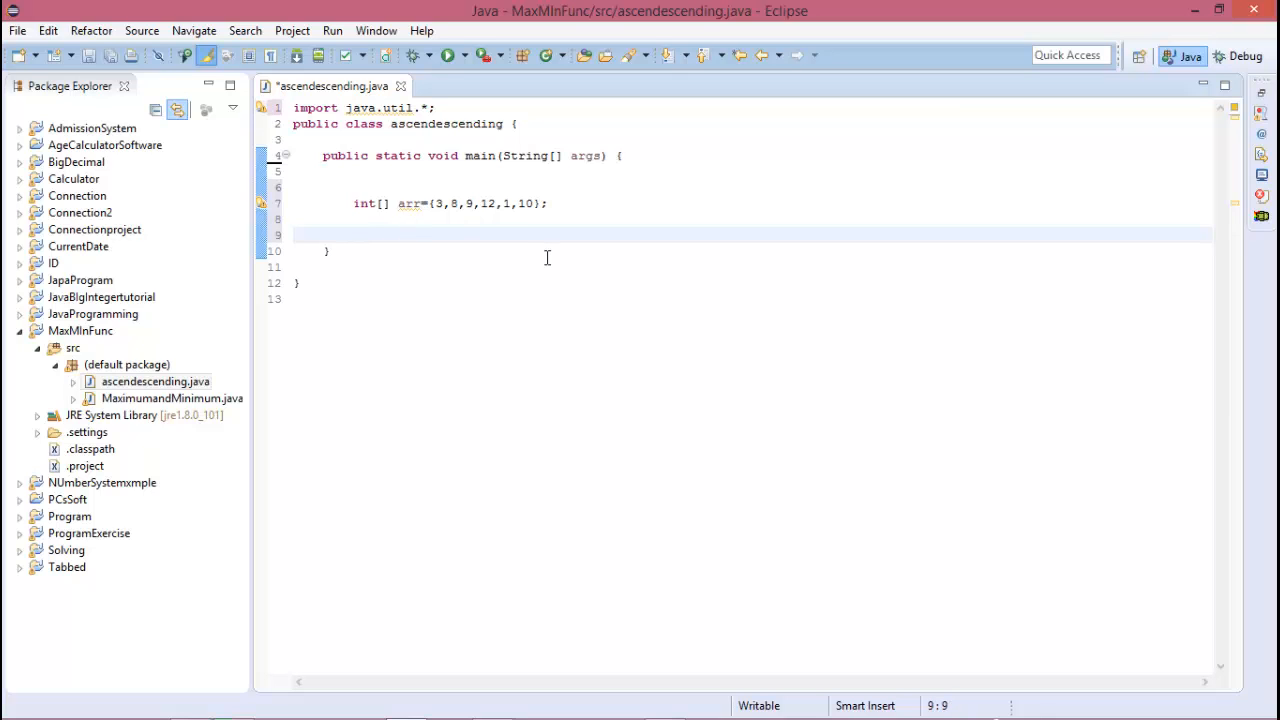
type("LISt")
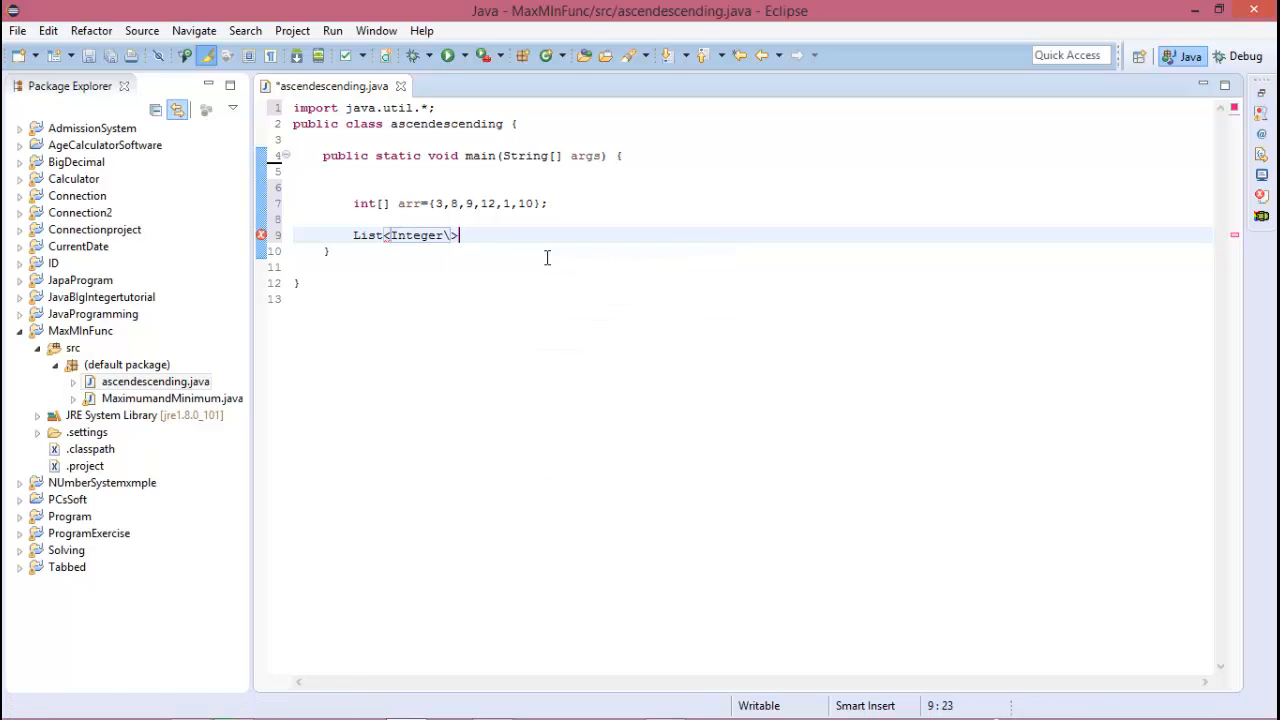
key("BackSpace")
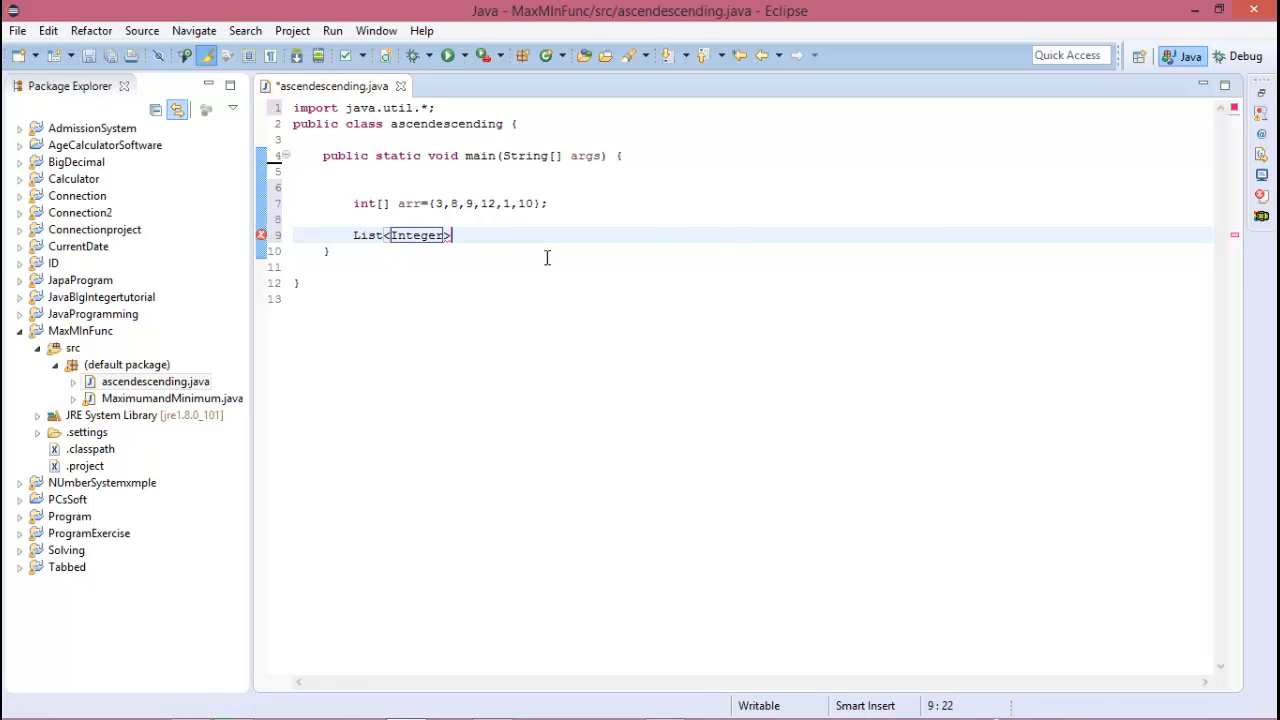
Step: Declare mylist as new ArrayList<Integer>() and move to a new line
type("mylis")
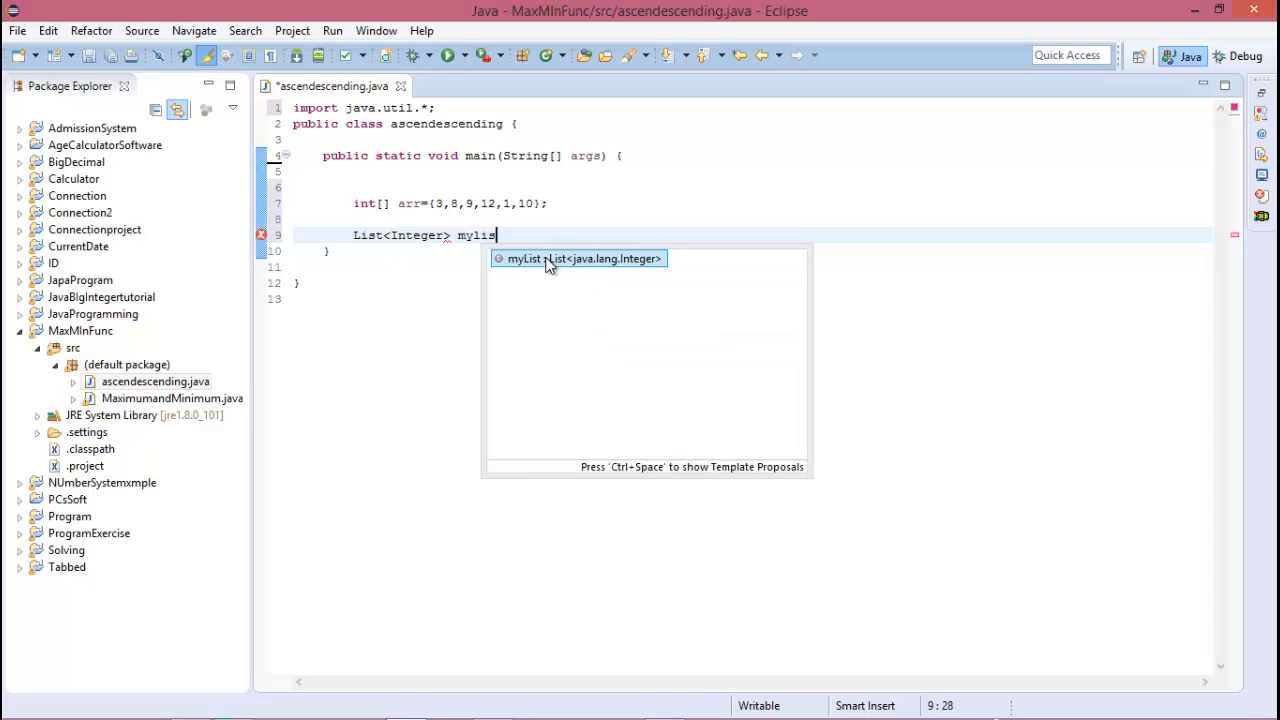
type("t")
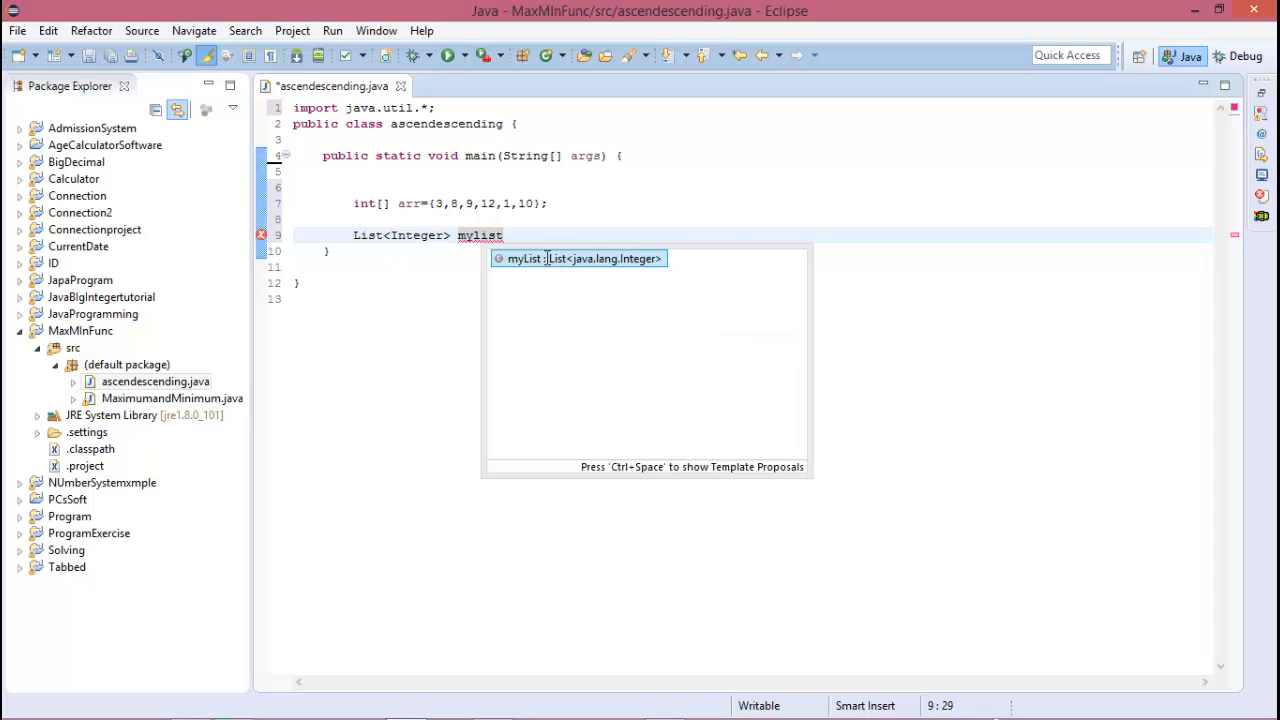
type("=new a")
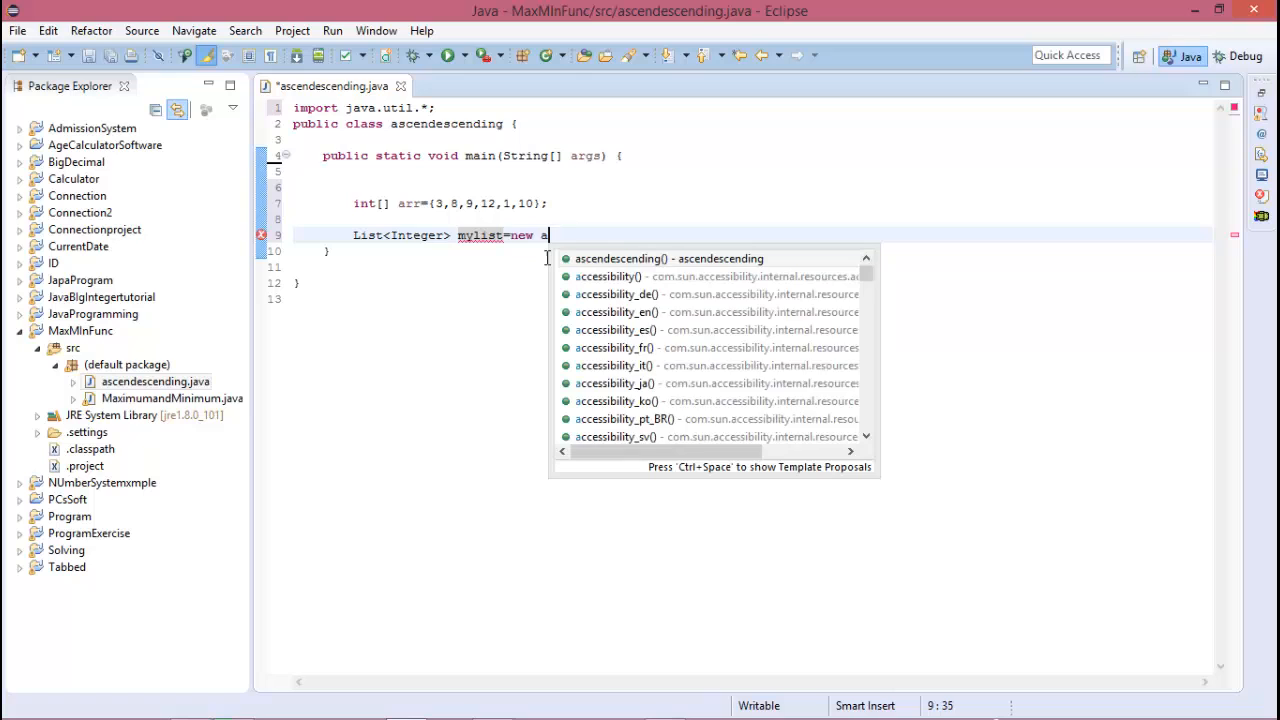
type("ArrayList<>();")
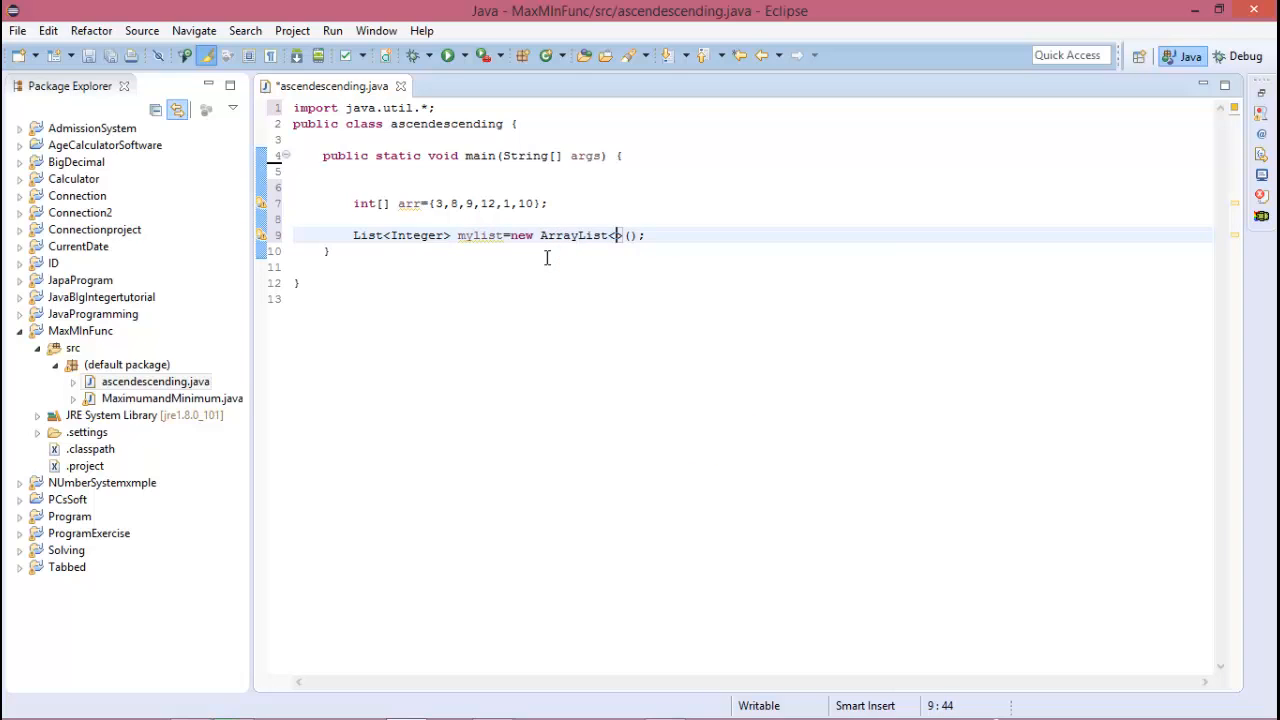
type("Integer")
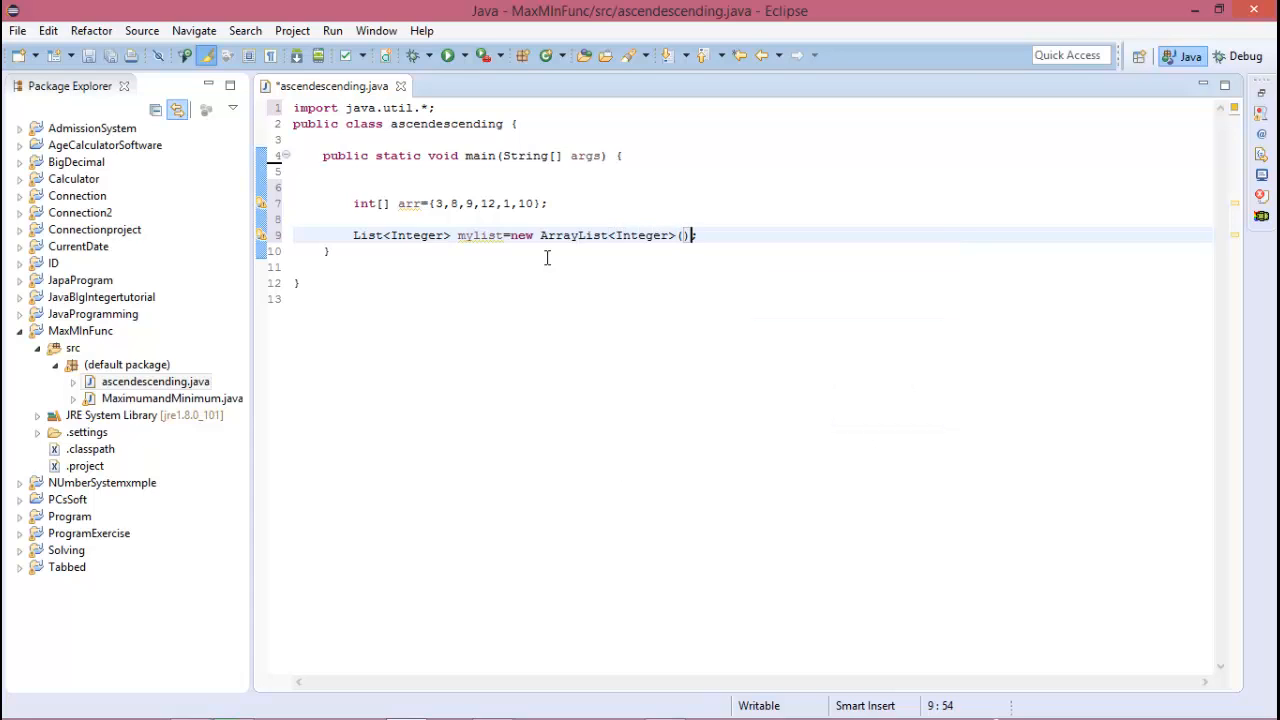
type(";")
key("Return")
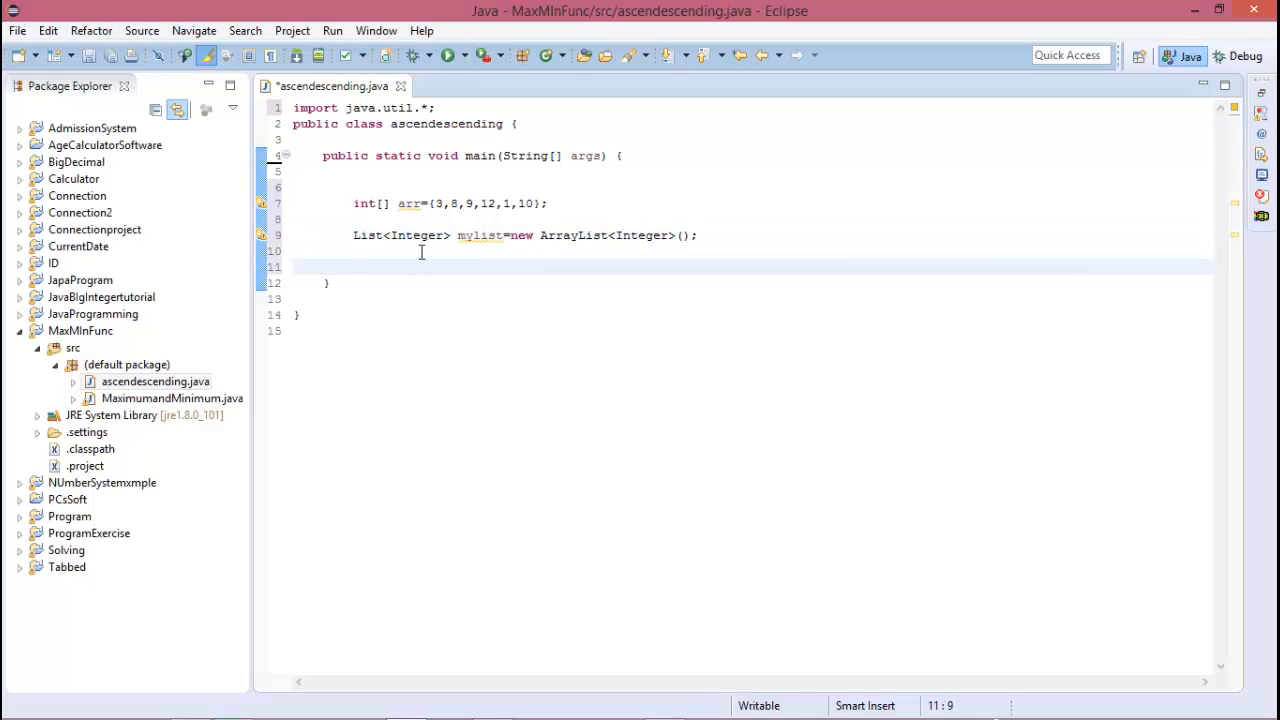
mouse_move(478, 276)
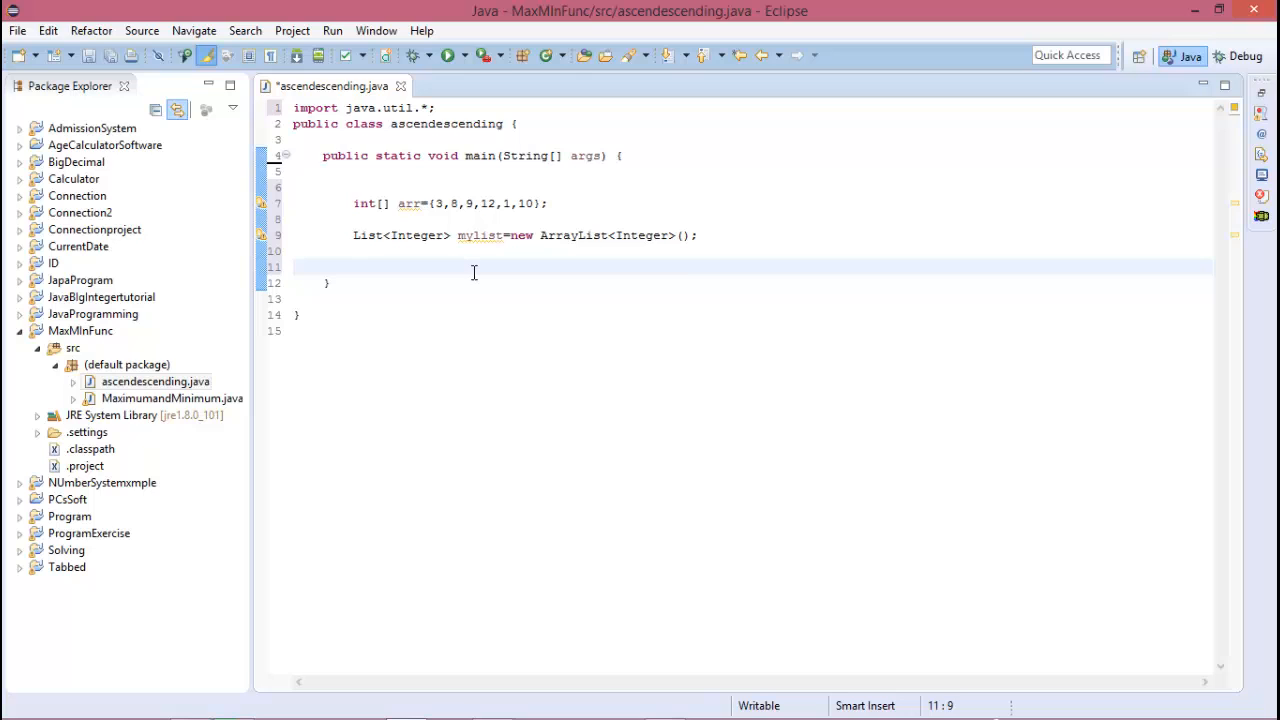
Step: Write a for(int i: arr) loop that adds each i into mylist
type("for(")
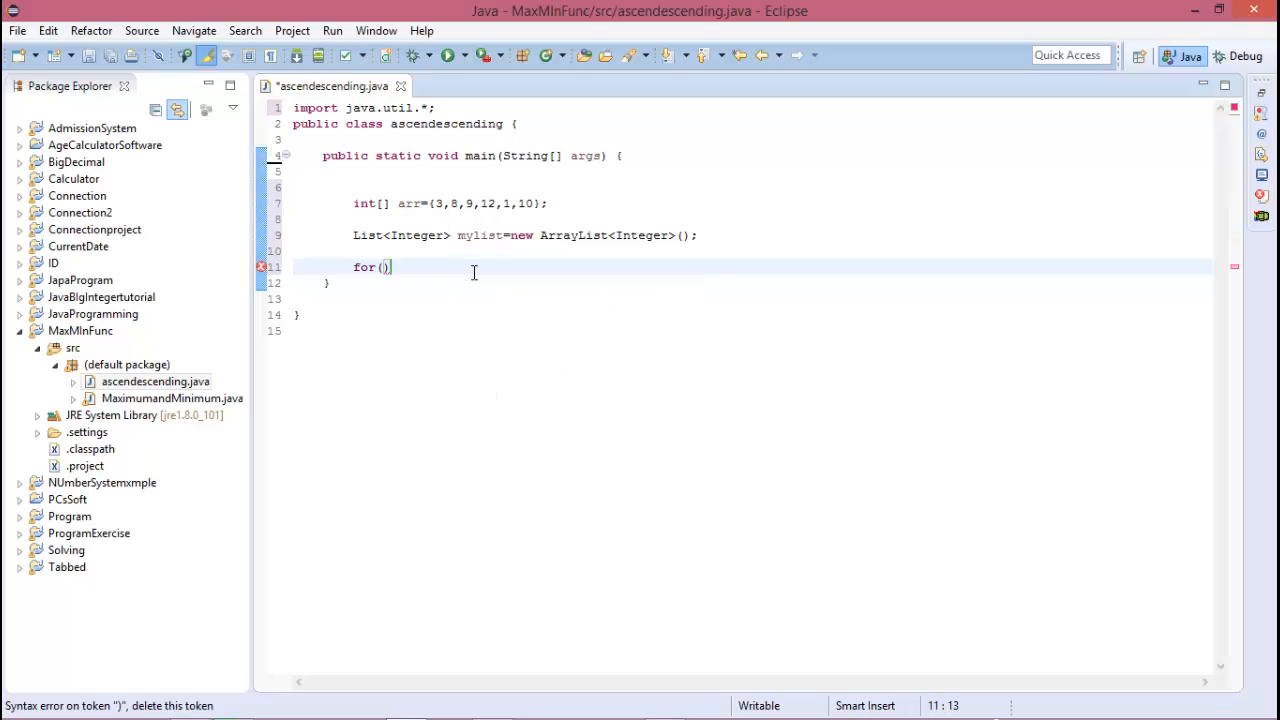
type("int")
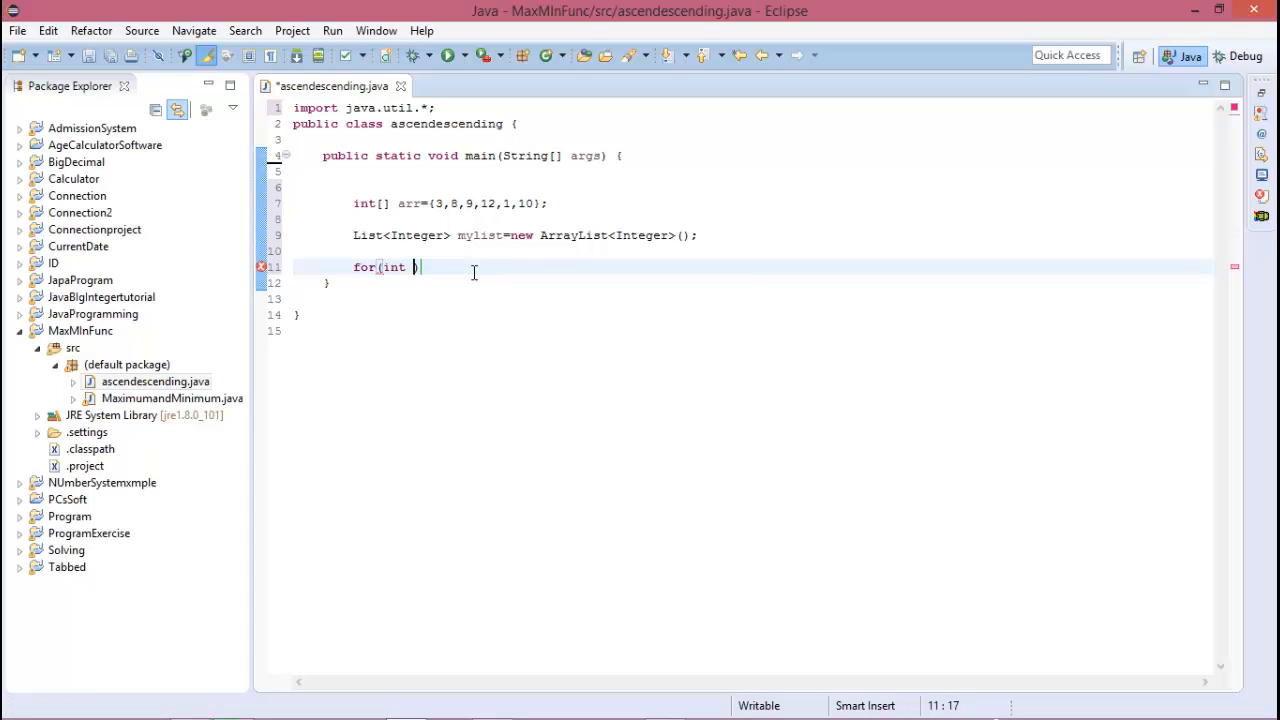
type("i: a")
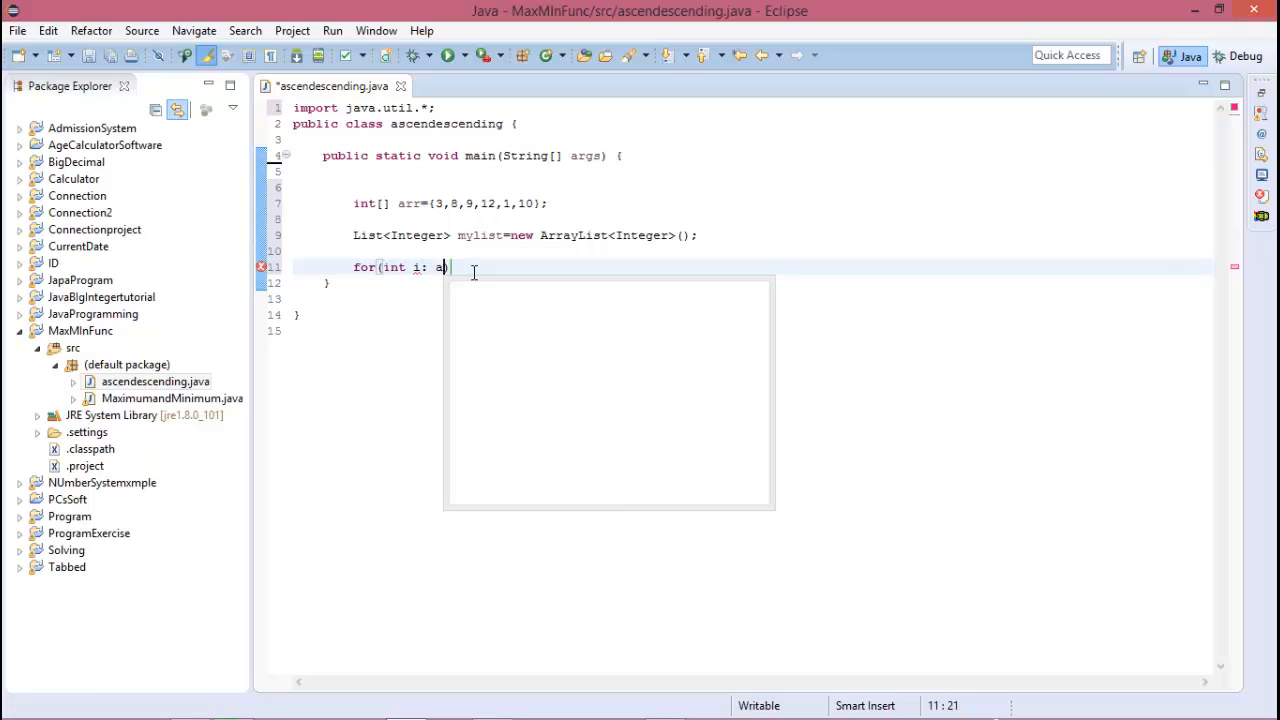
type("rr)")
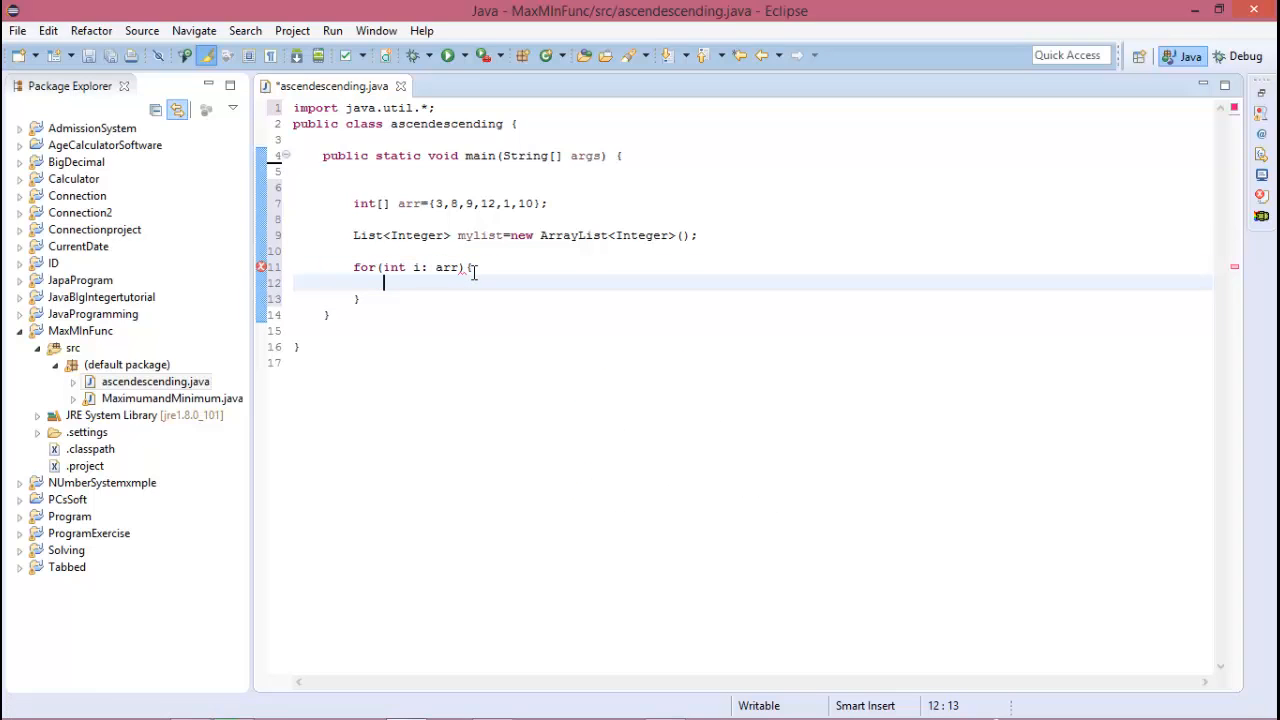
type("mylist.add(i);")
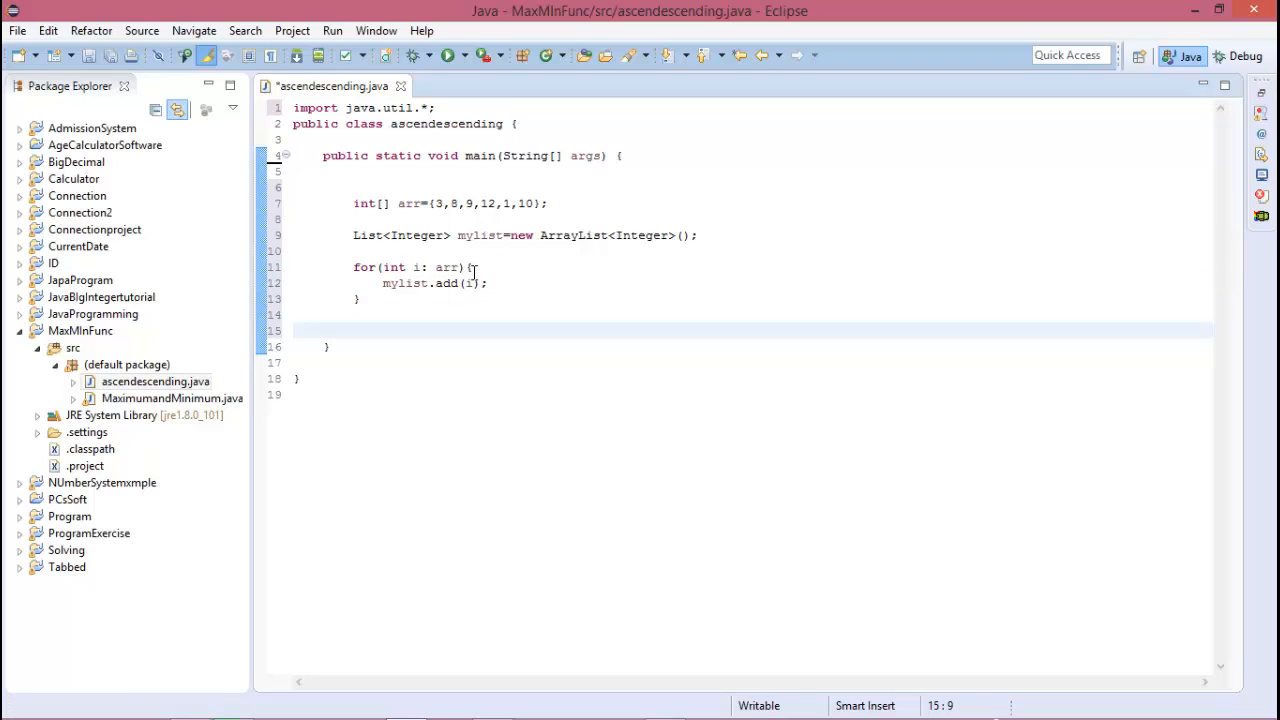
mouse_move(632, 348)
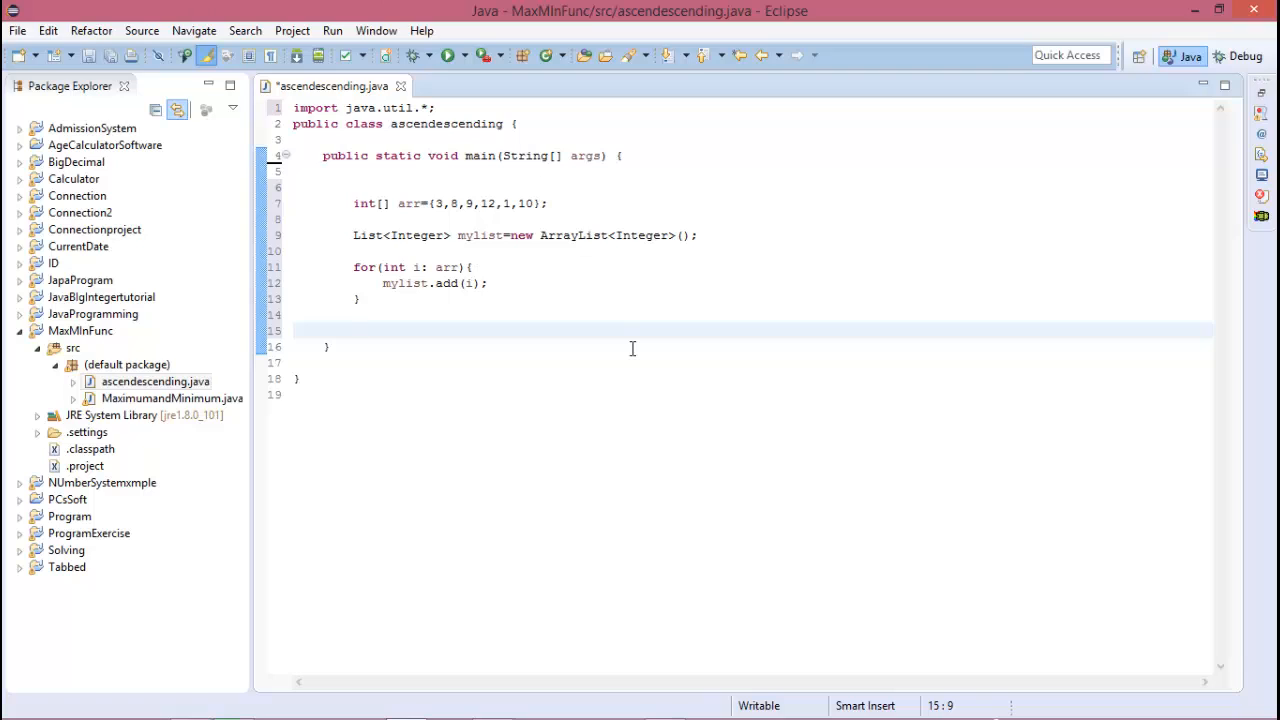
Step: Below the loop, call Collections.sort(mylist) to sort ascending
left_click(352, 330)
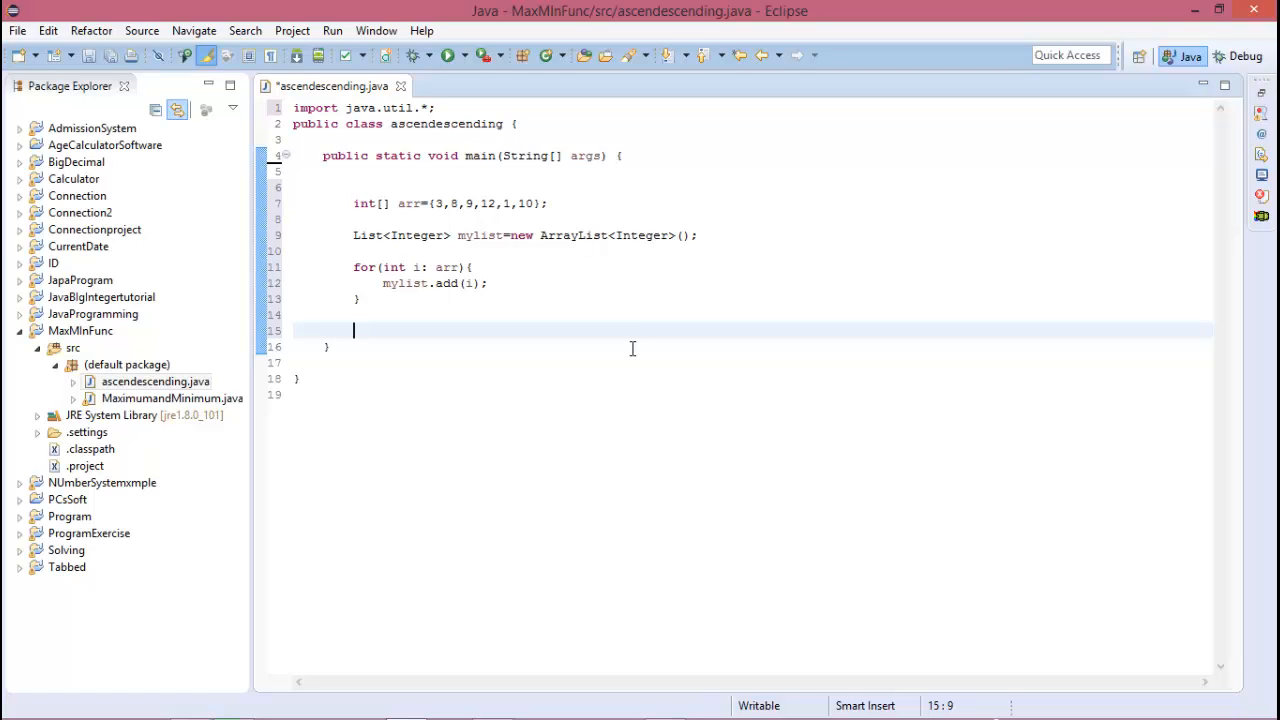
type("Collections.sort(arg0);")
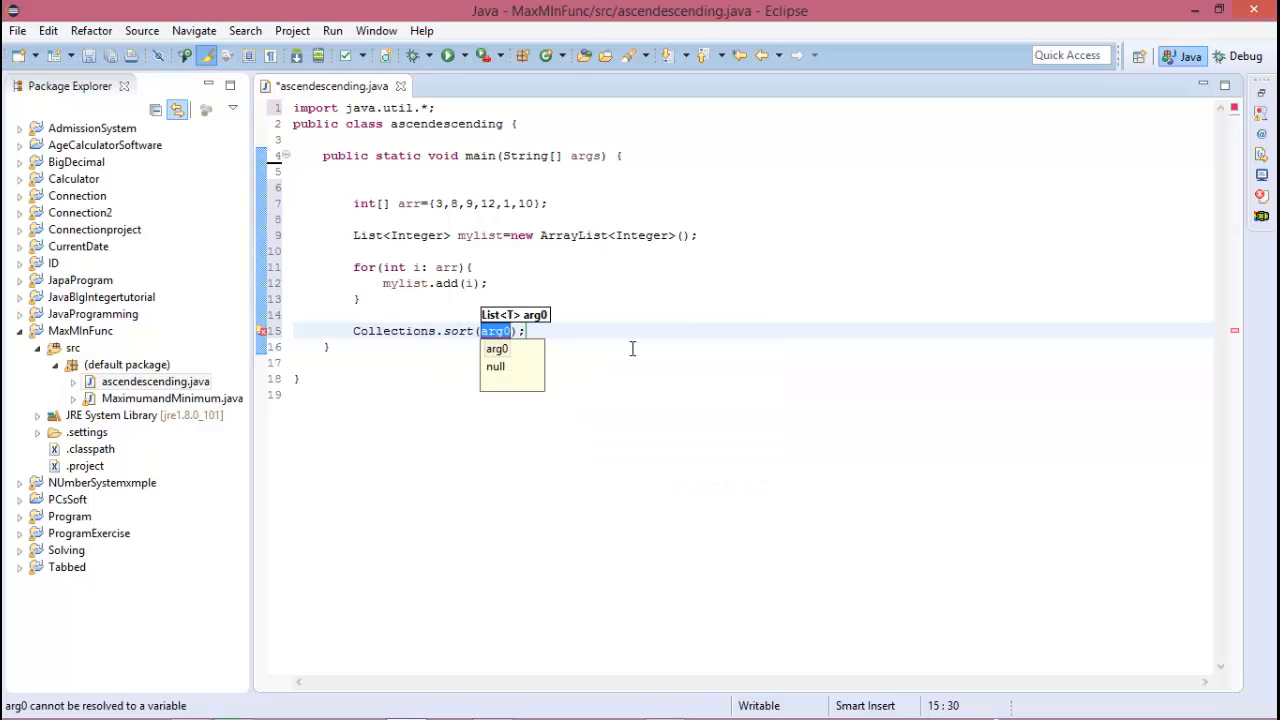
type("mylist")
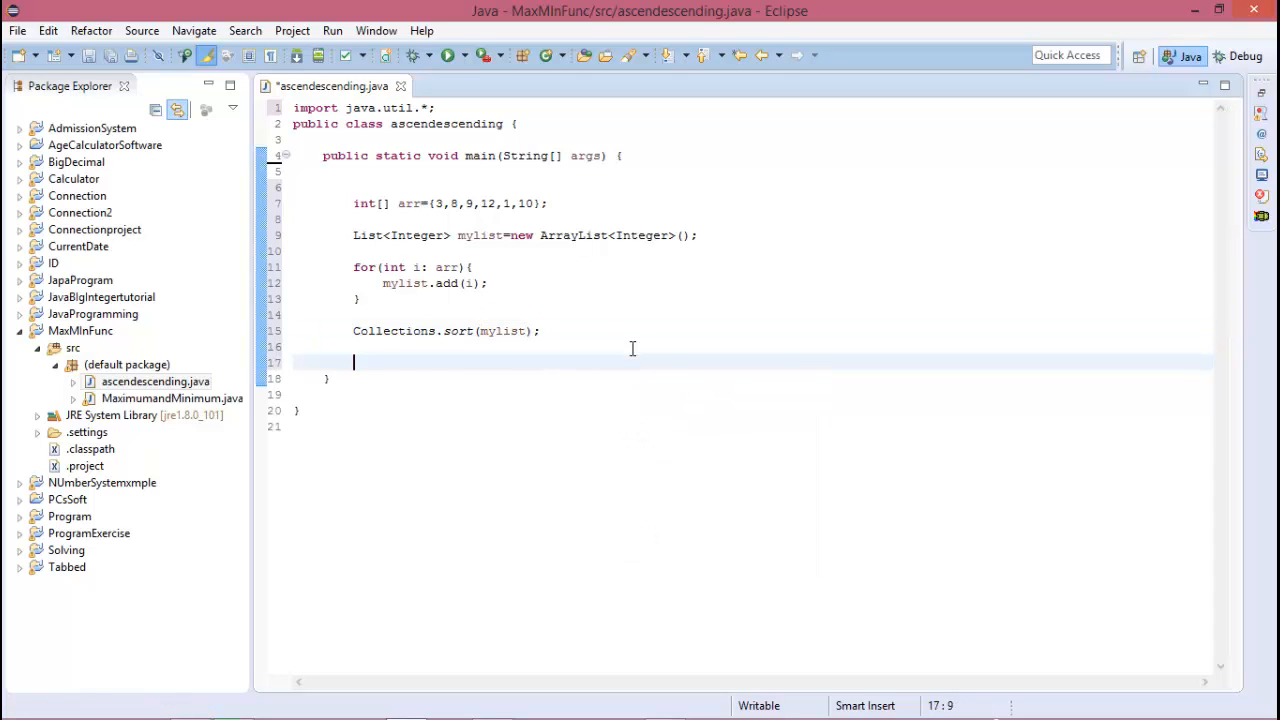
Step: Write a for(int j : mylist) loop printing each j followed by a space on one line
type("for(int")
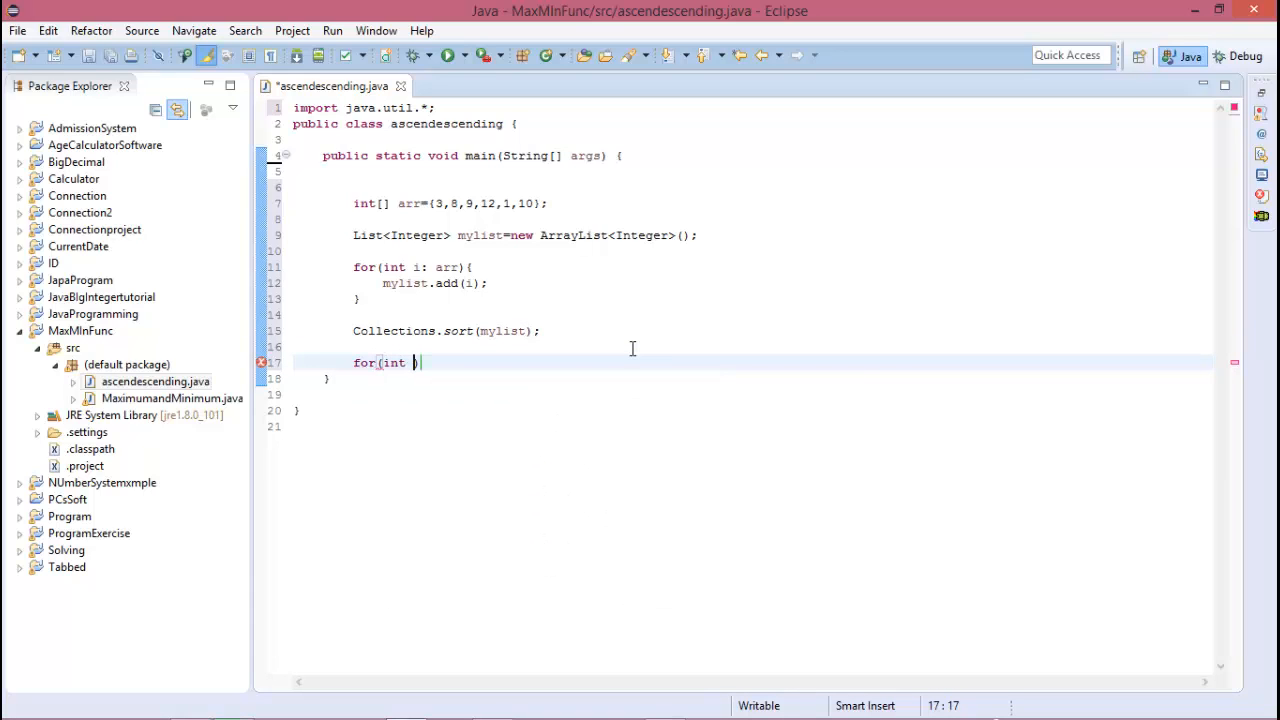
type("j :")
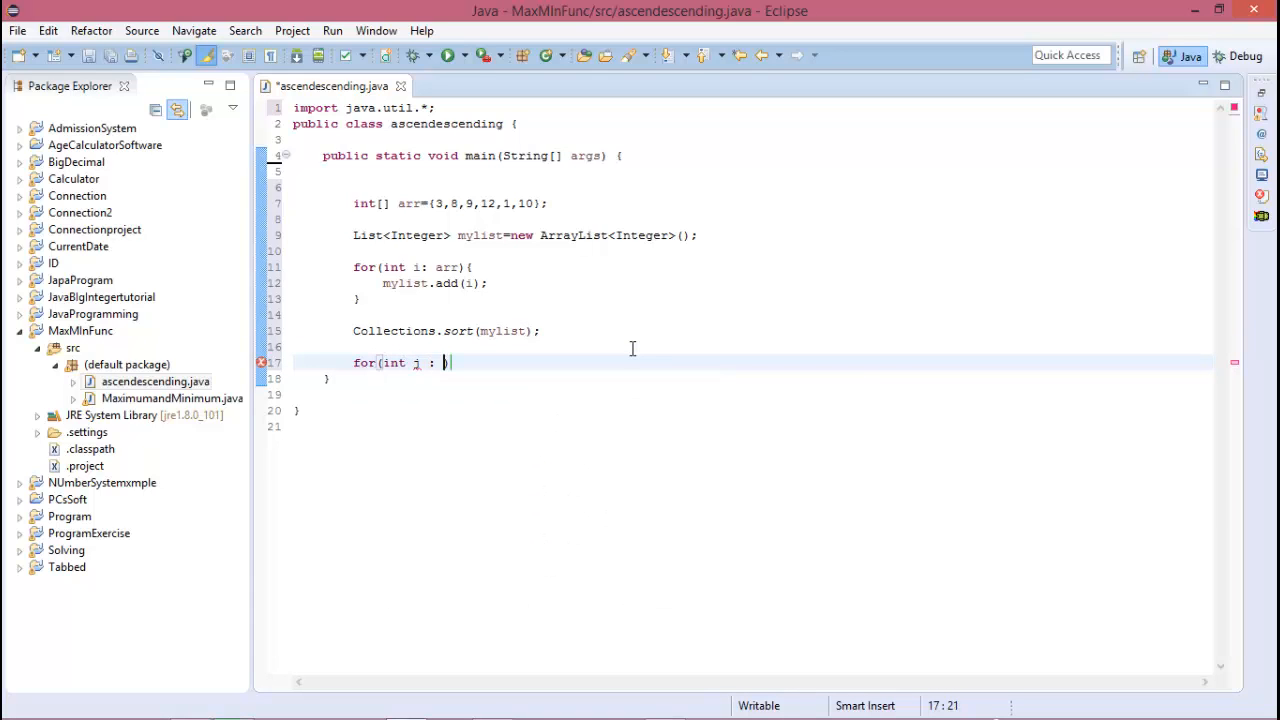
type("my")
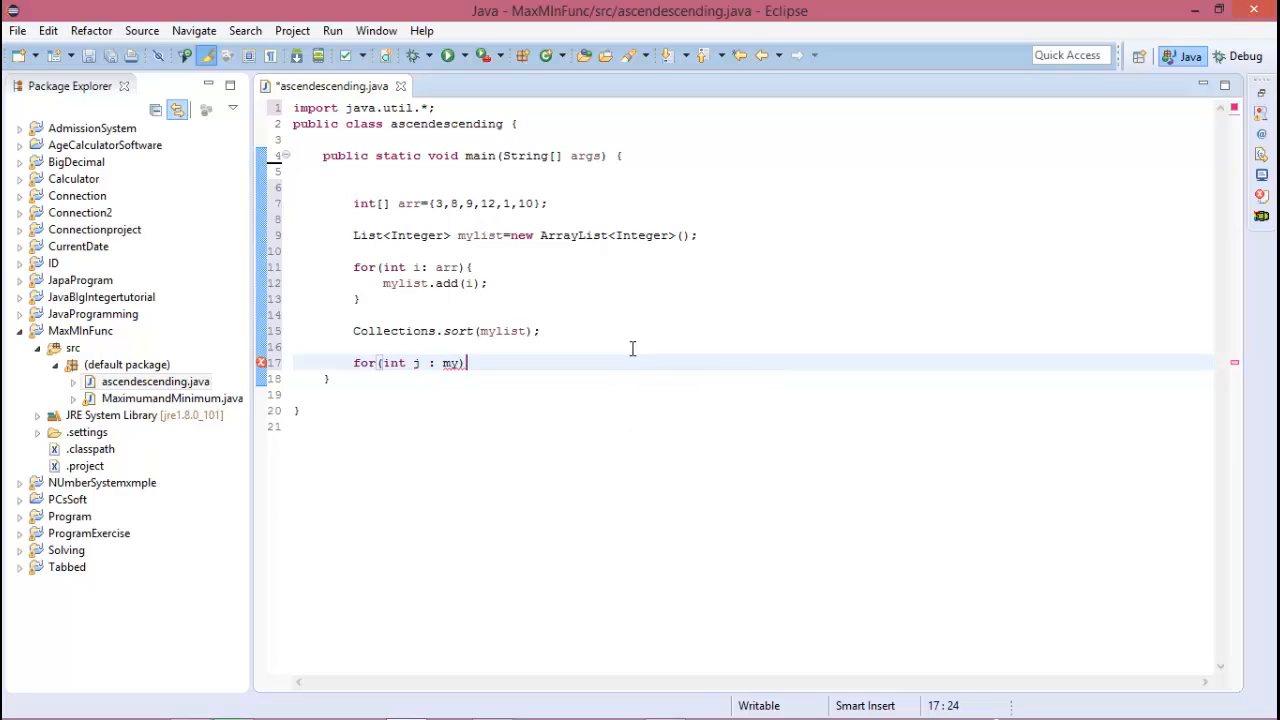
type("list")
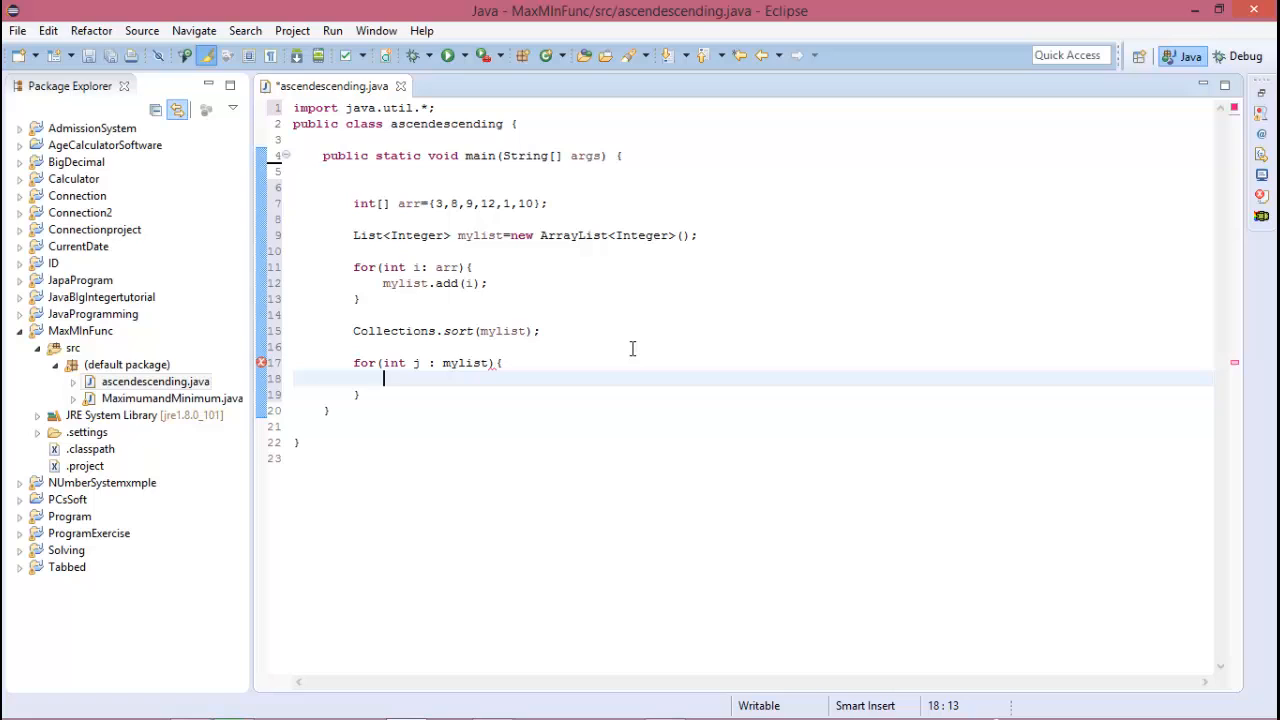
type("System.out.println();")
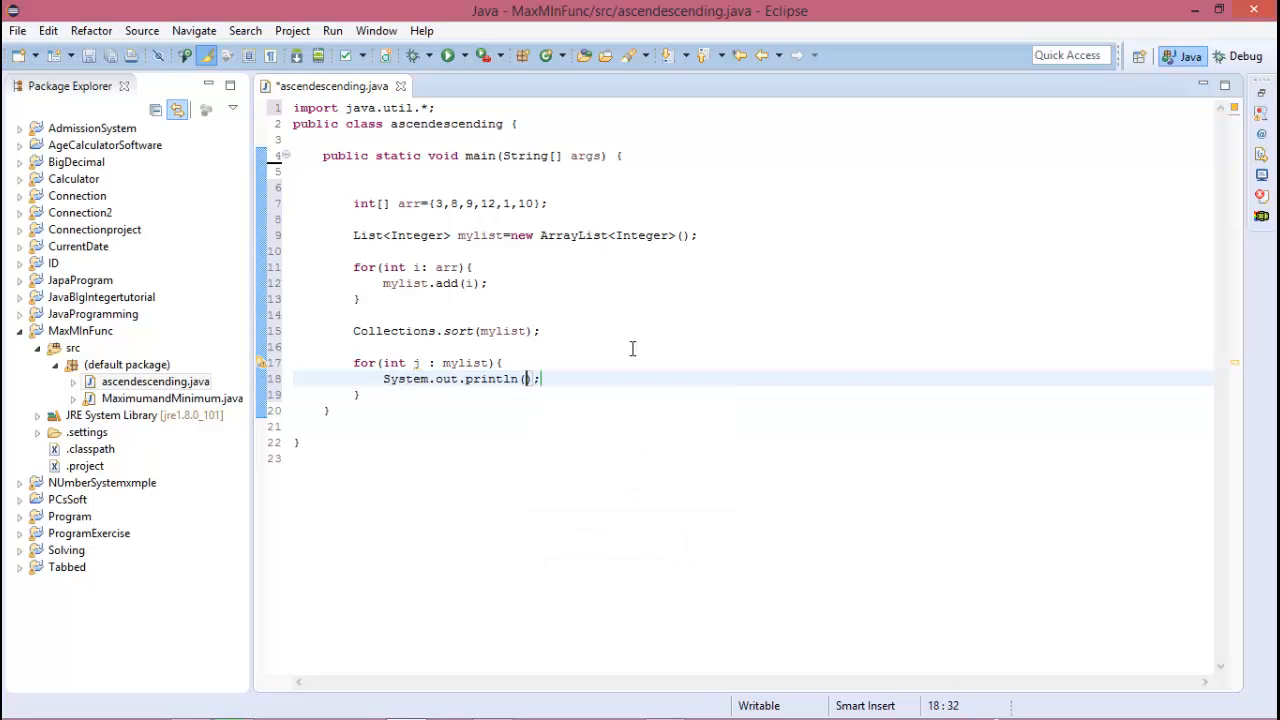
key("BackSpace")
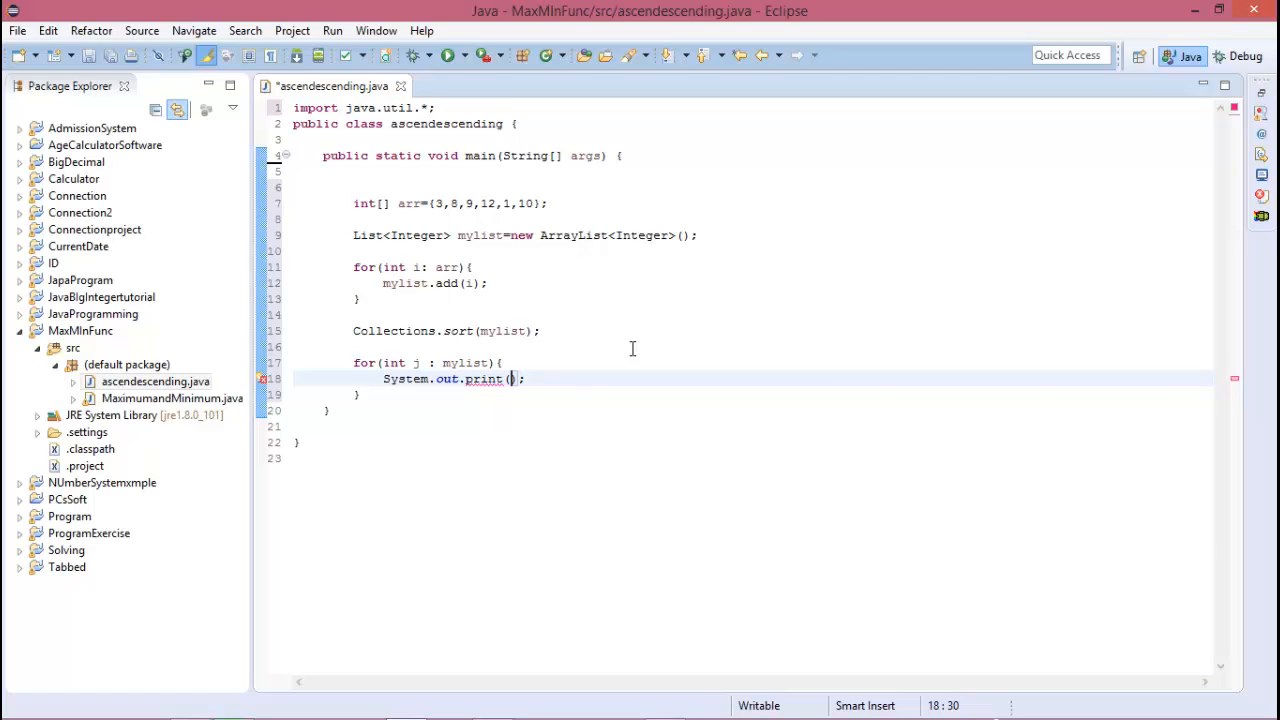
type("j+\"")
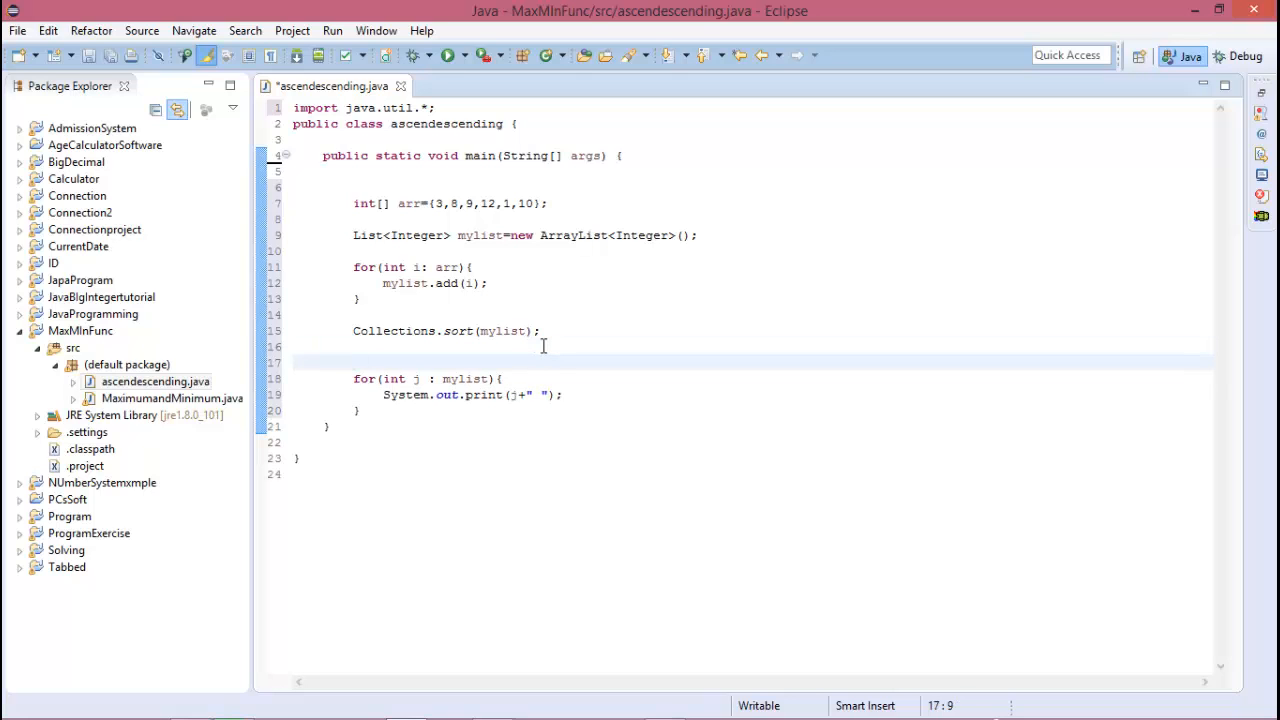
Step: Print the heading "Ascending order is : " before the loop and save the file
type("sys")
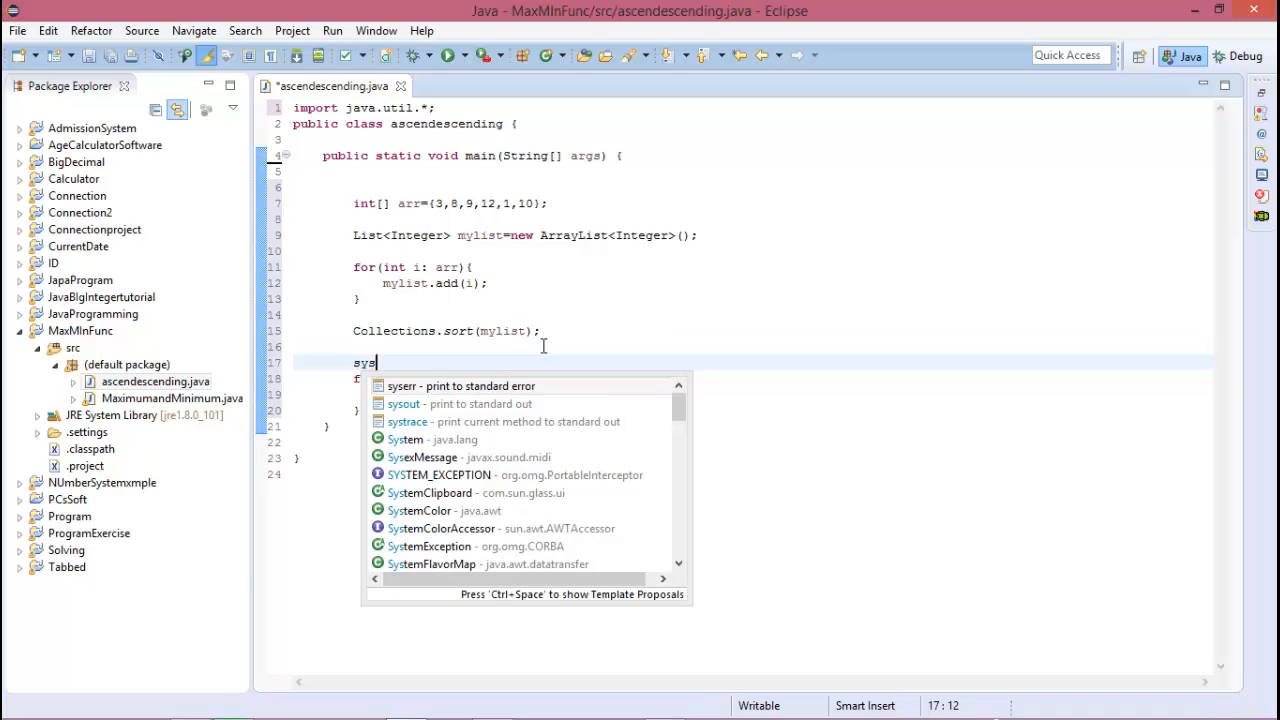
left_click(480, 404)
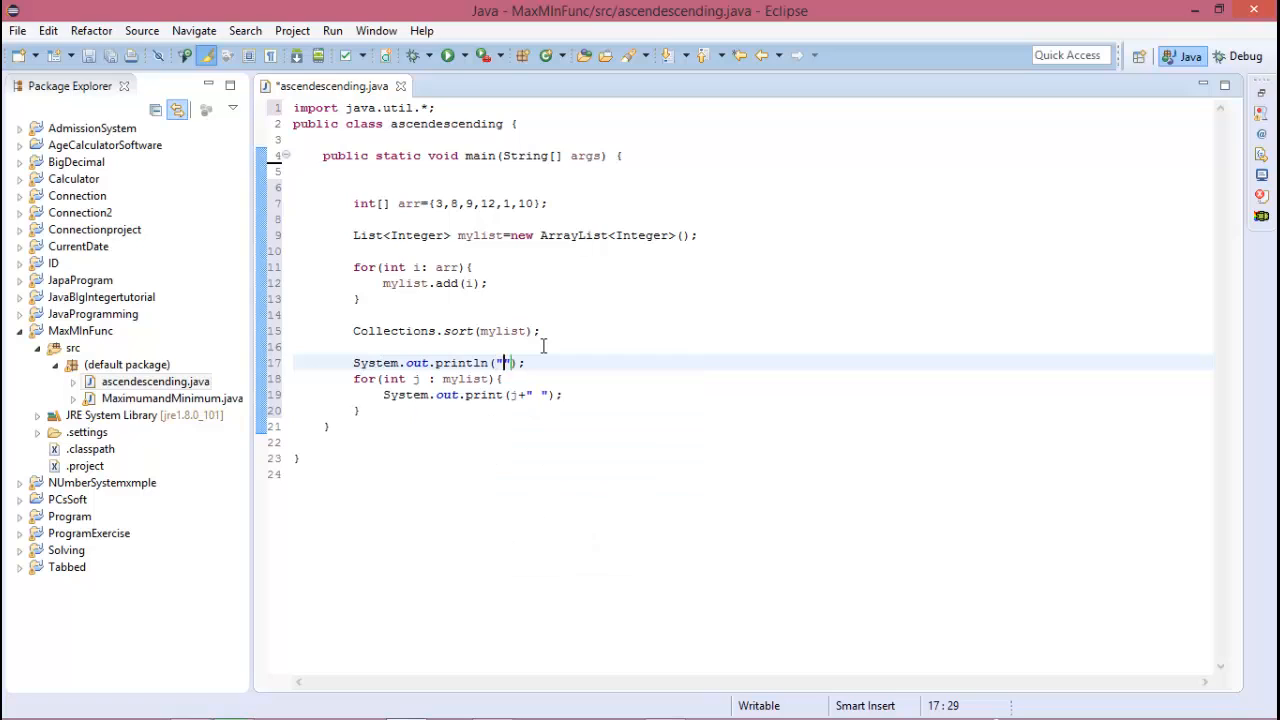
type("Ascending o")
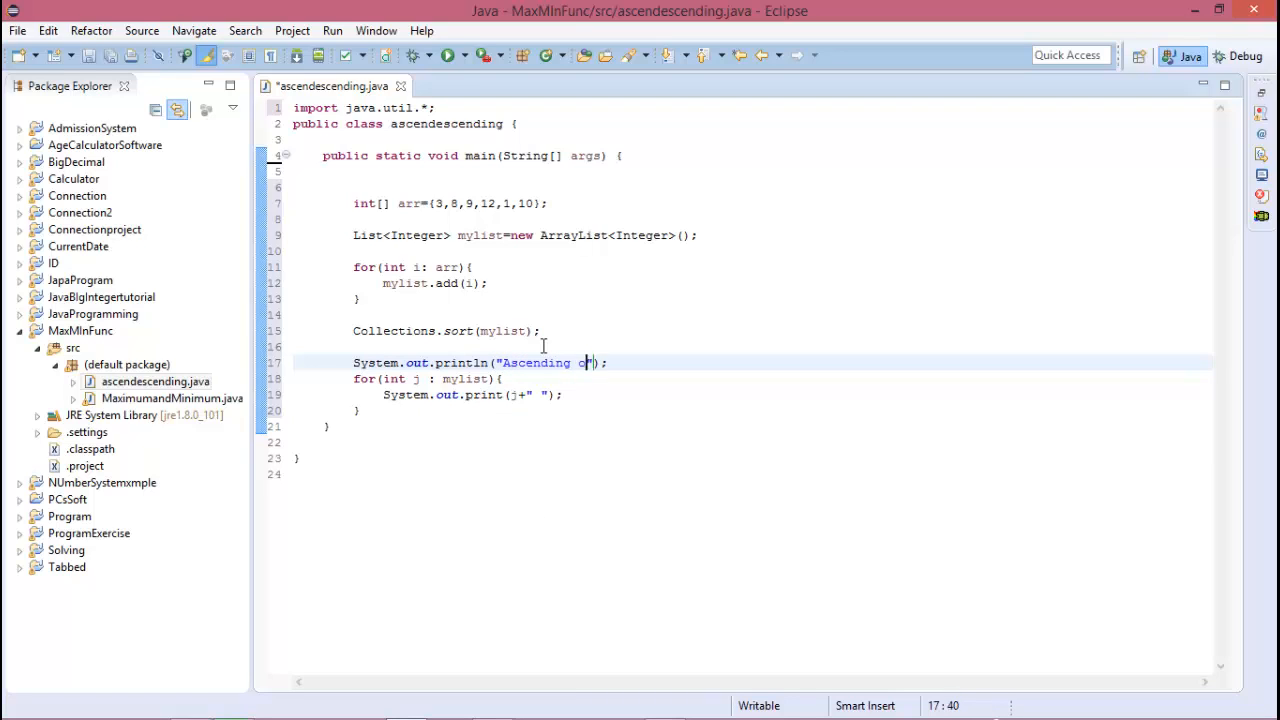
type("rder is")
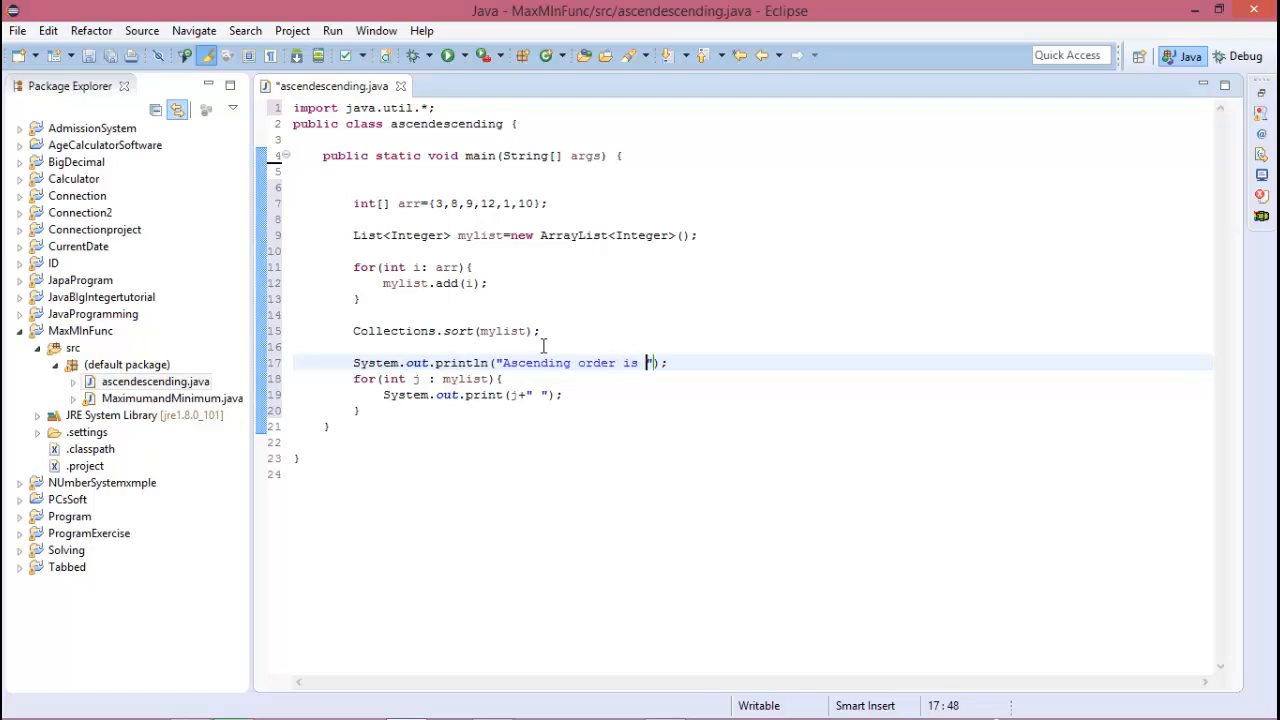
type(":")
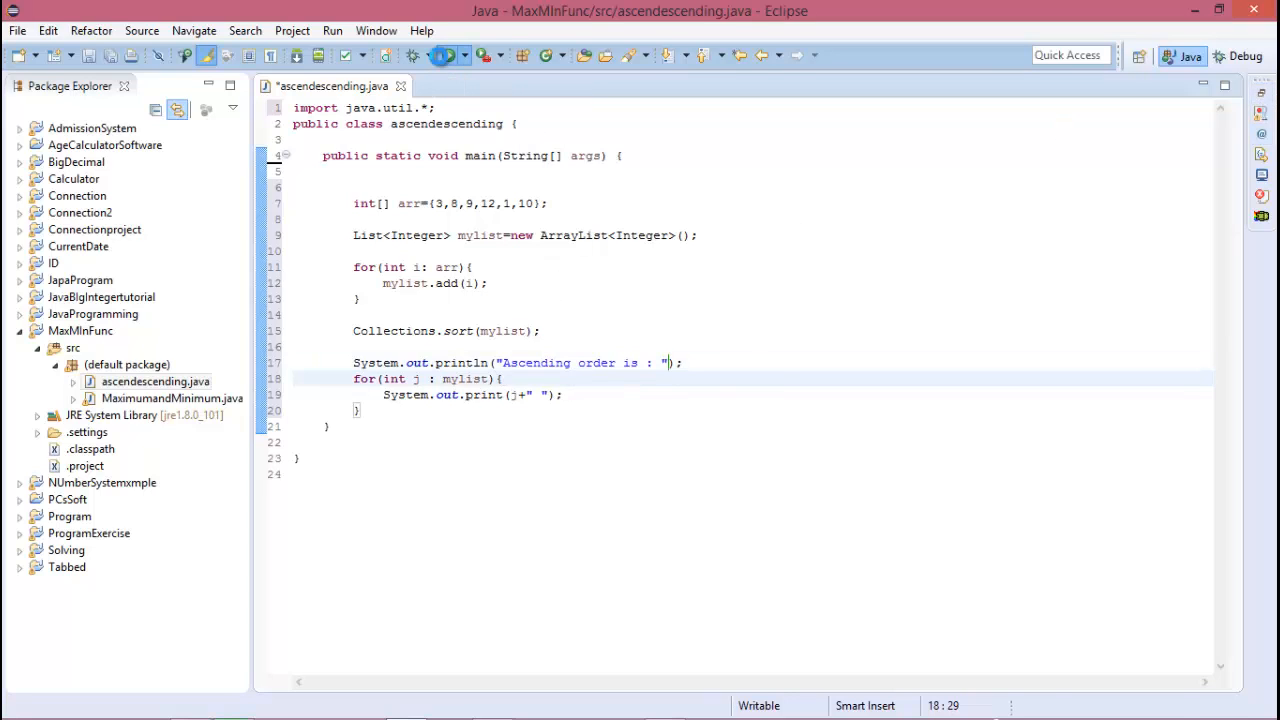
key("ctrl+s")
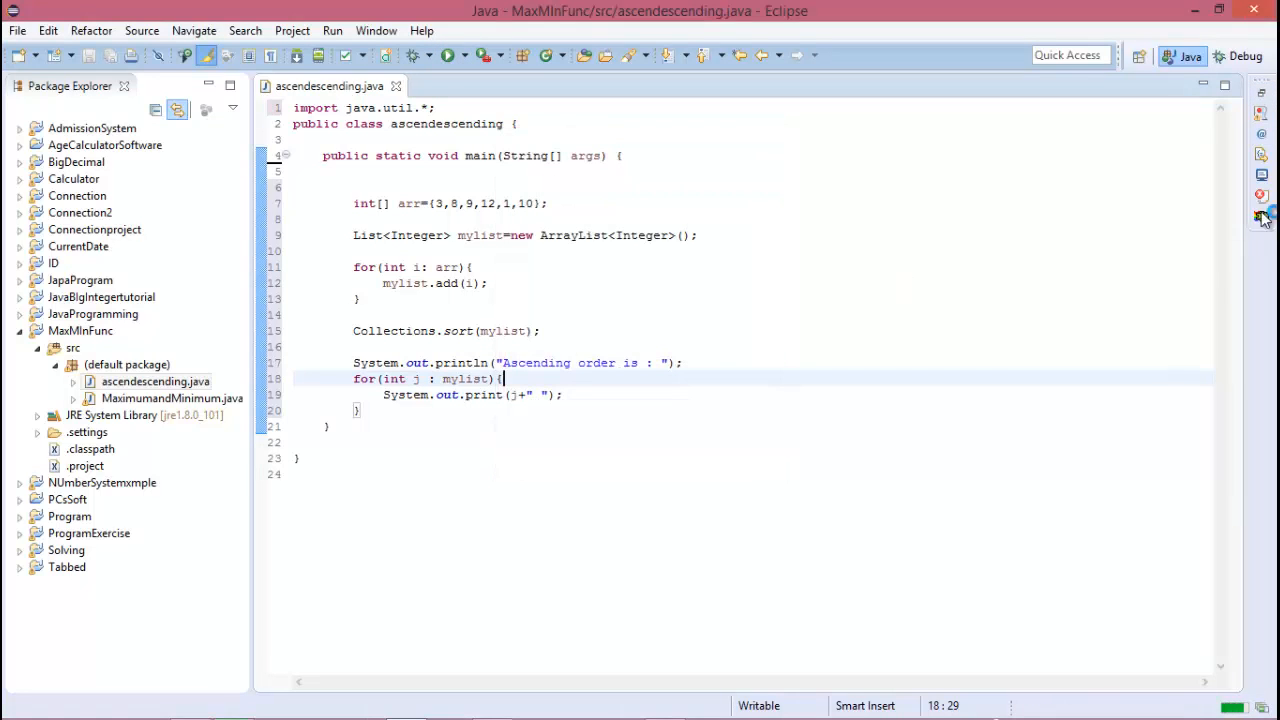
Step: Run the program, compare console output 1 3 8 9 10 12 with arr, and position below the print loop
left_click(448, 56)
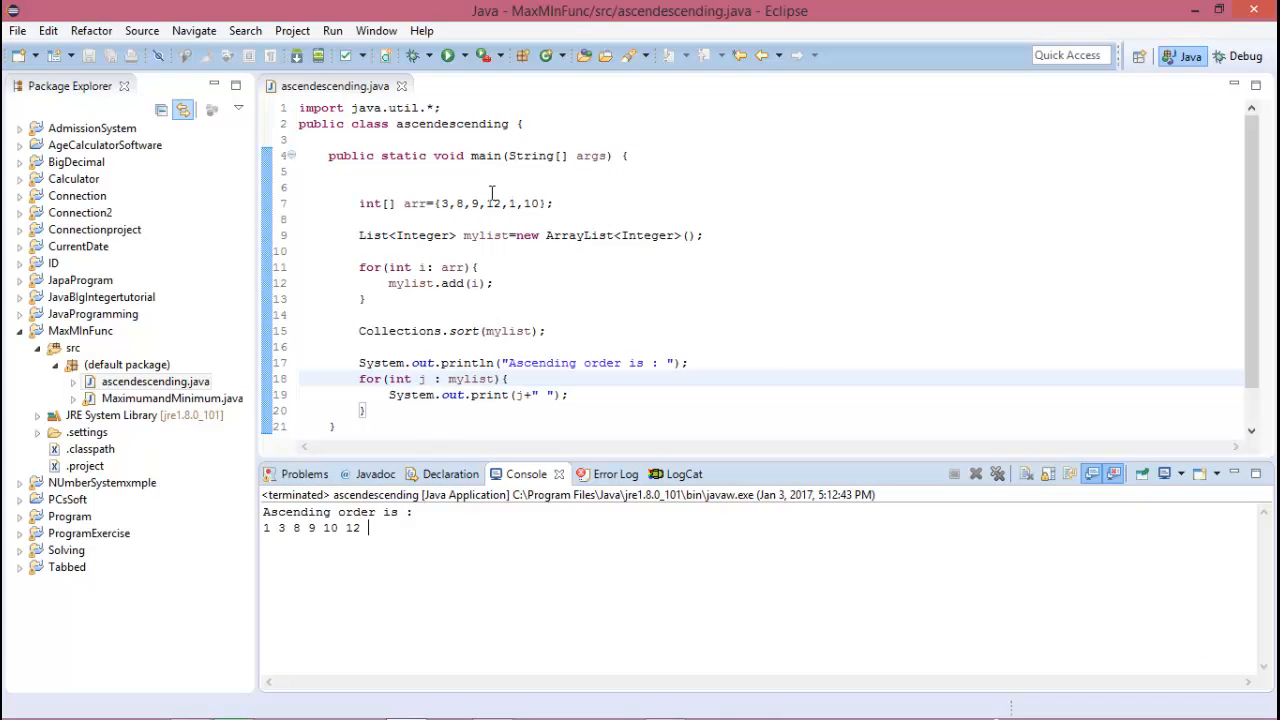
double_click(490, 204)
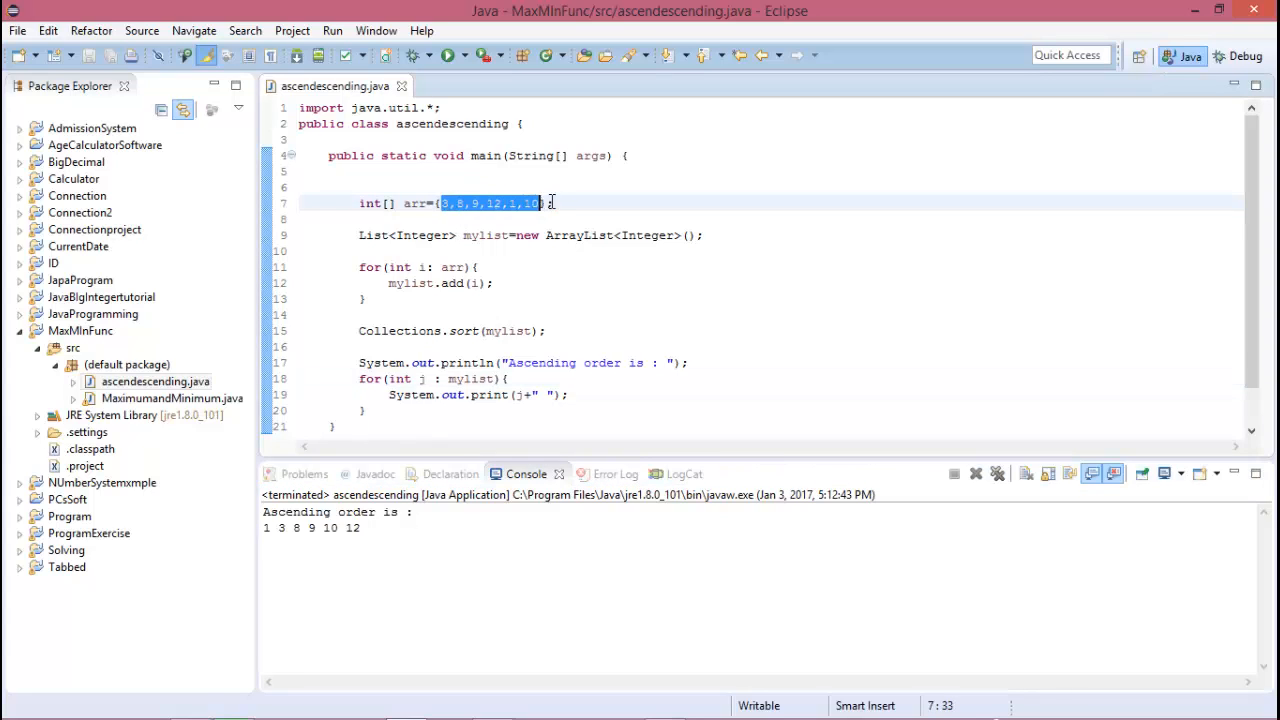
left_click(556, 204)
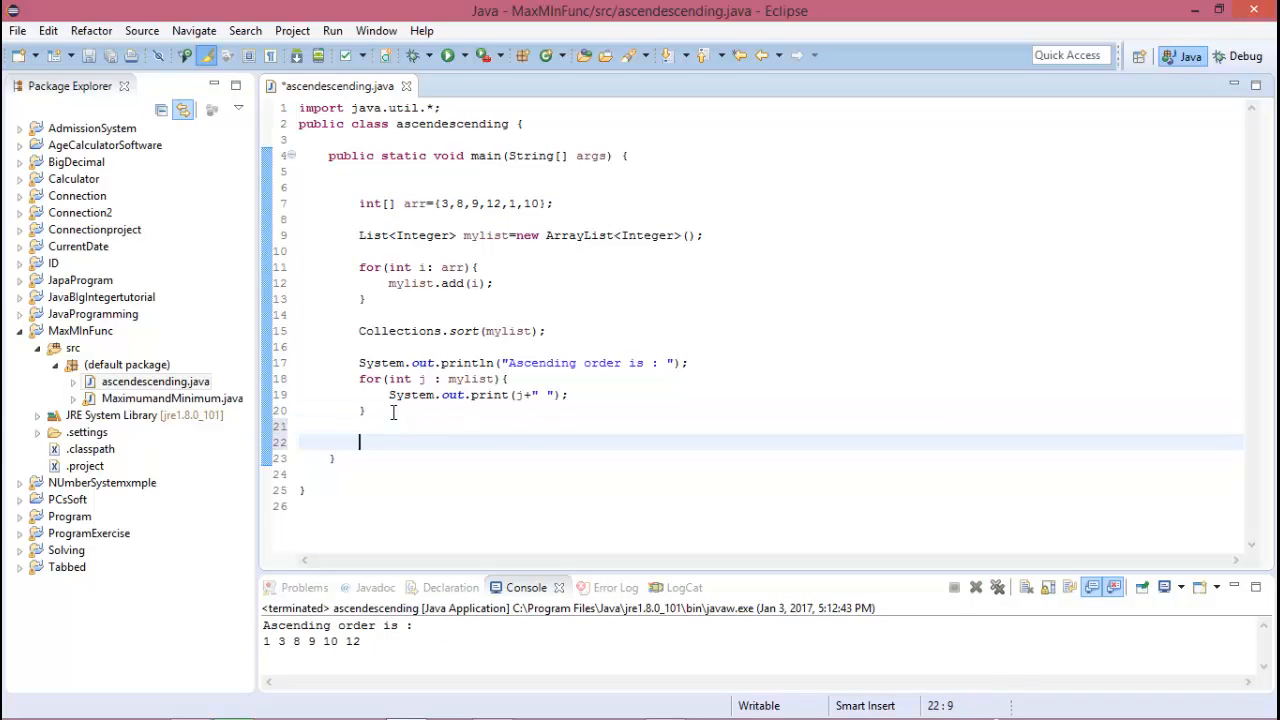
Step: Add Collections.sort(mylist, Collections.reverseOrder()); and begin the next for loop
type("Collections.sort(arg0);")
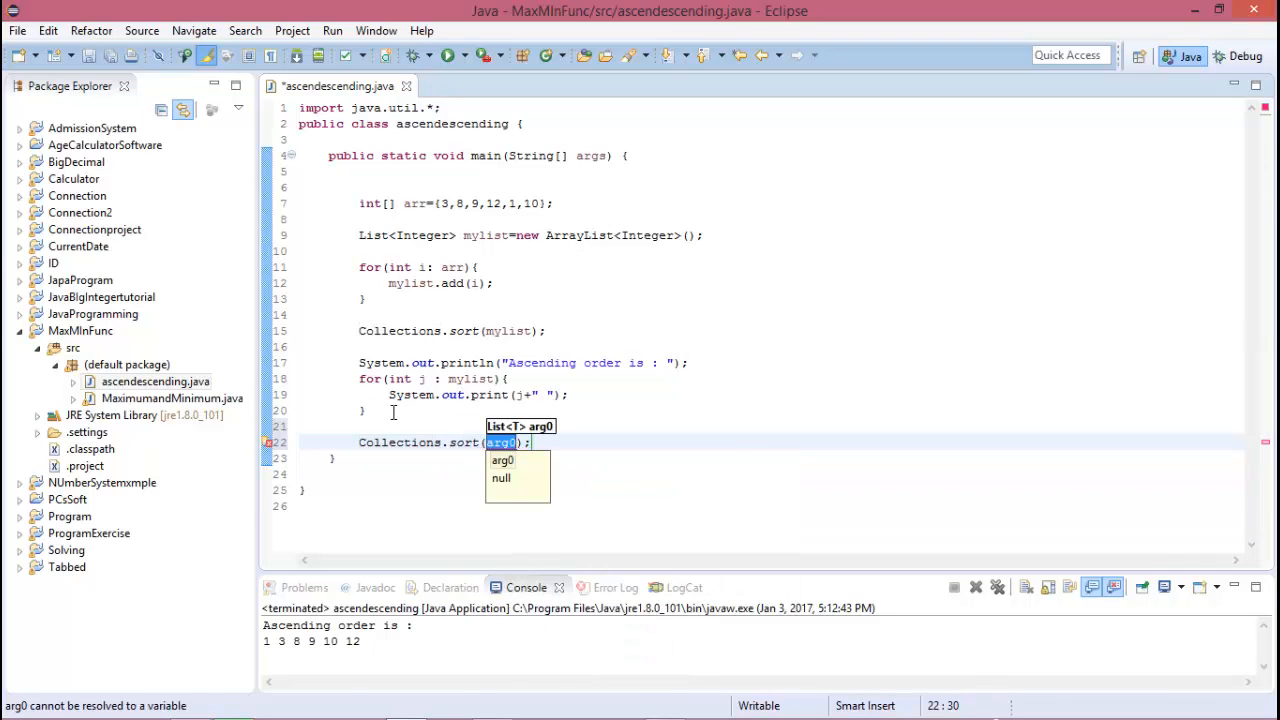
type("my")
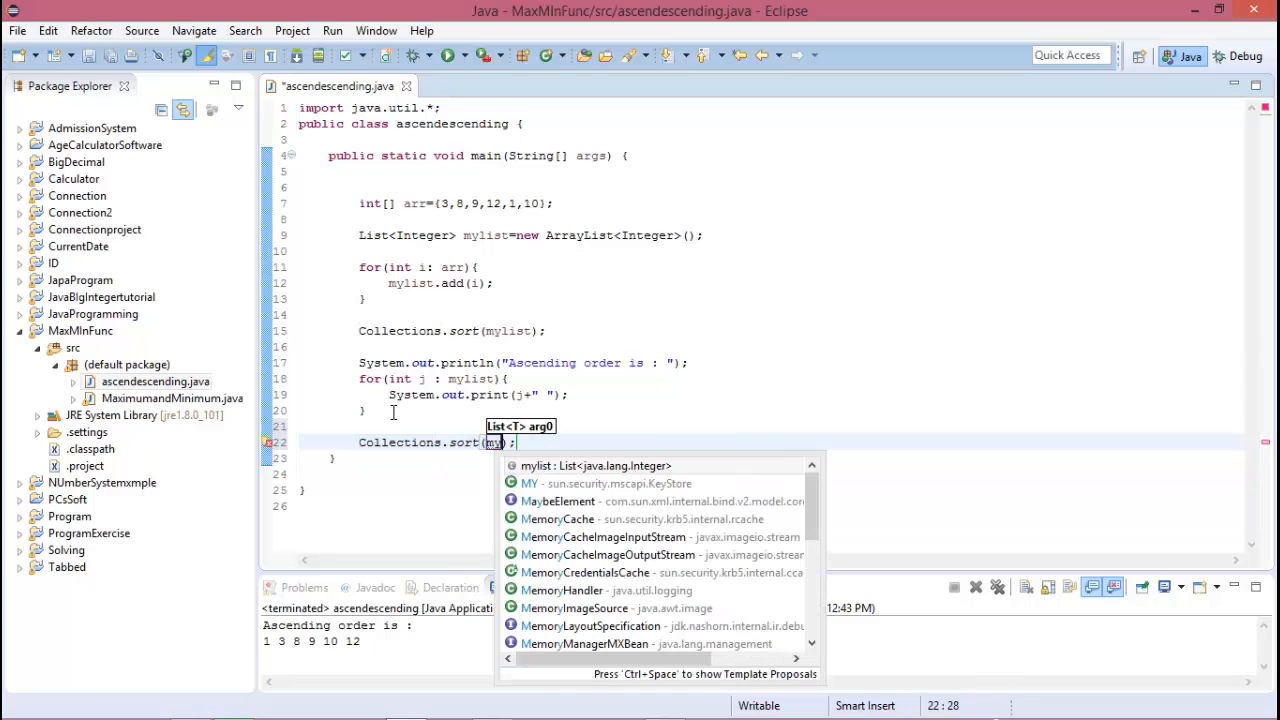
left_click(532, 464)
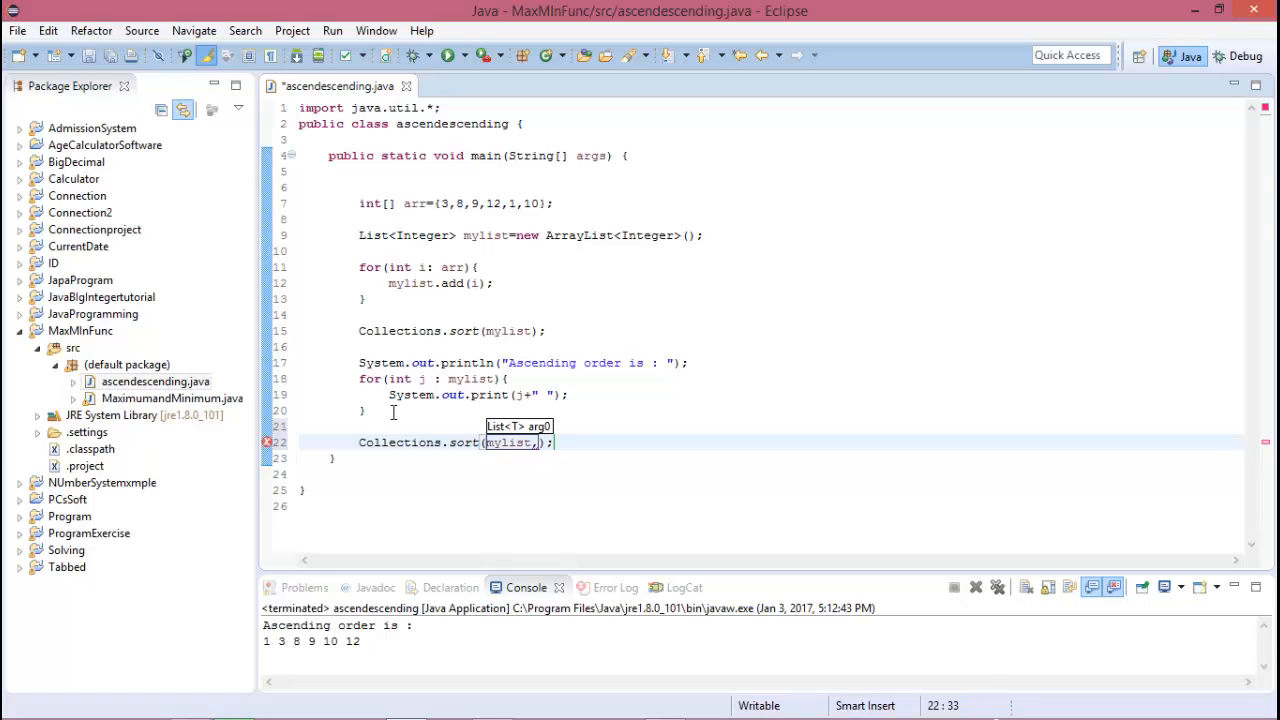
type("Collections.")
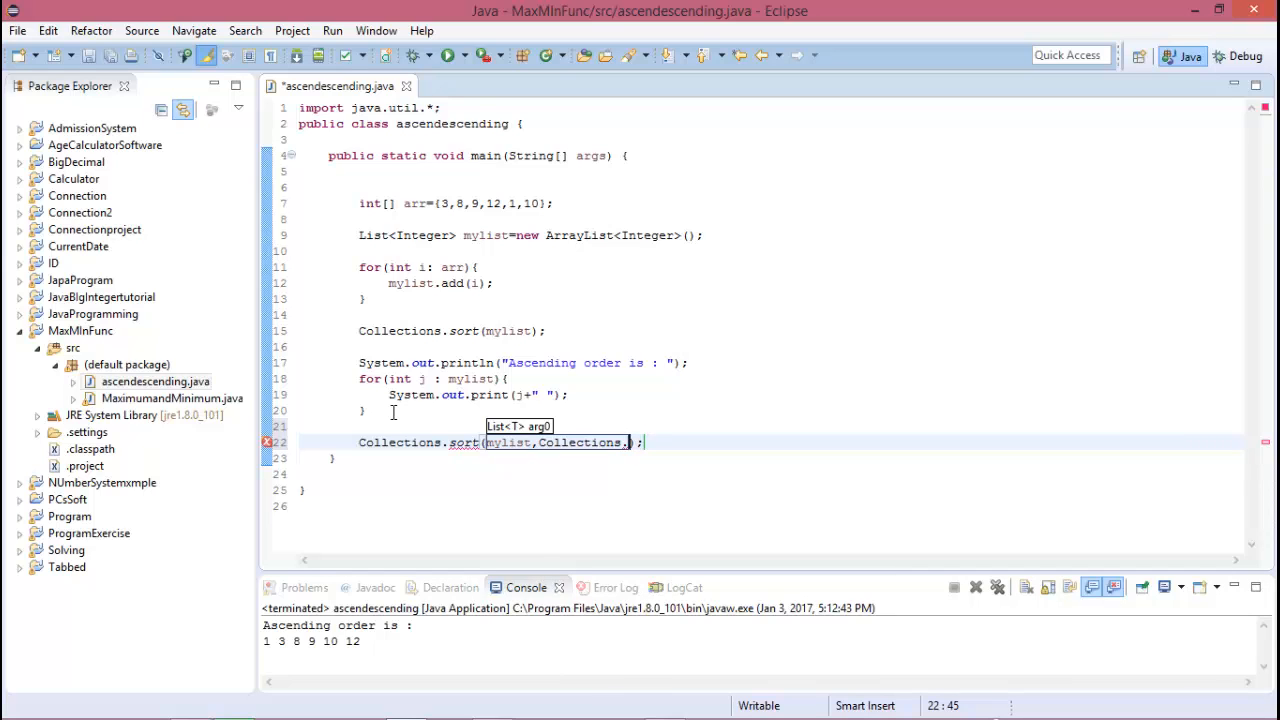
type("reverse")
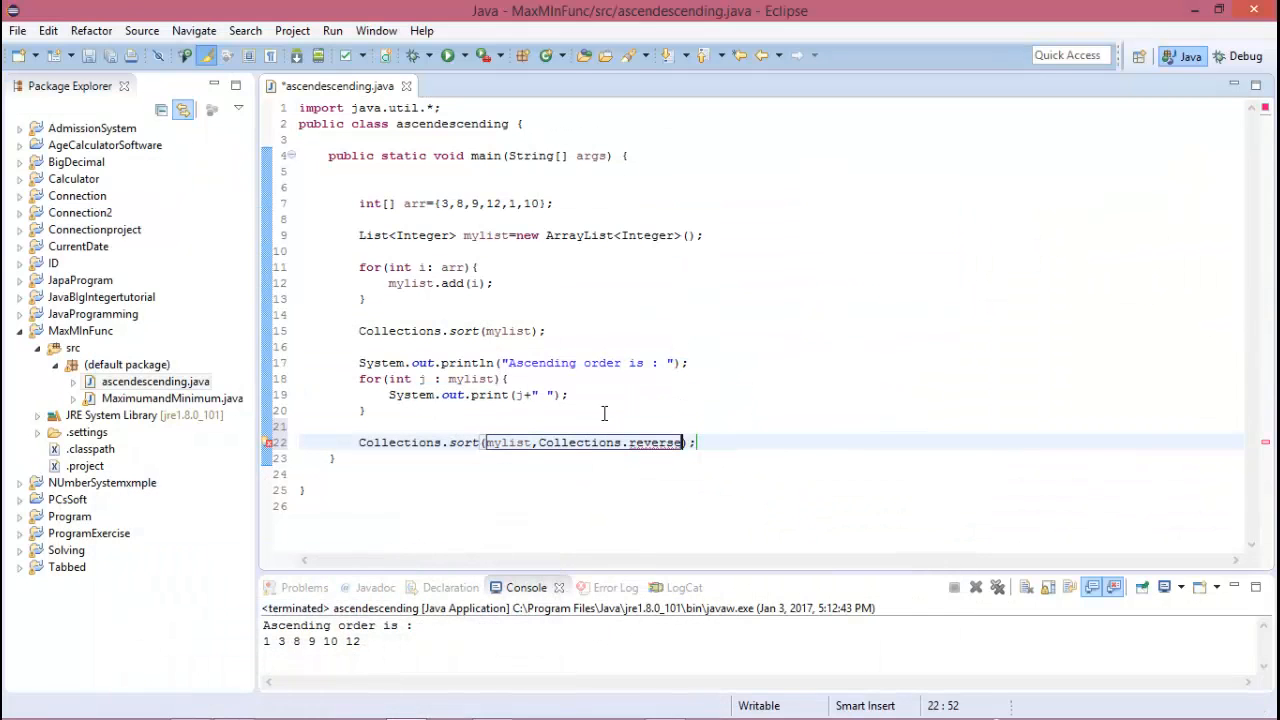
type("der(")
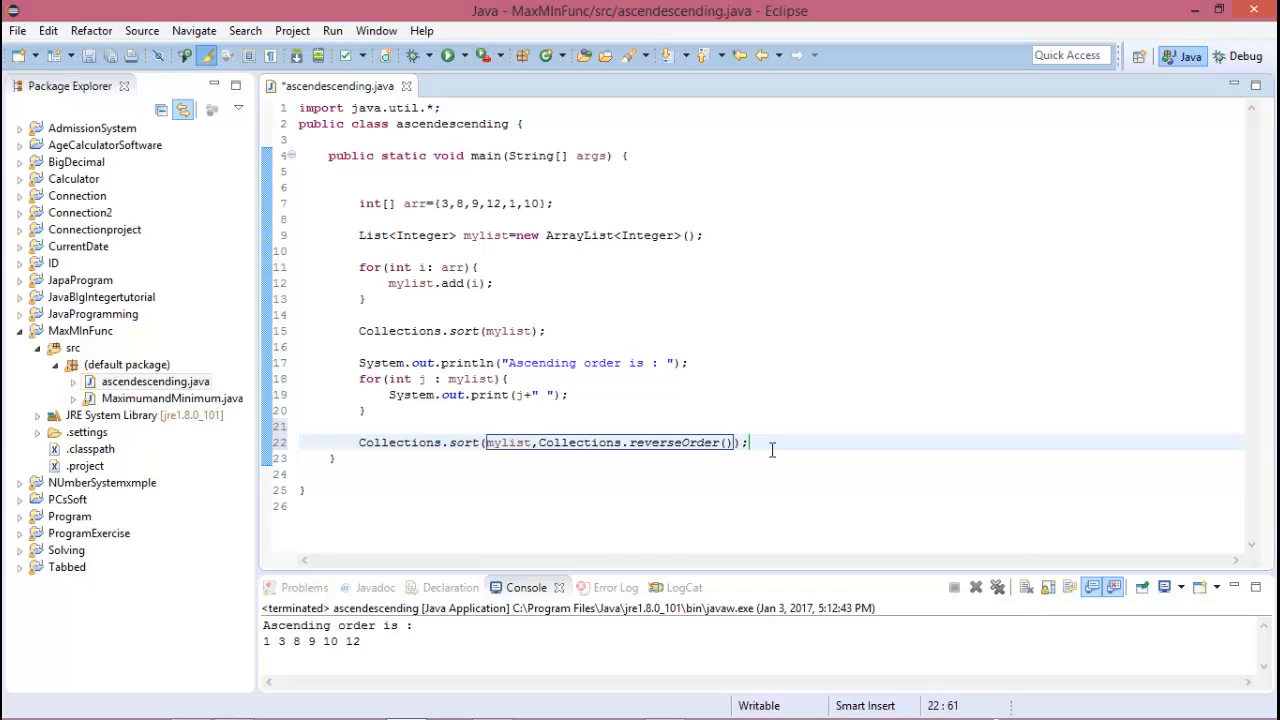
type("for(int k")
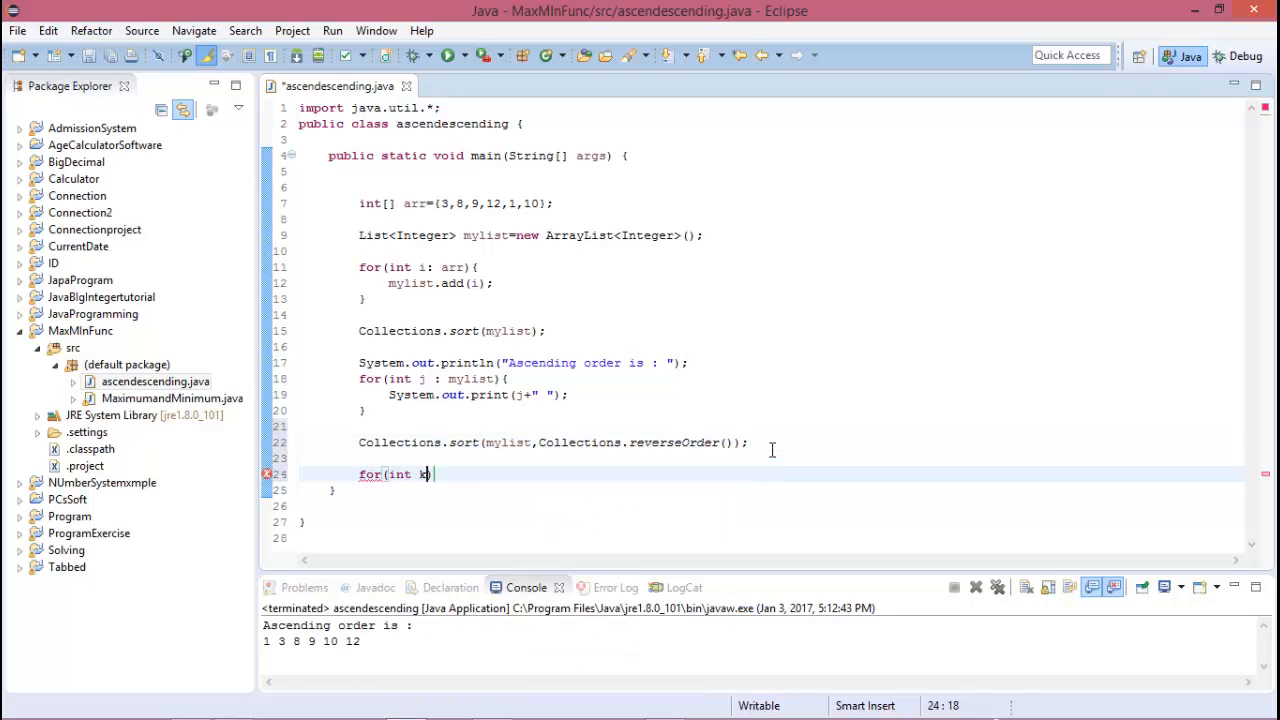
Step: Print the heading "Descending order is : " after the reverse sort
type(":mylist")
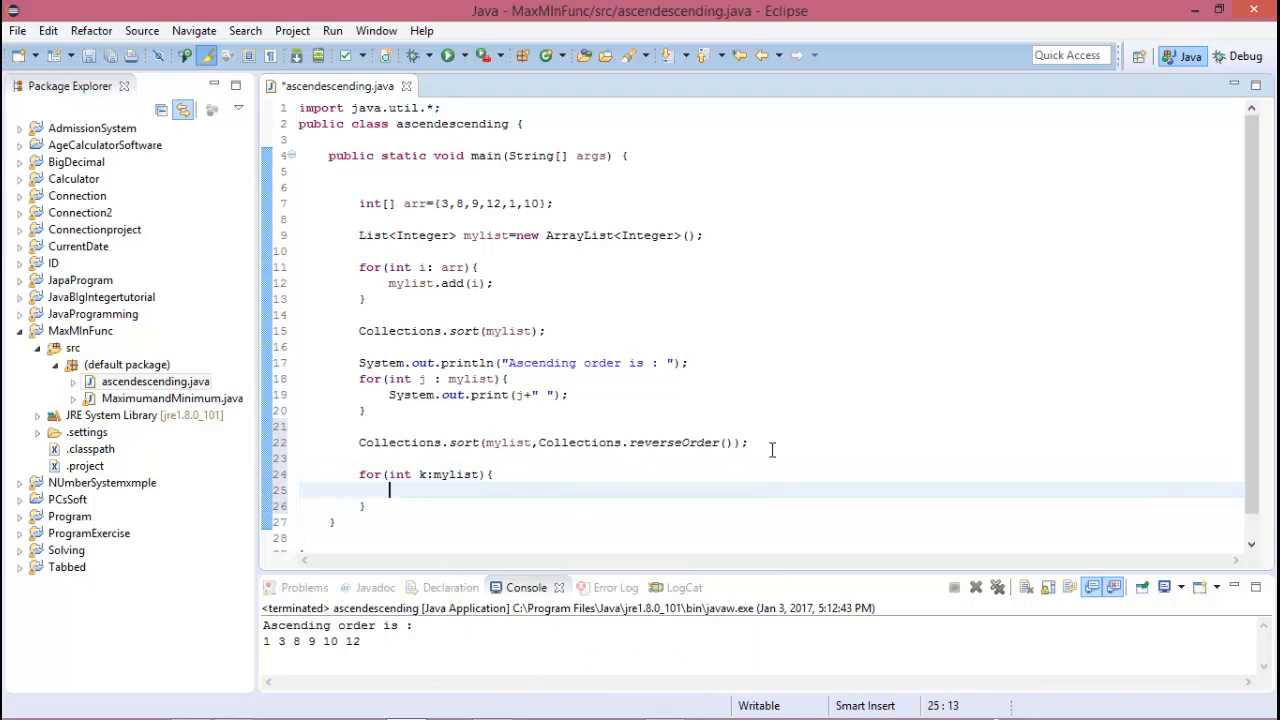
type("System.out.println();")
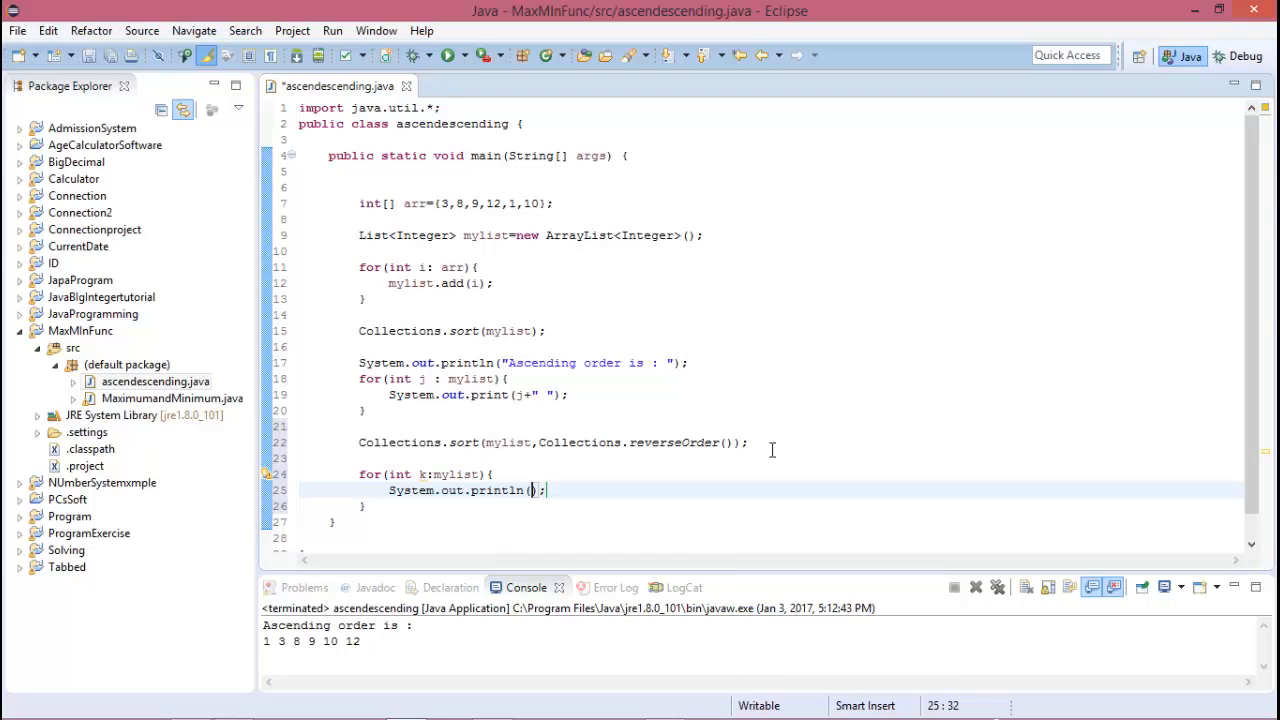
type("\"D\"")
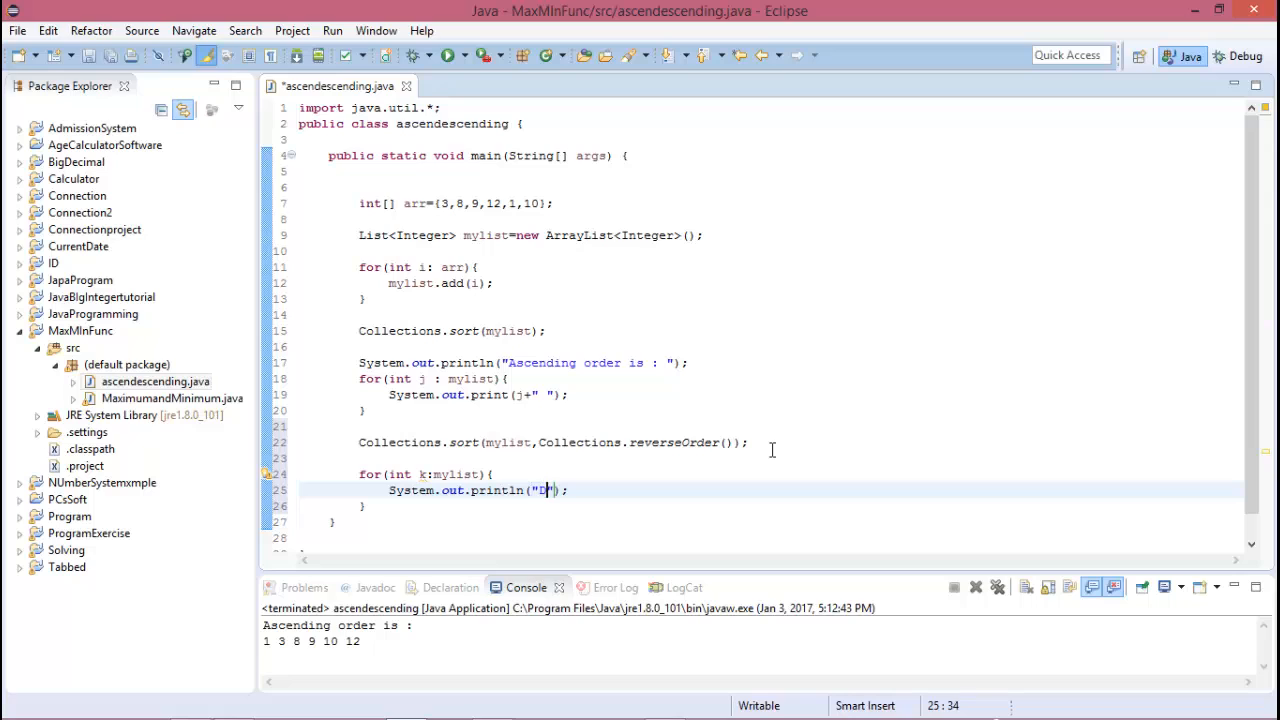
type("escending")
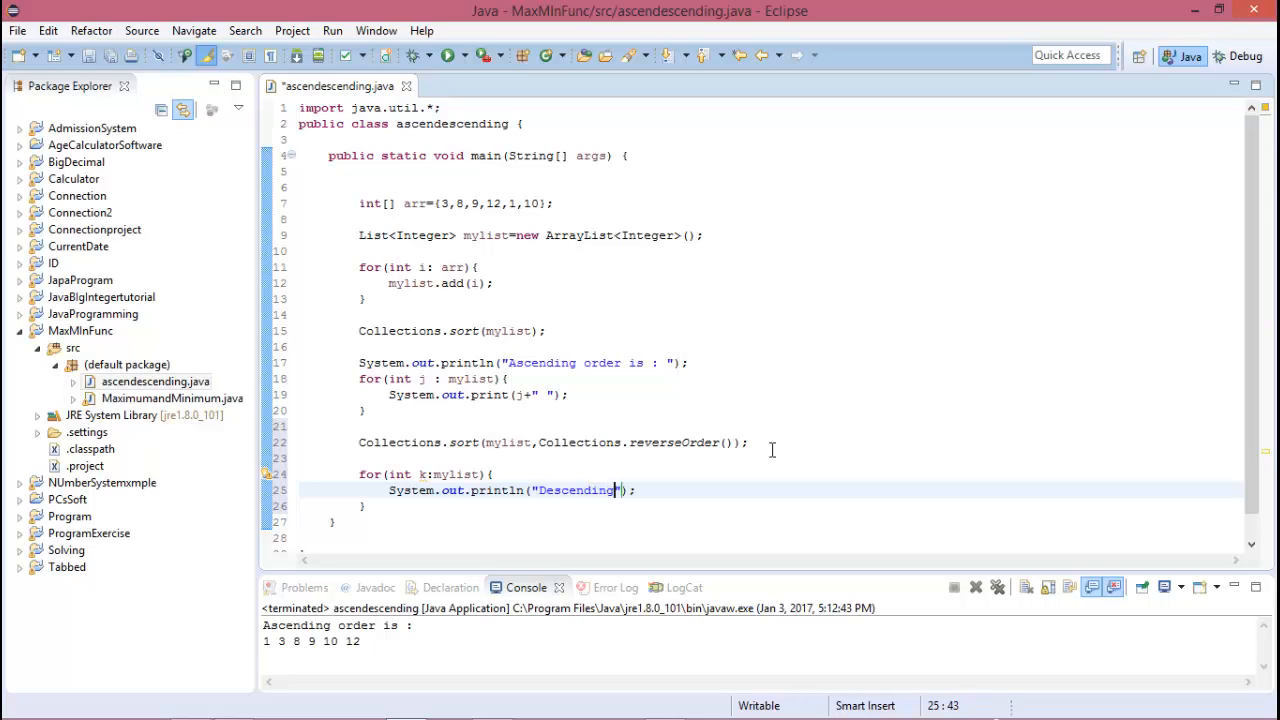
type("order is :")
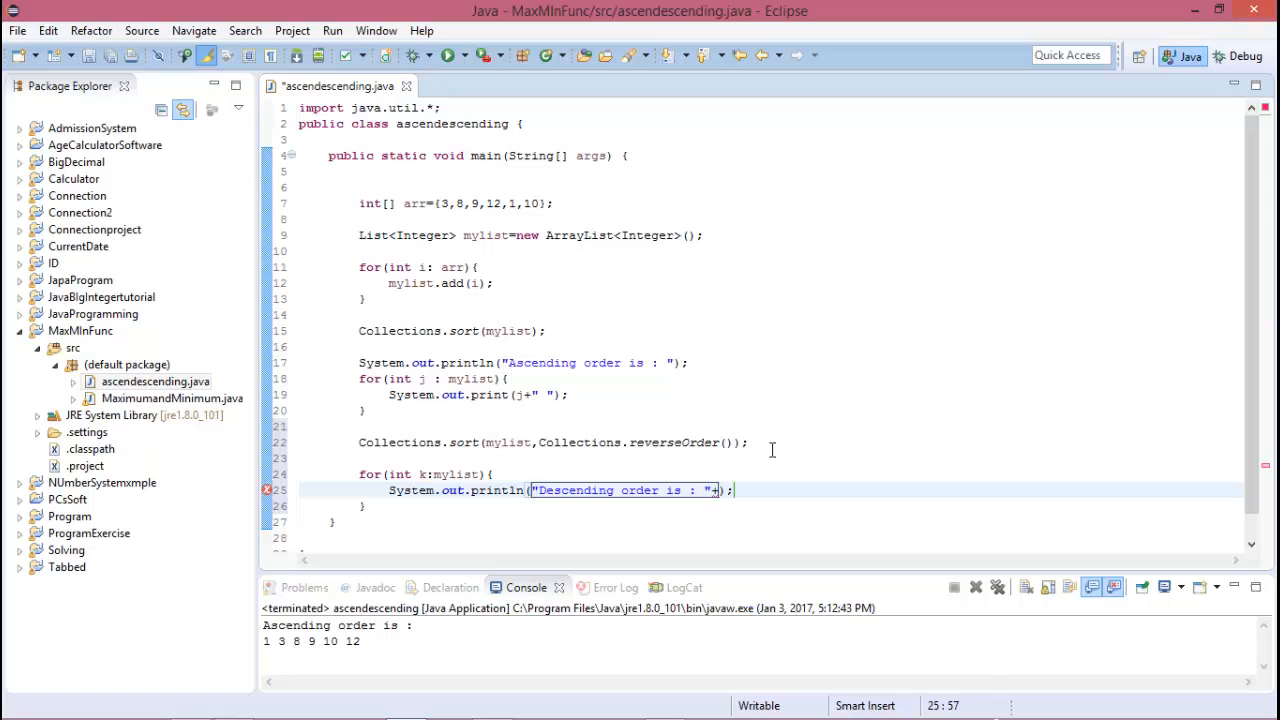
Step: Loop over mylist as k, printing each k followed by a space
type("k")
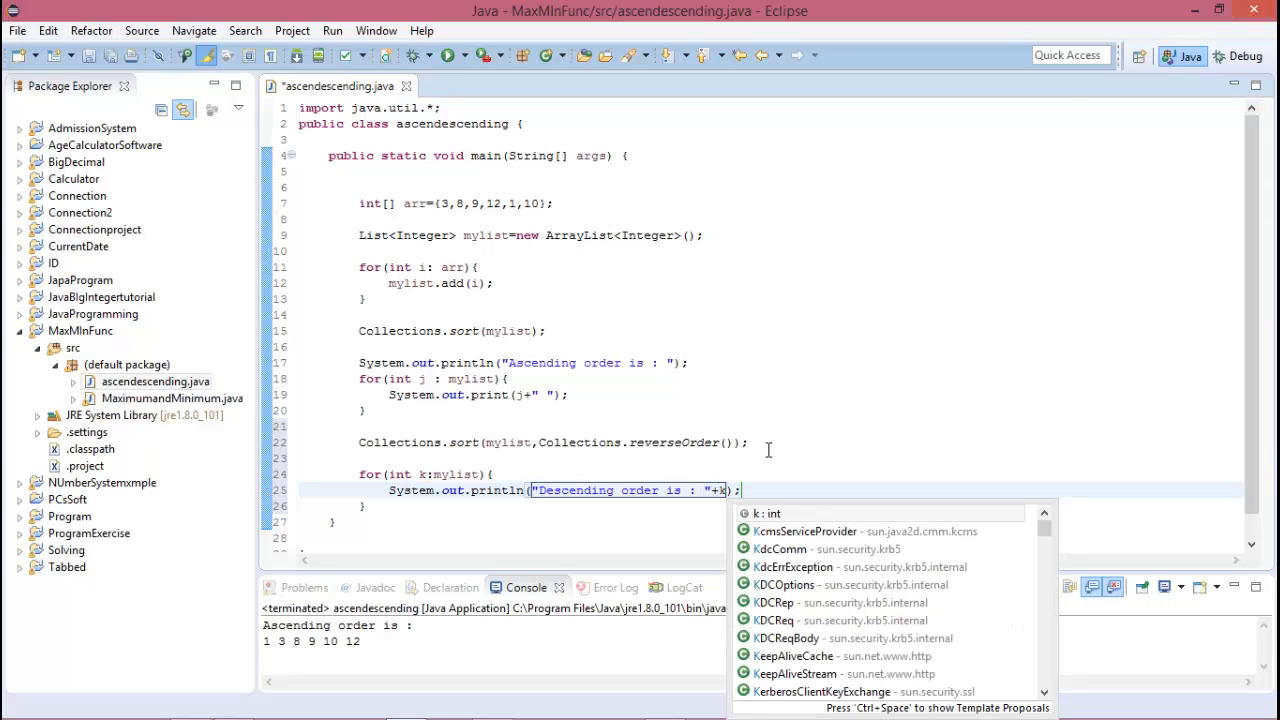
mouse_move(700, 548)
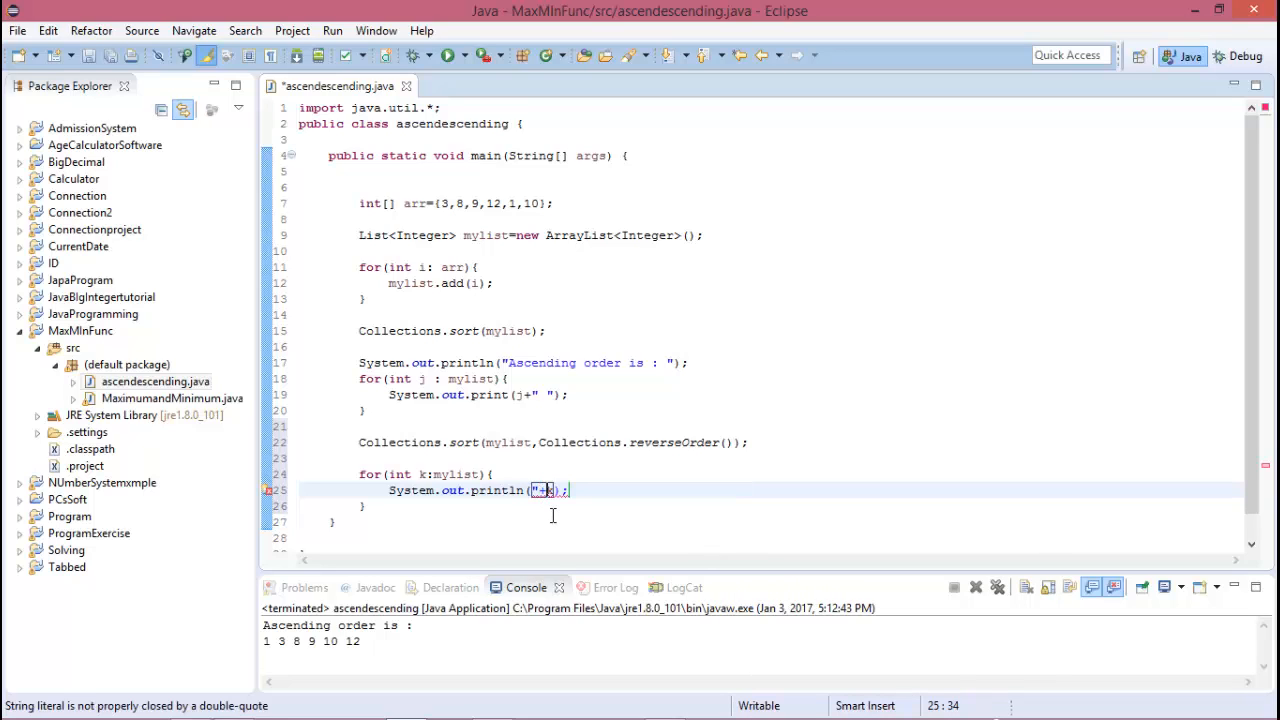
key("BackSpace")
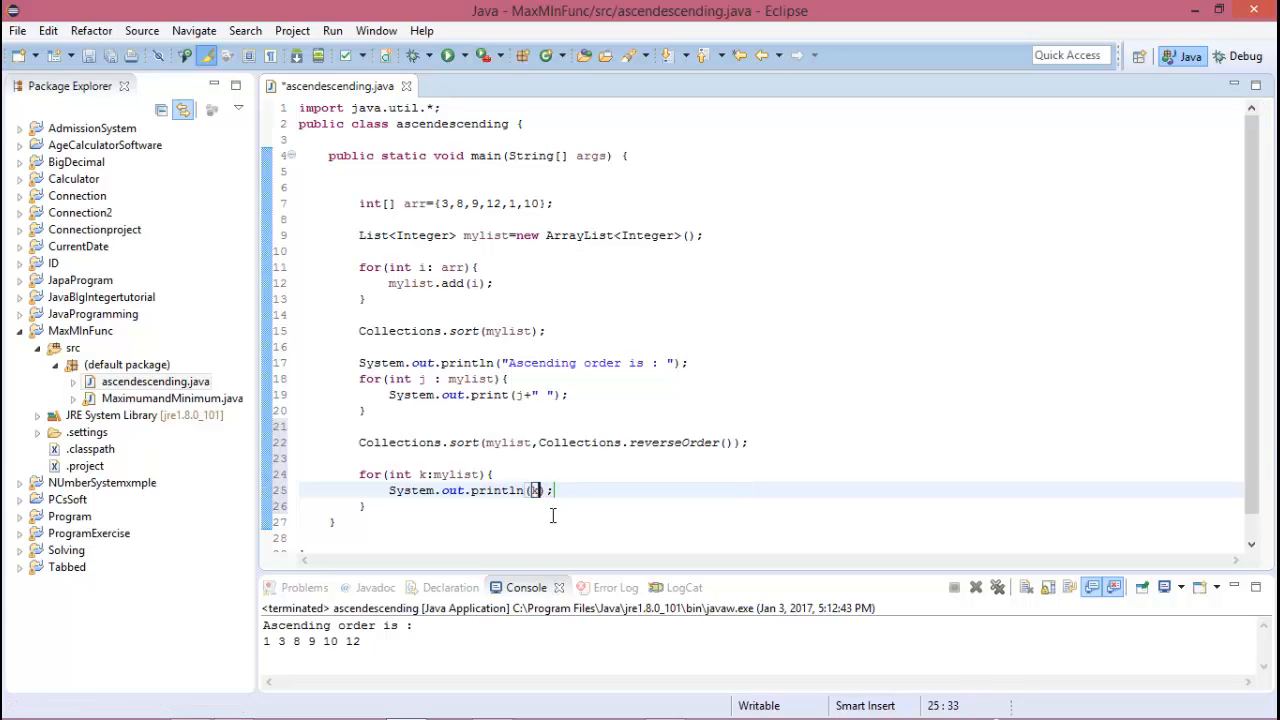
type("+\" \"")
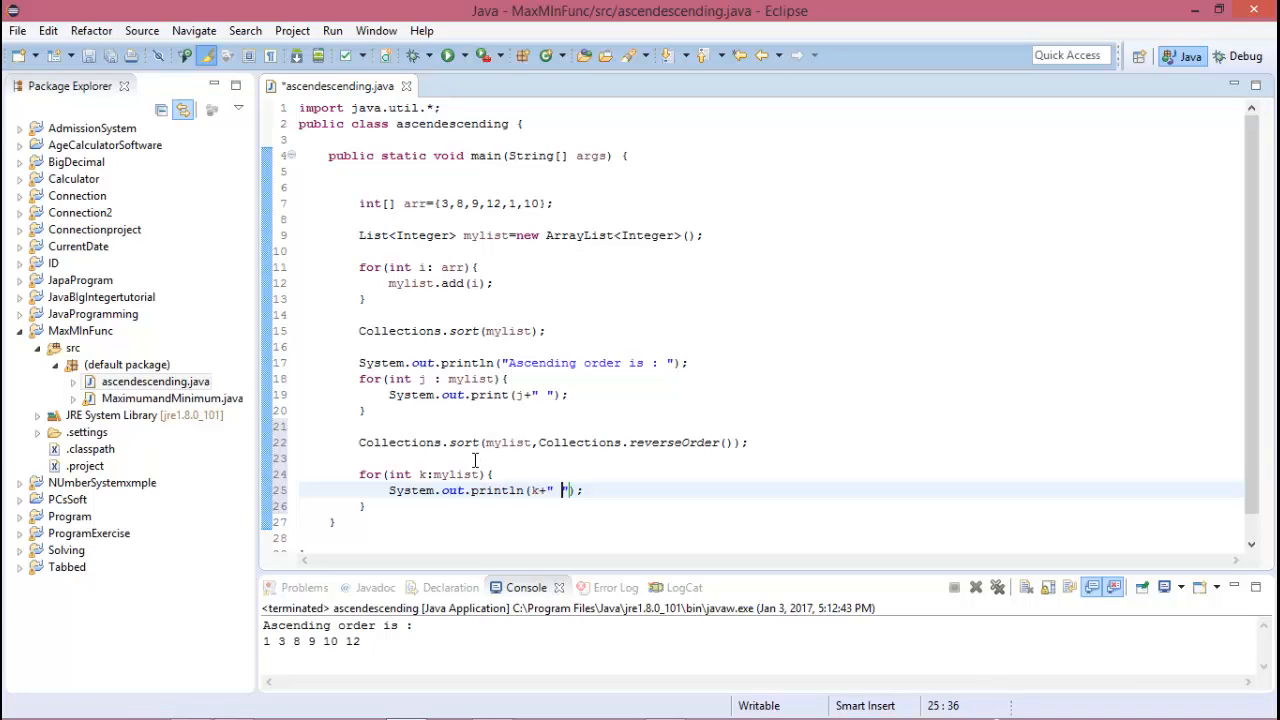
type("s")
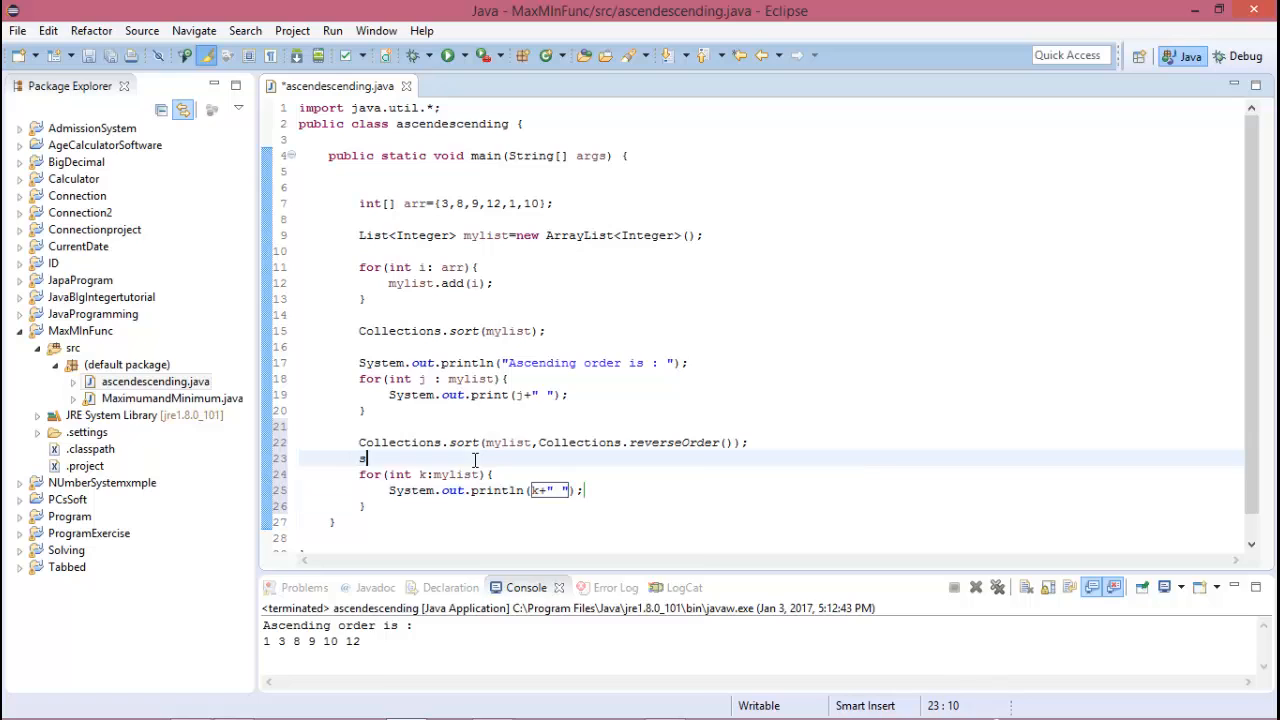
type("System.out.println();")
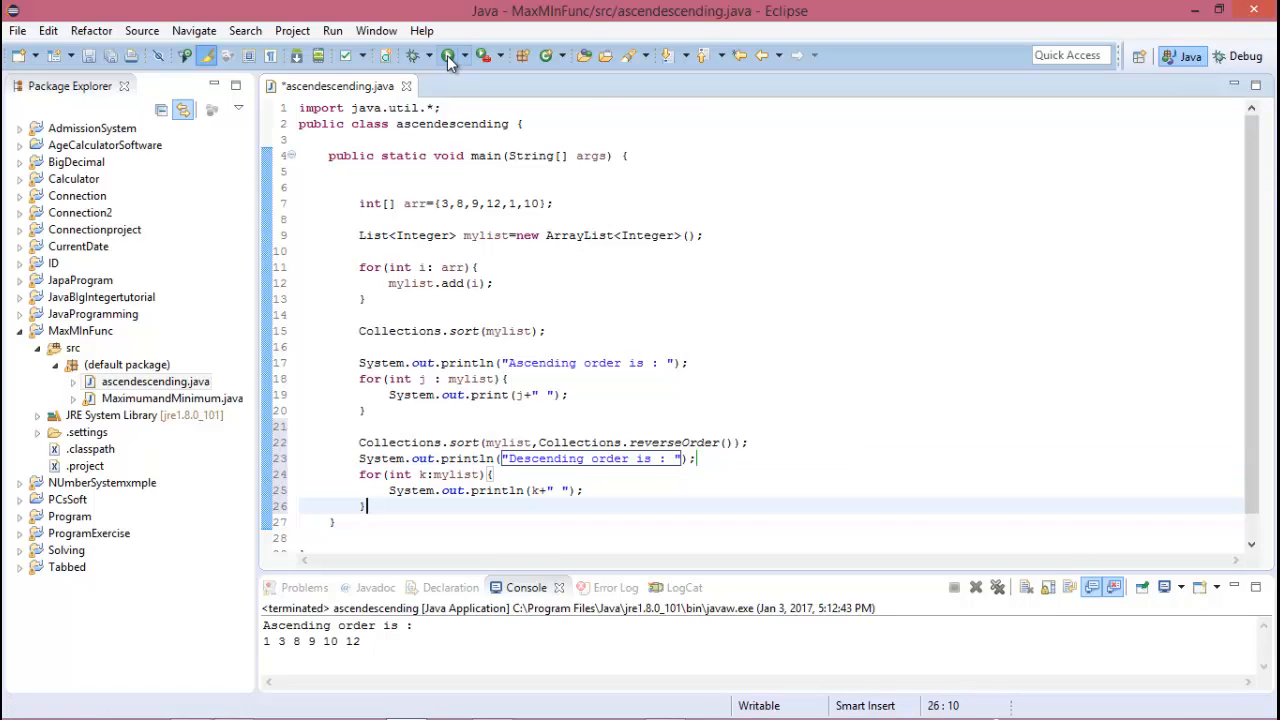
Step: Run to check output, switch both loops from println to print, and rerun so each sequence prints on one line
left_click(448, 56)
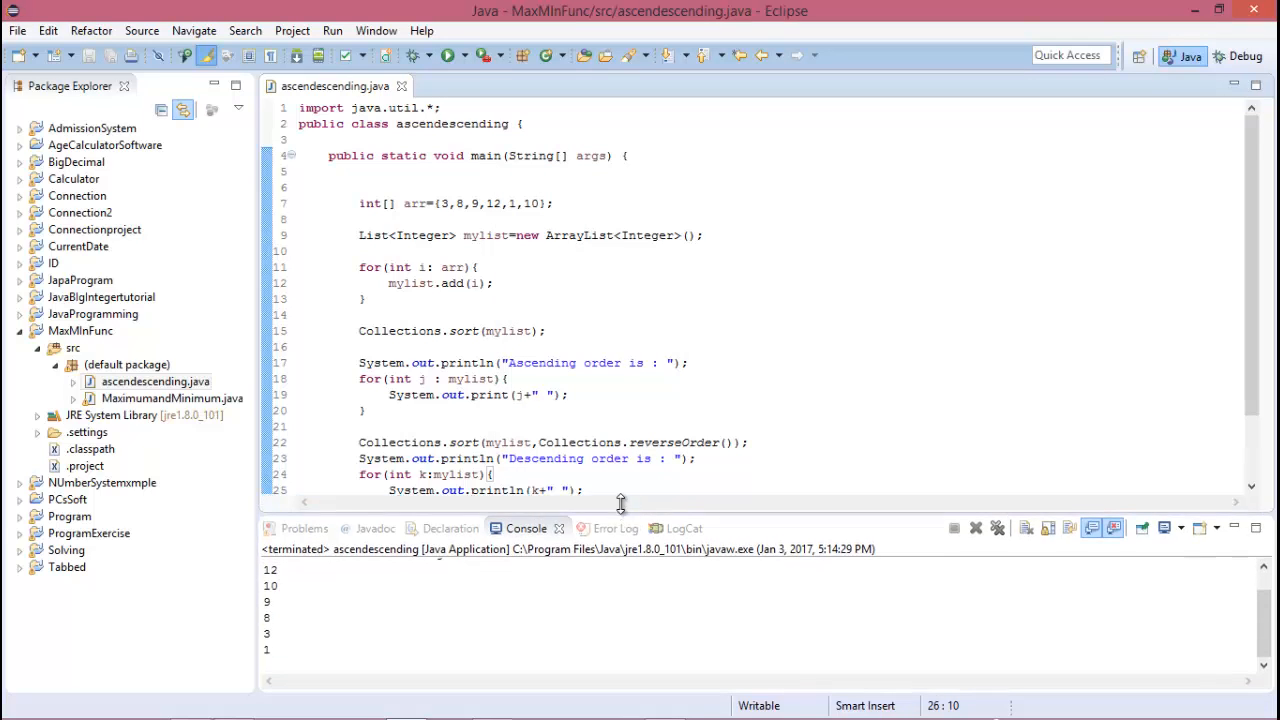
scroll("down", 3)
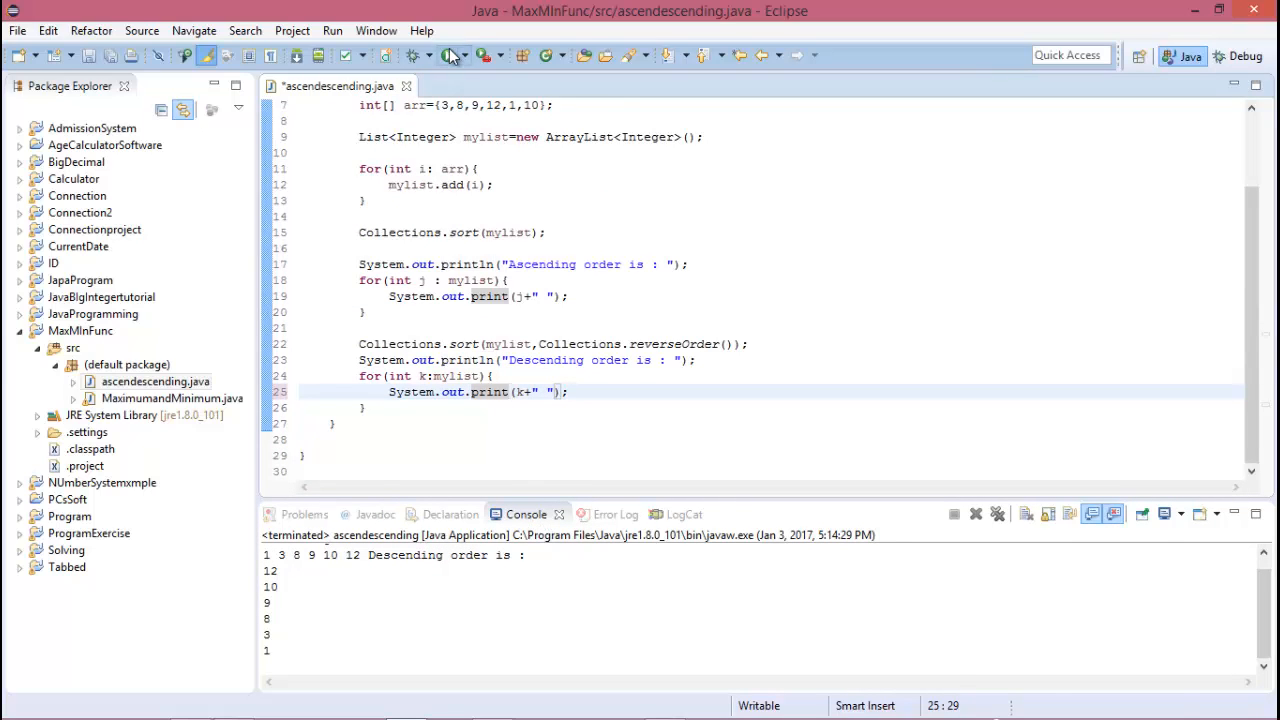
left_click(448, 56)
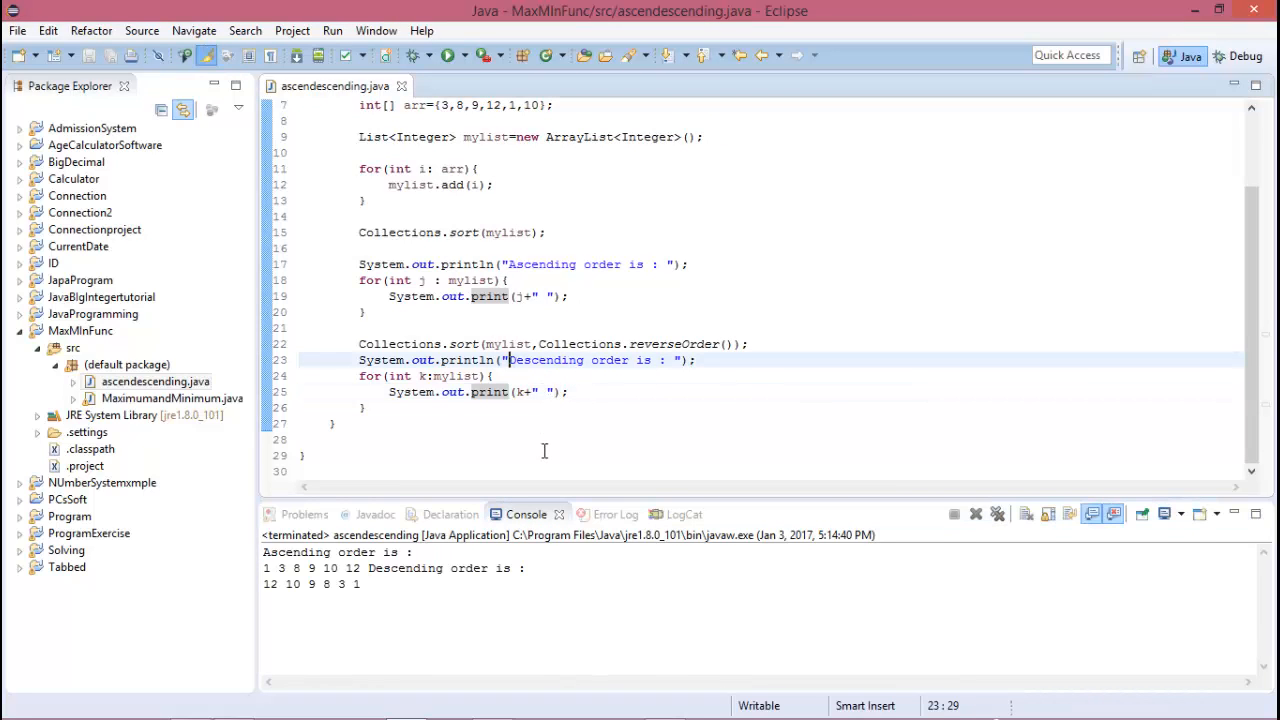
Step: Prefix the Descending heading with \n and rerun, saving when prompted, so it prints on its own line
type("\\n")
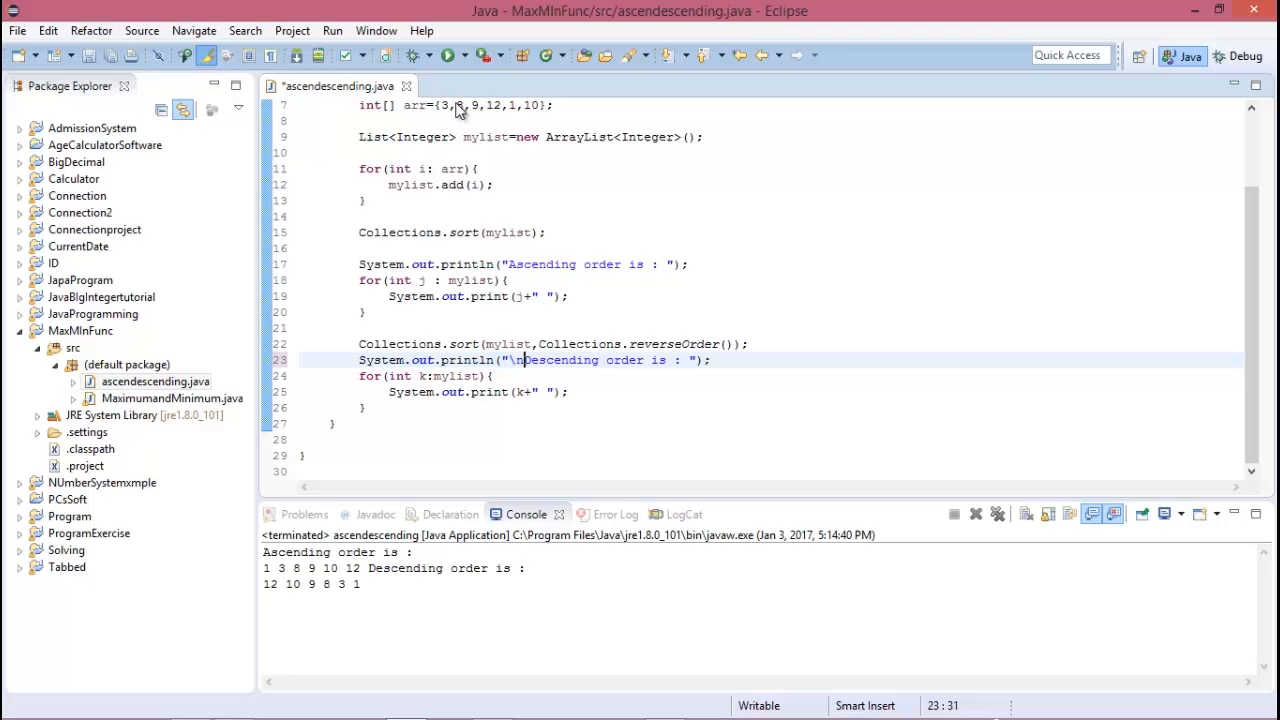
left_click(448, 56)
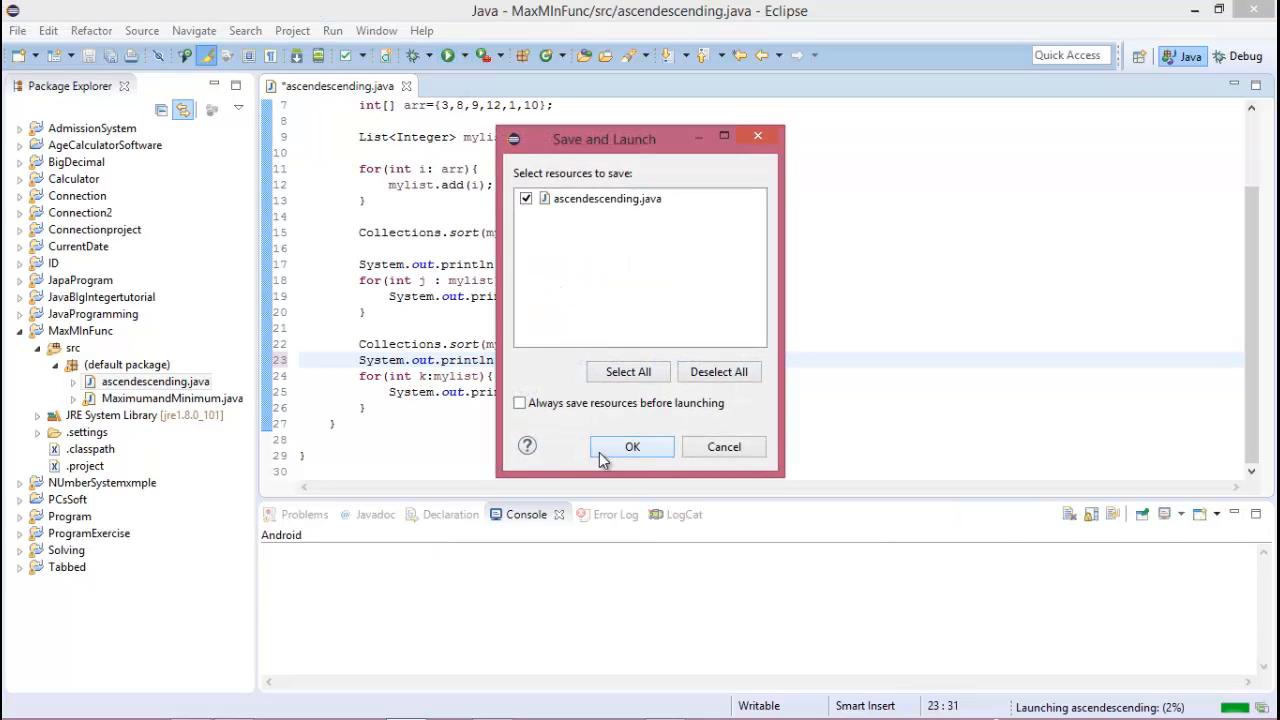
left_click(632, 446)
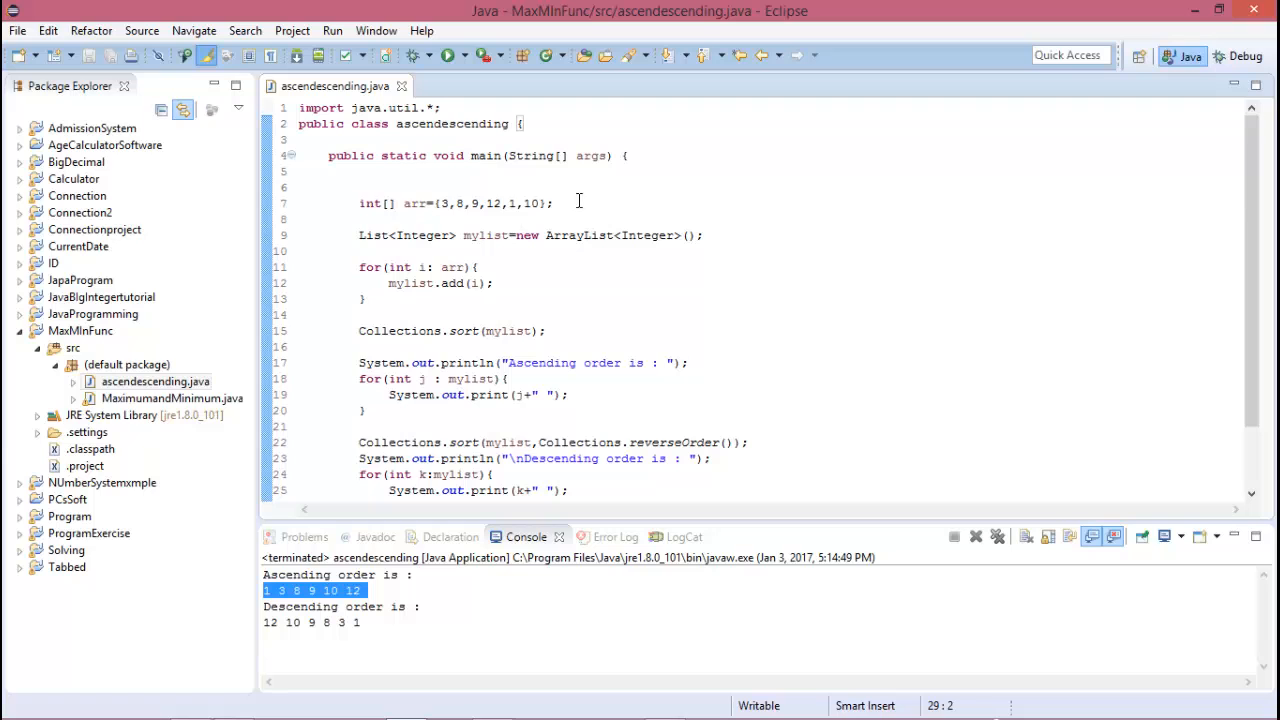
Step: Select the hard-coded array line and start replacing it with a Scanner declaration
triple_click(456, 204)
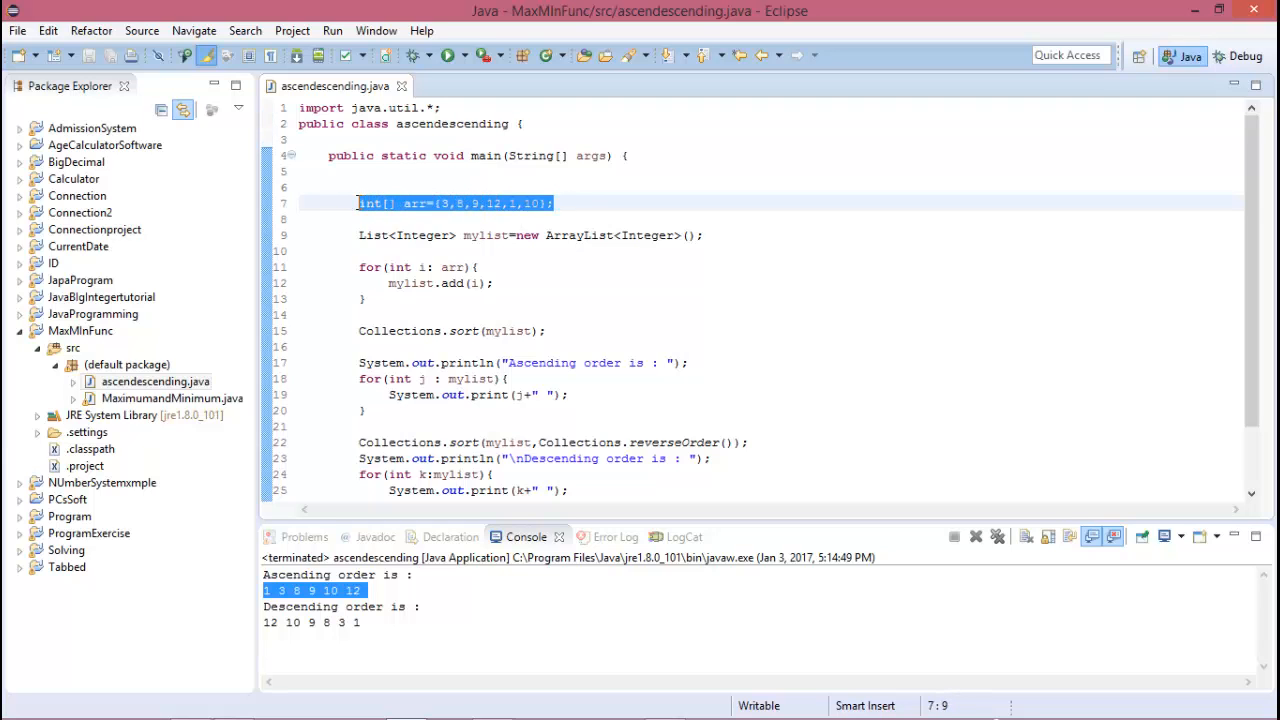
type("Scanner")
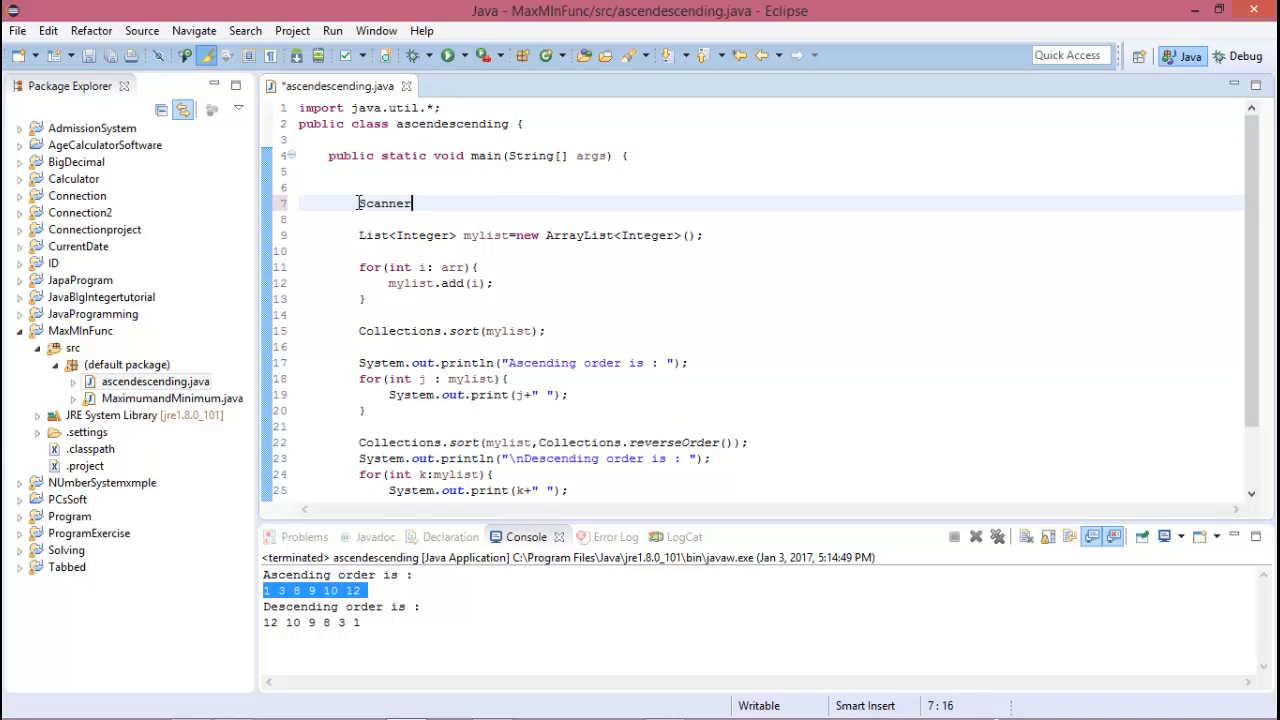
Step: Declare Scanner sc=new Scanner(System.in); followed by int n;
type("sc=")
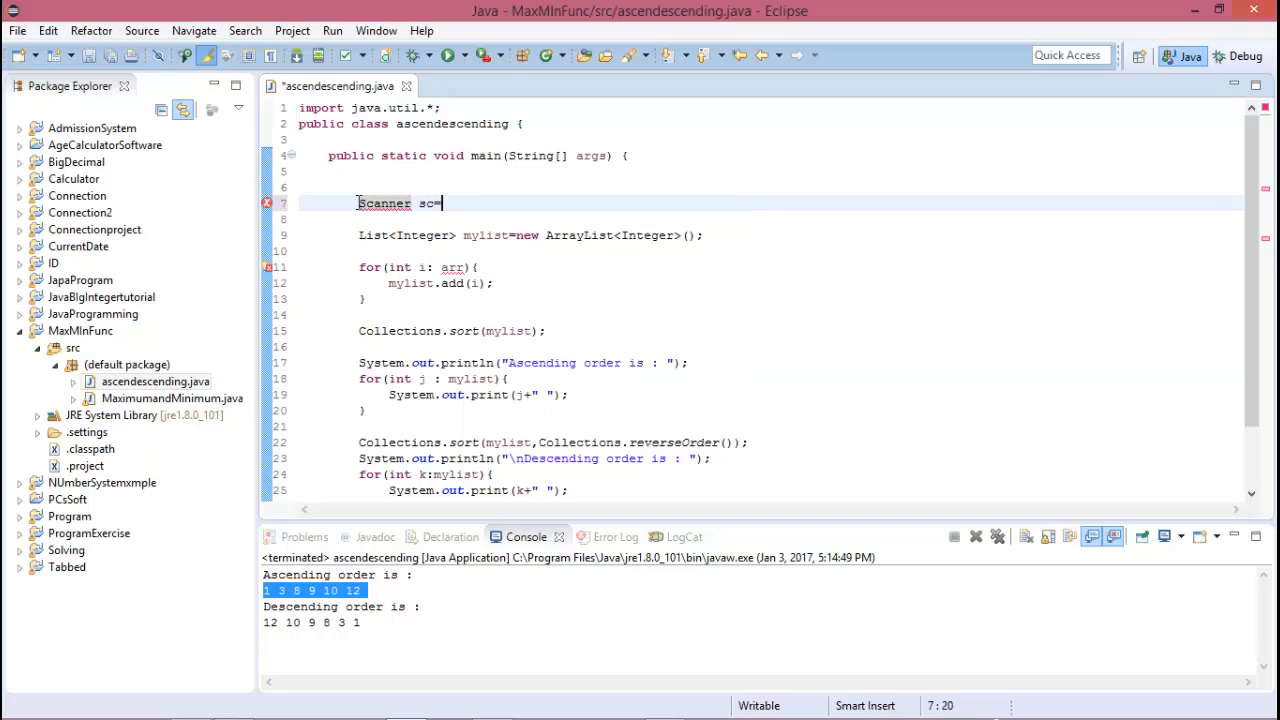
type("new scanner(System.in);")
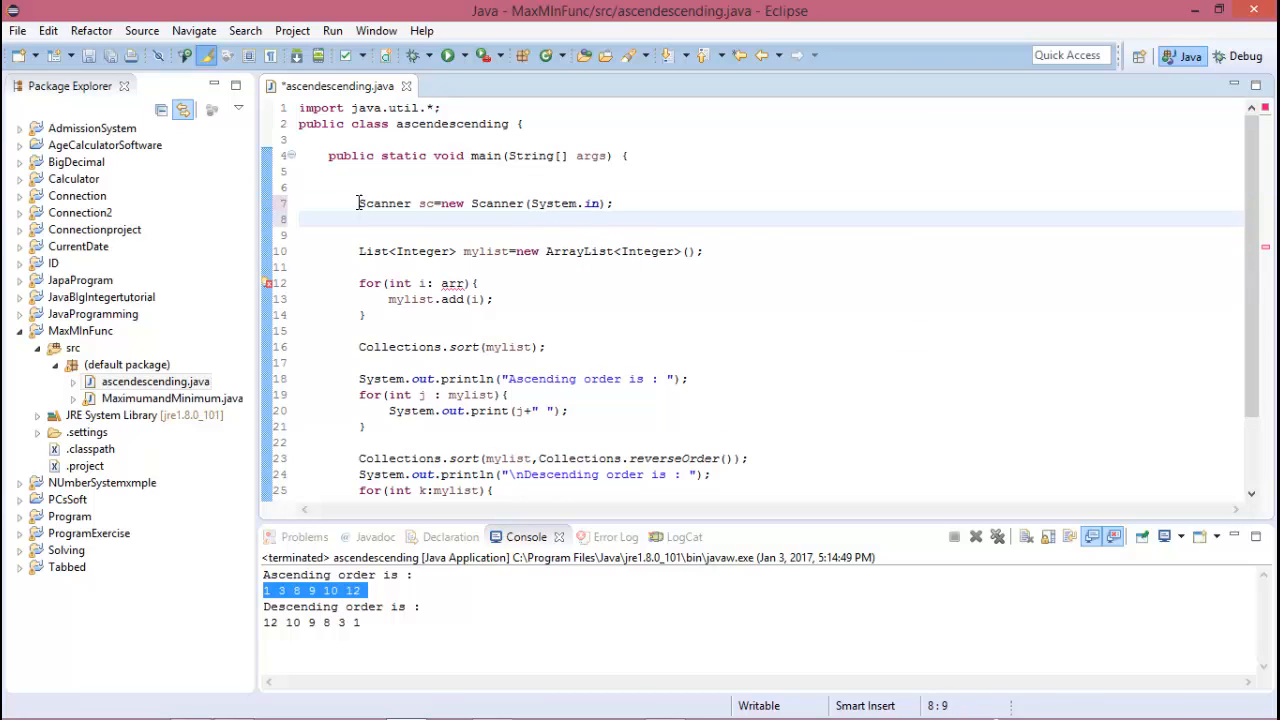
key("Return")
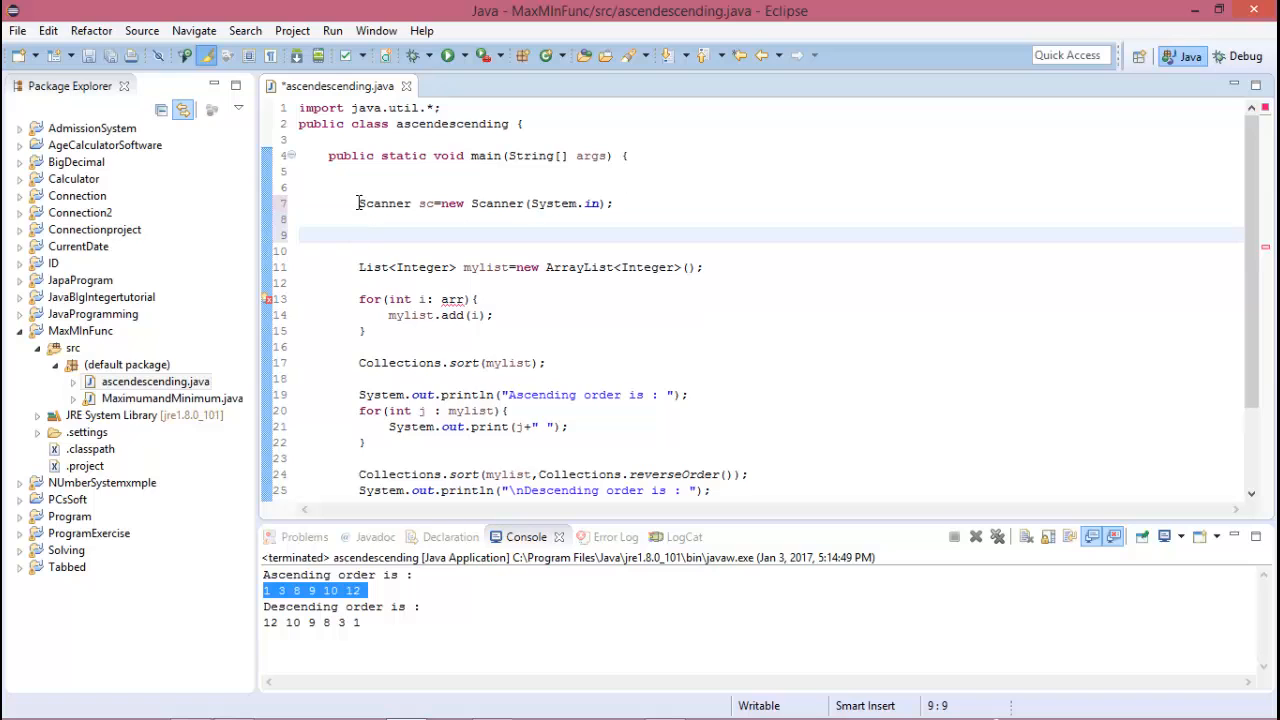
type("int")
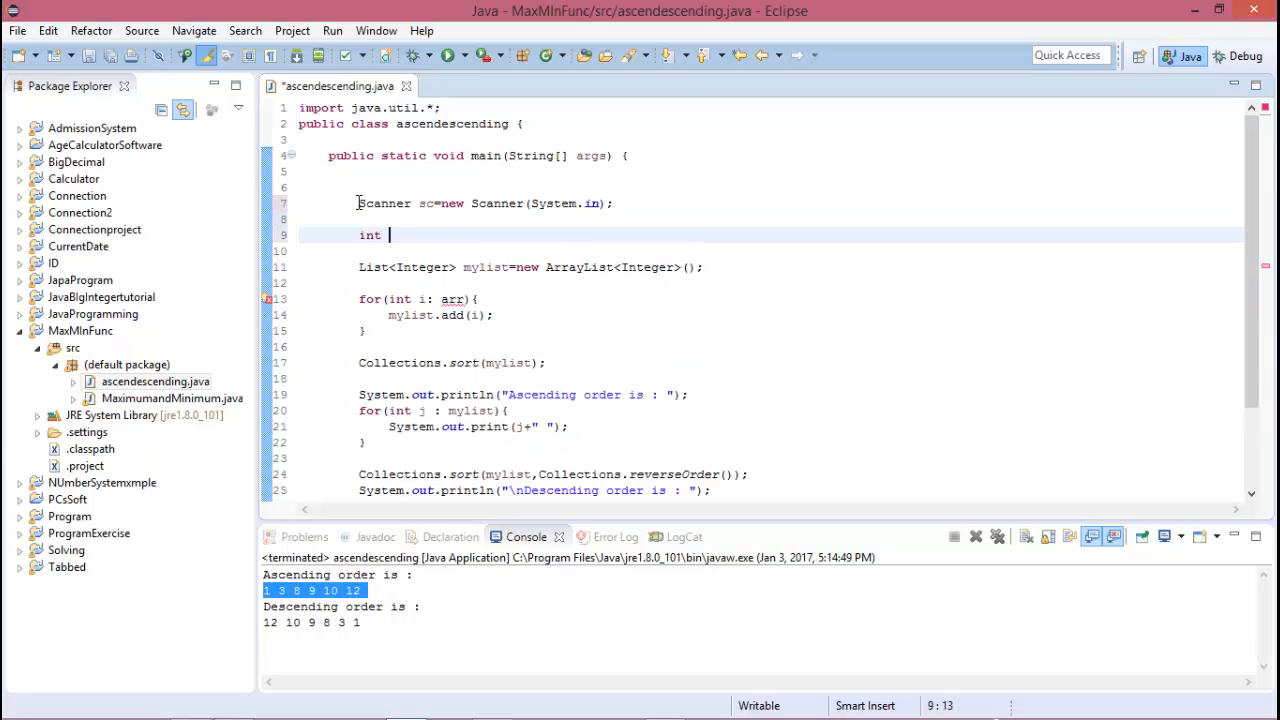
type("n;")
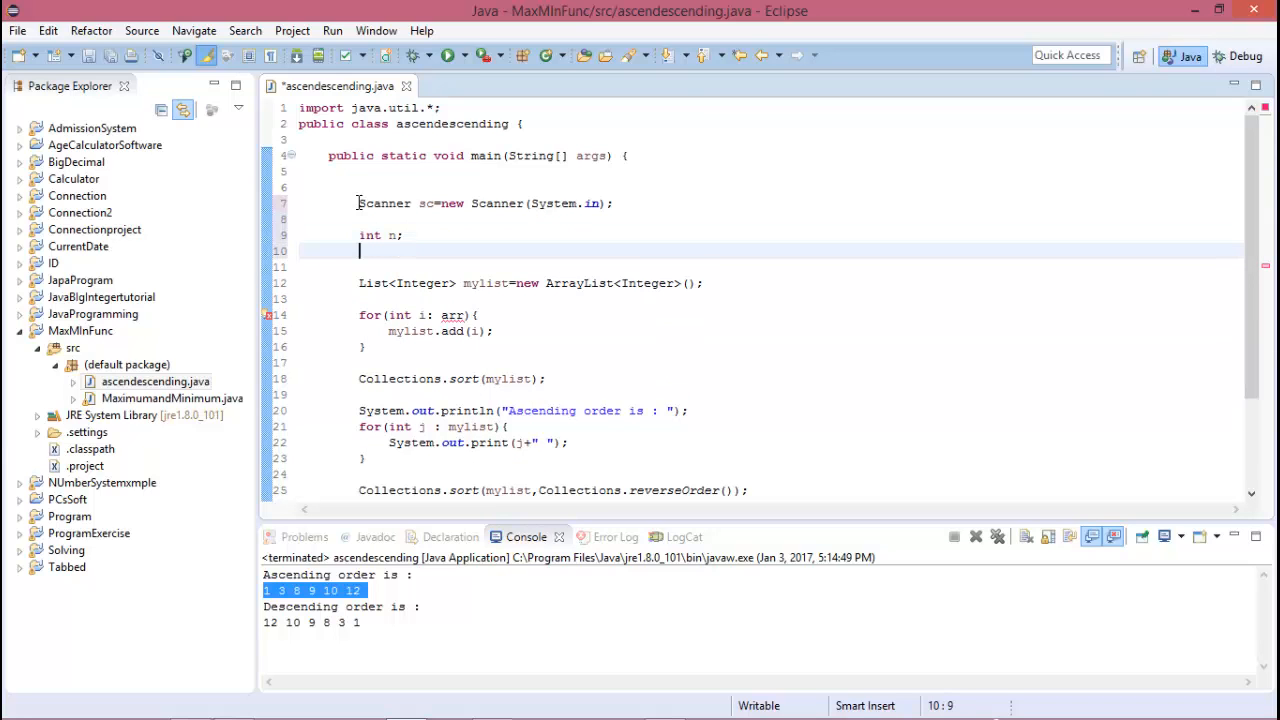
Step: Add System.out.println("Enter the size of array : "); and begin the n assignment
type("System.out.println();")
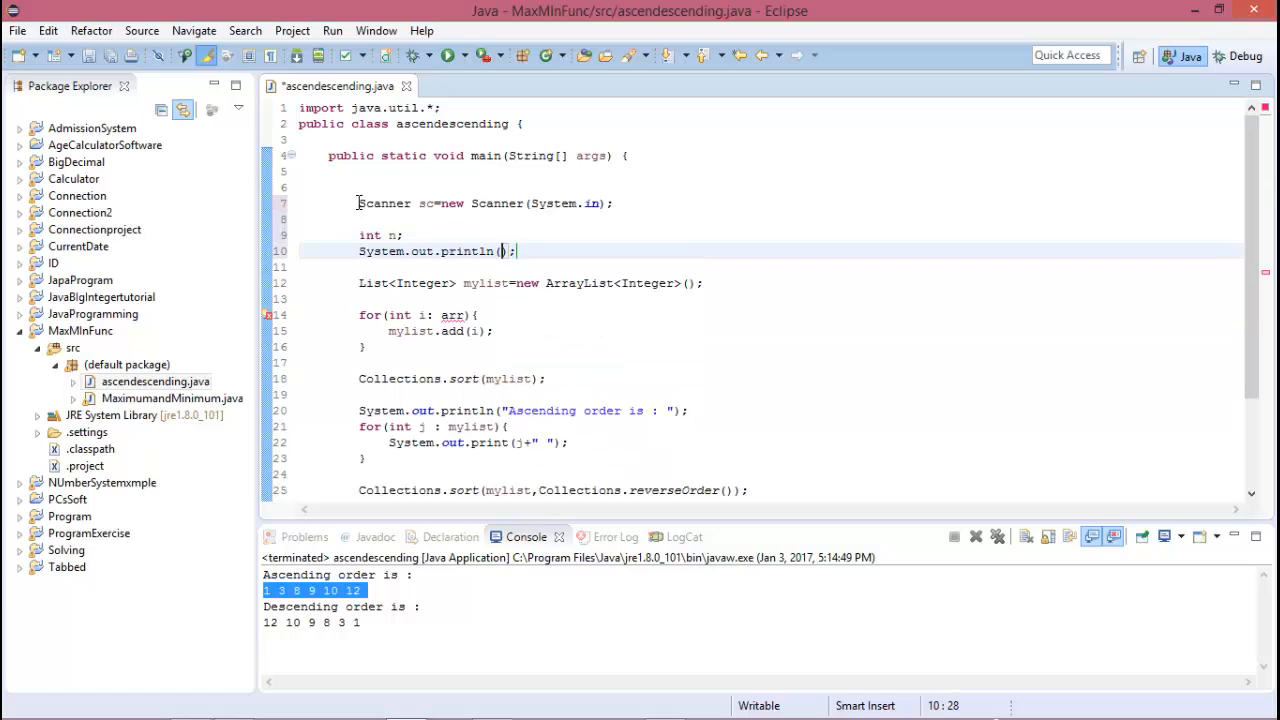
type("Enter the \"")
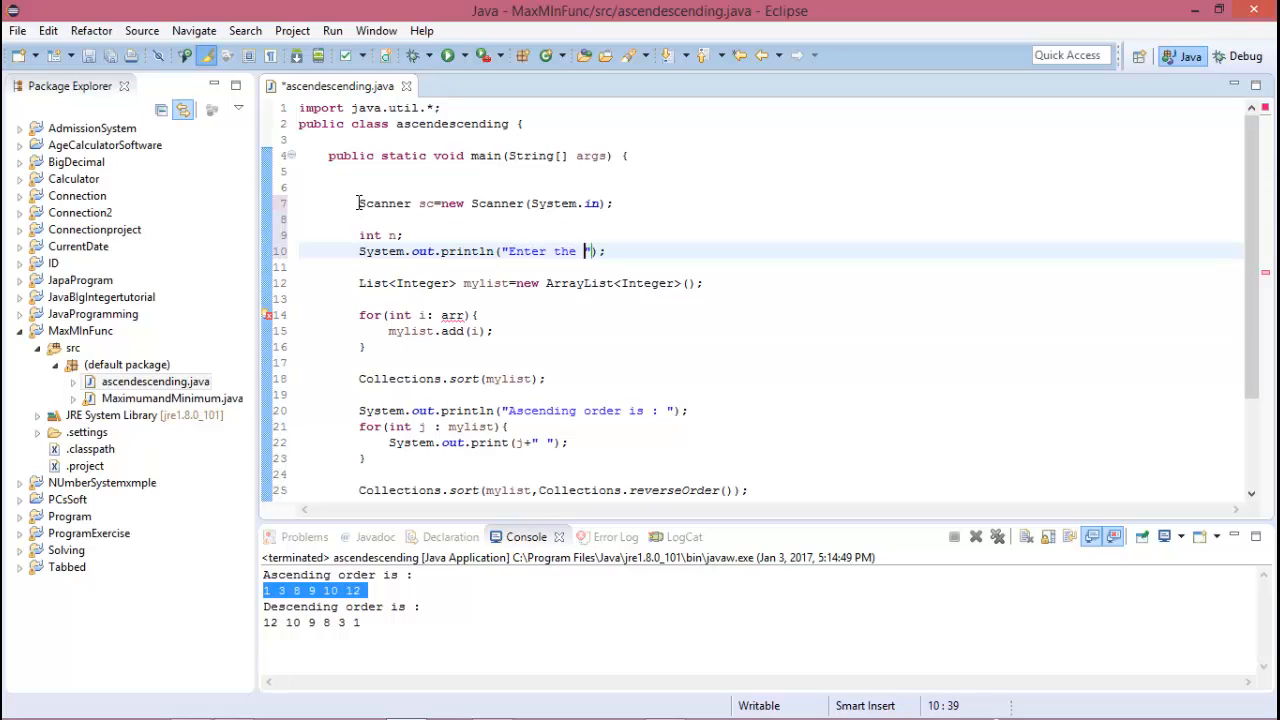
type("size o")
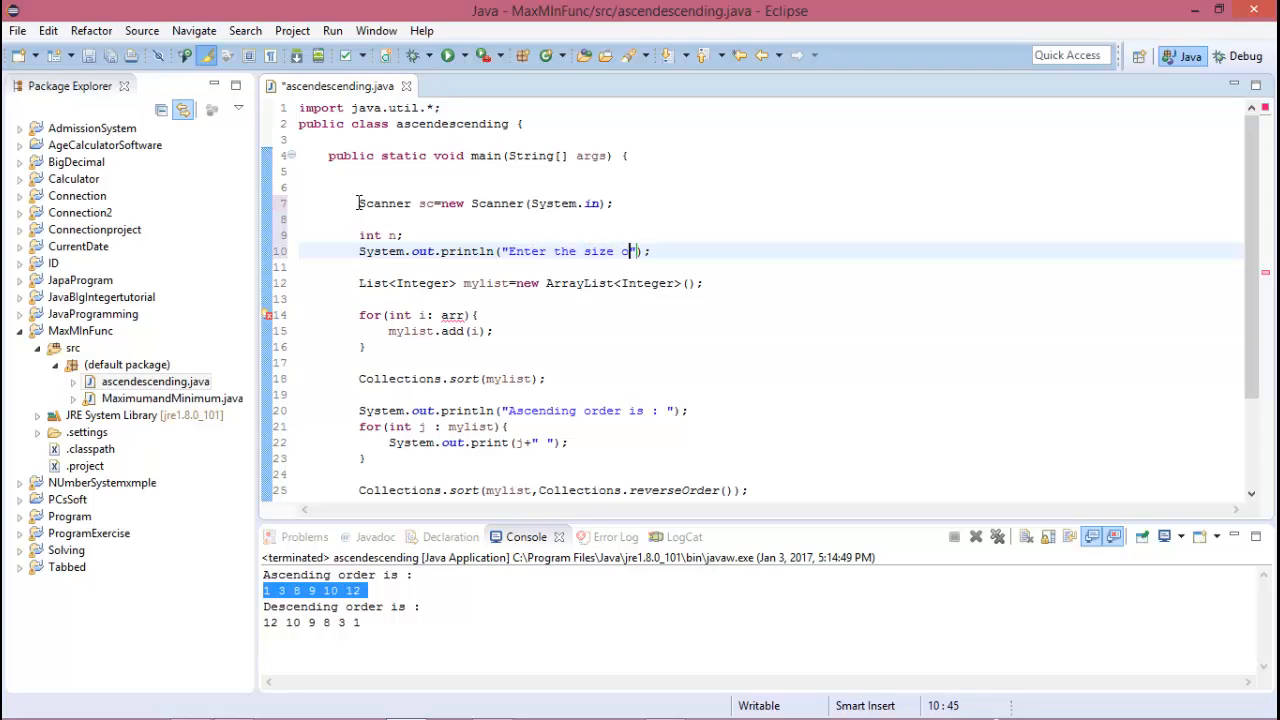
type("f")
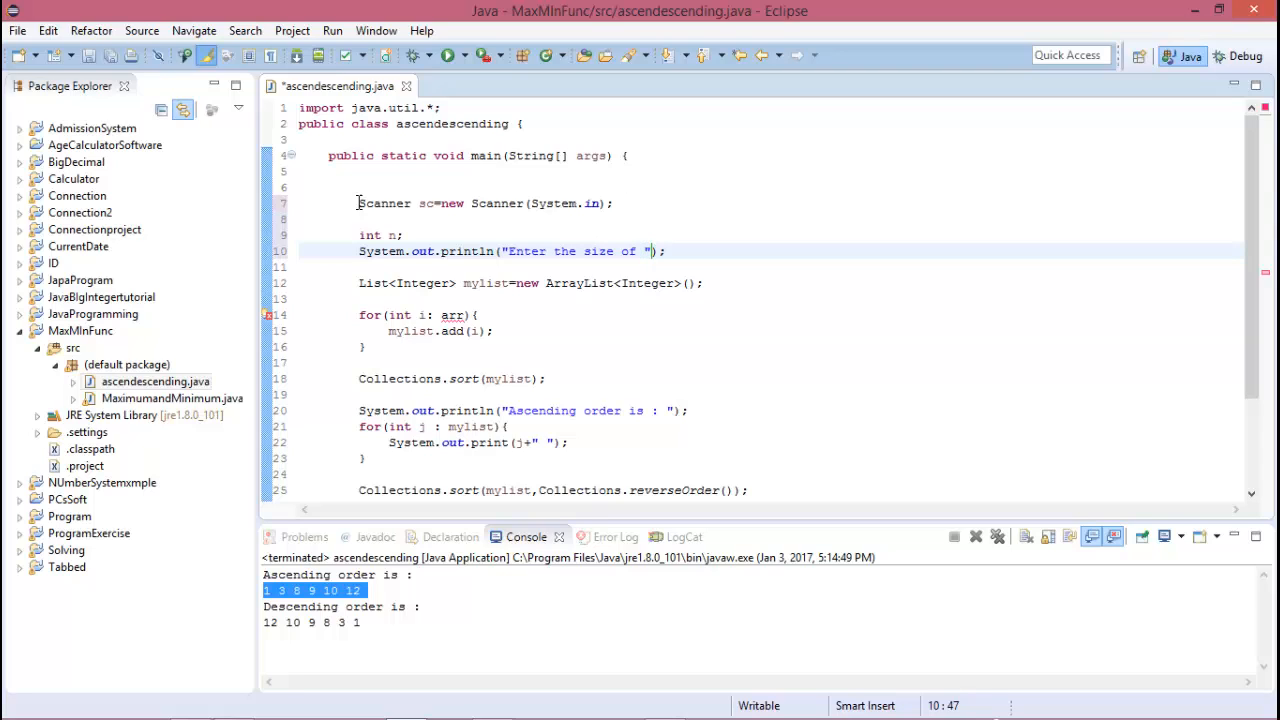
type("arra")
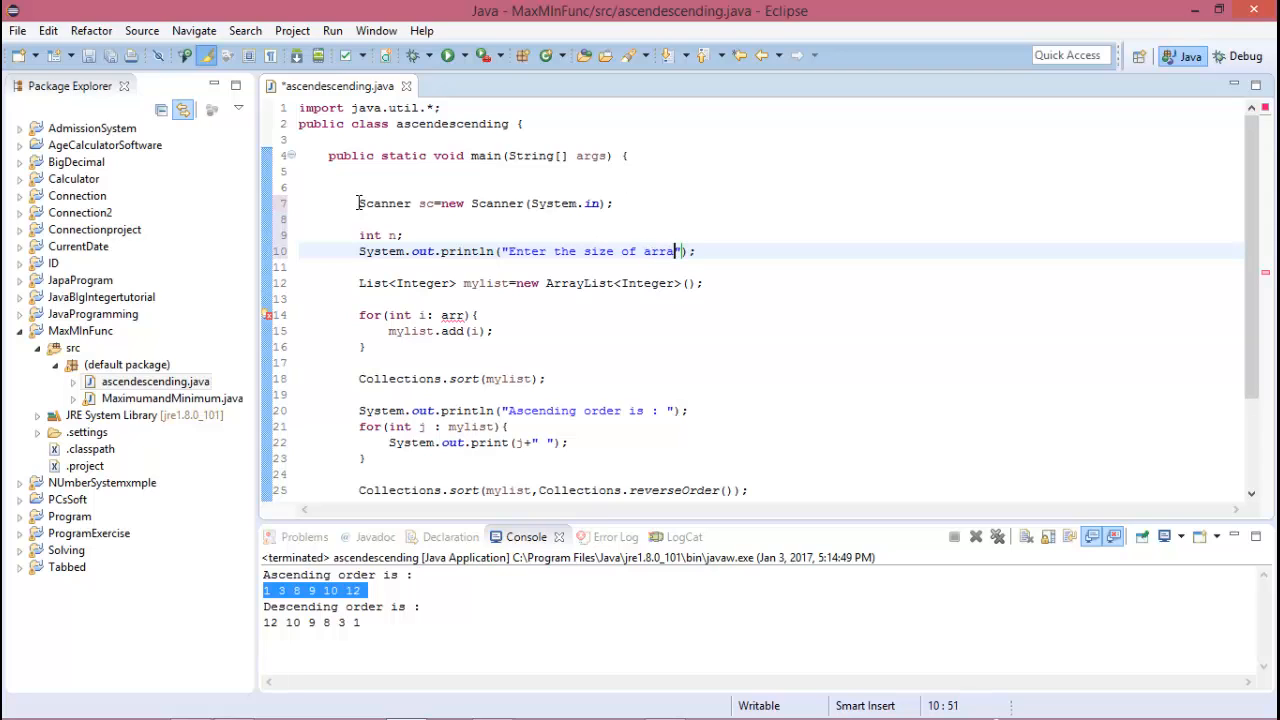
type(":")
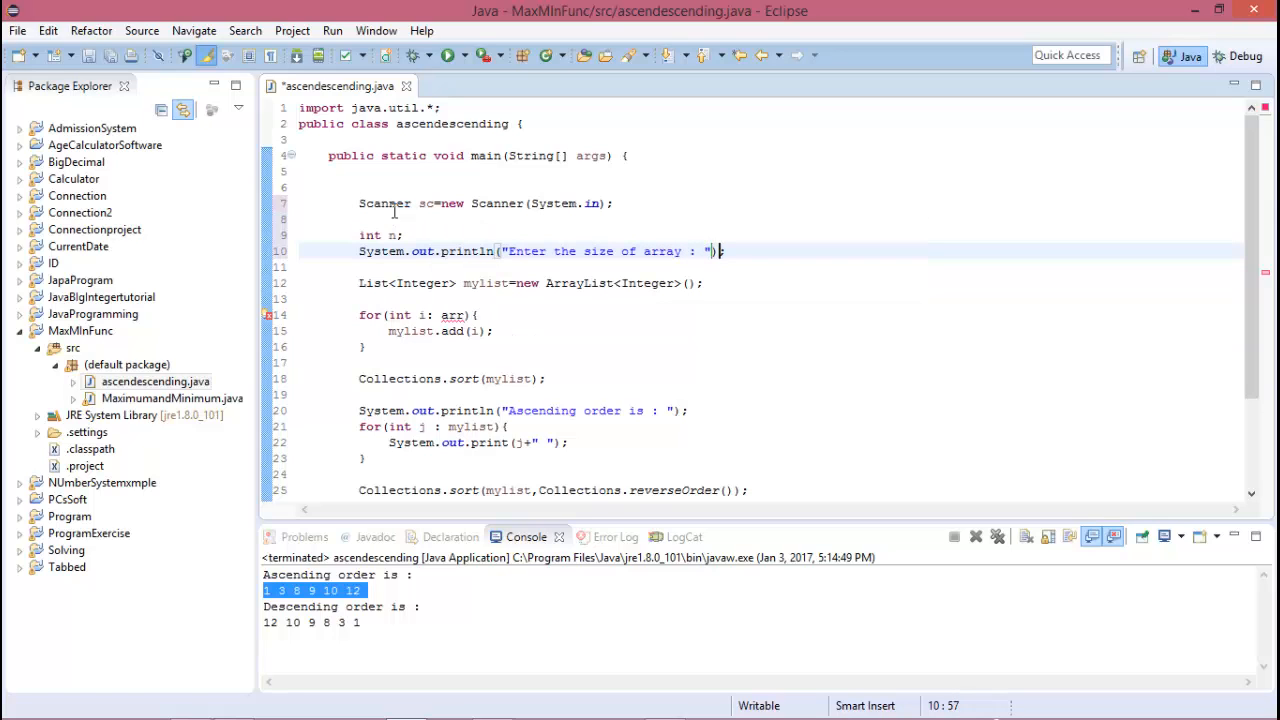
type("n")
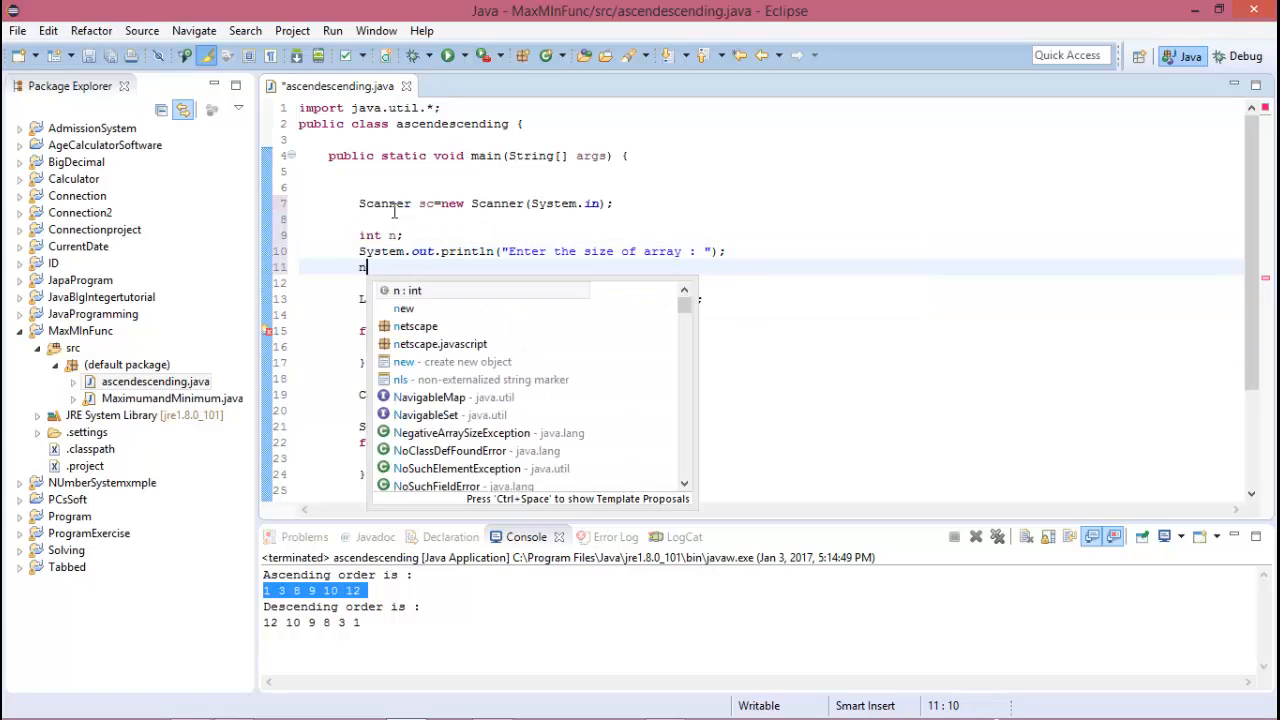
Step: Read the size with n=sc.nextInt(); using content assist and start a new line below it
type("=sc.ne")
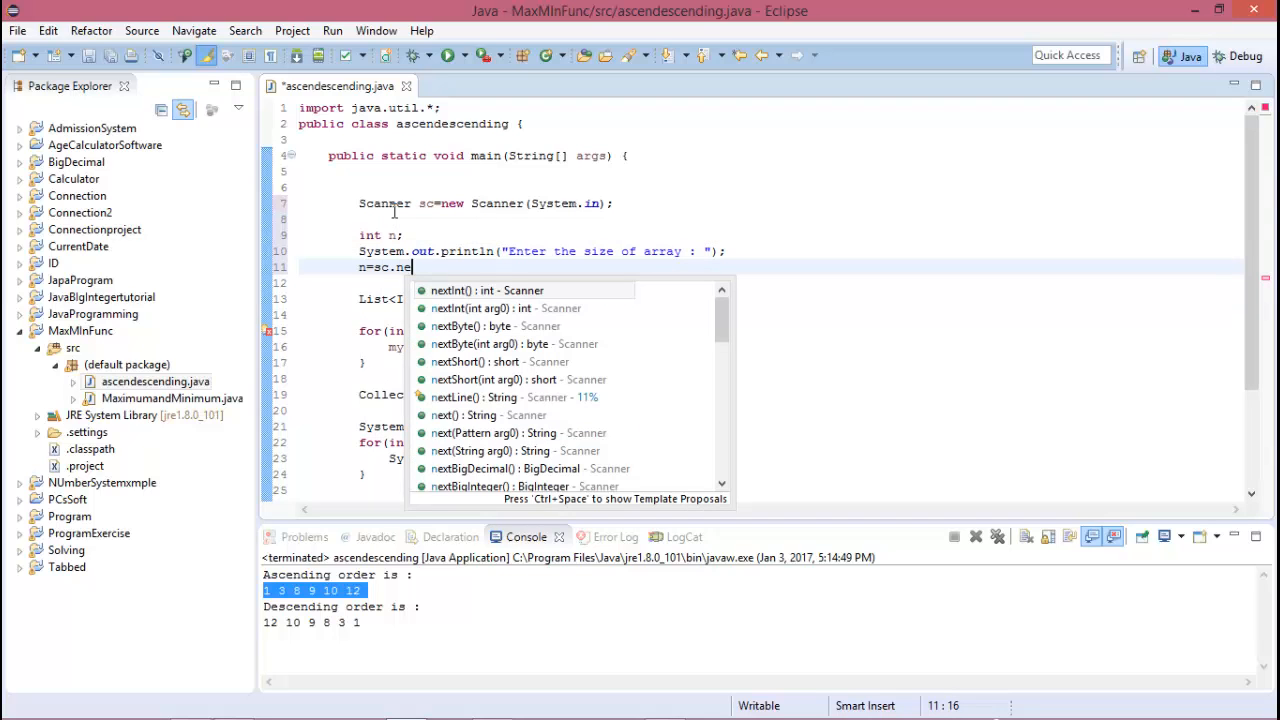
left_click(488, 290)
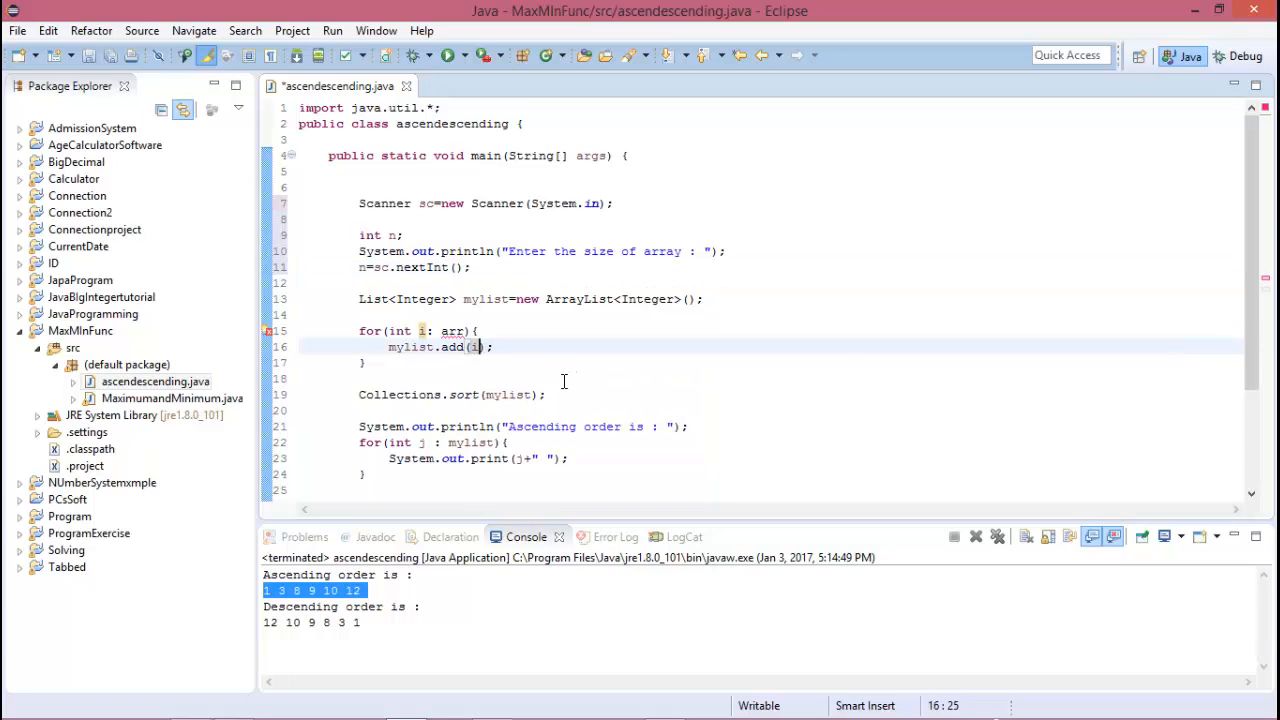
left_click(470, 268)
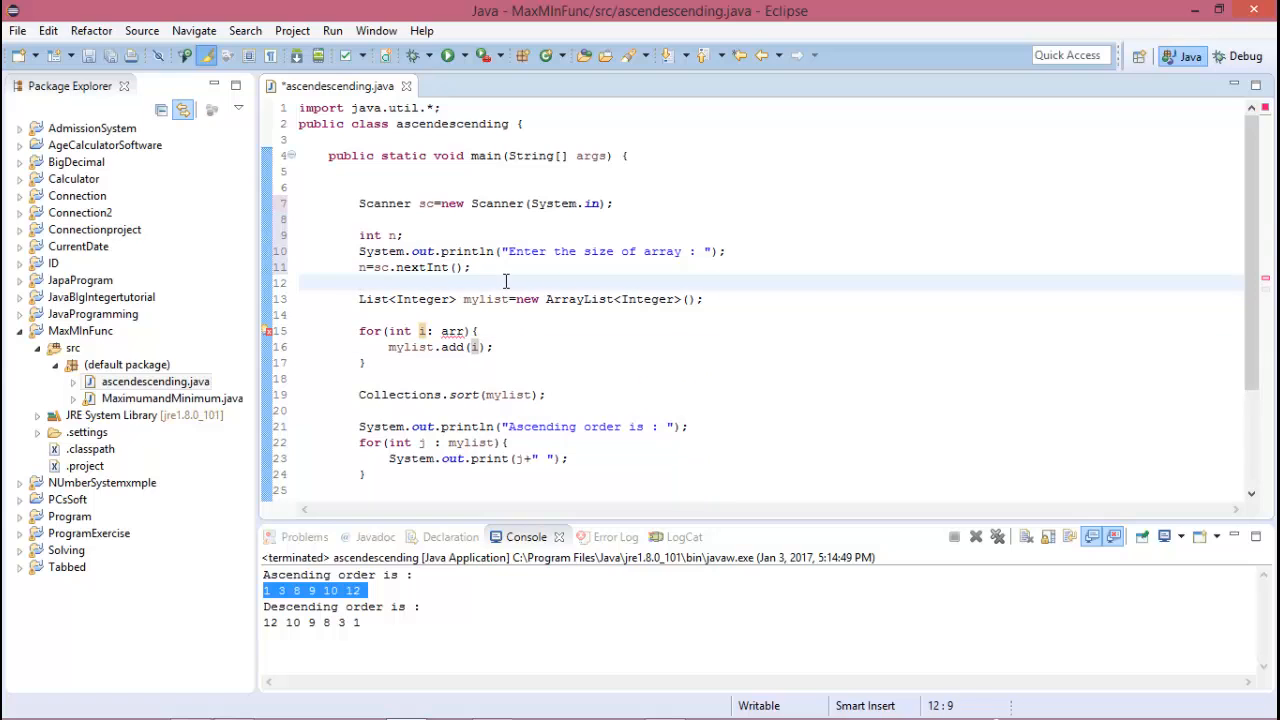
key("Return")
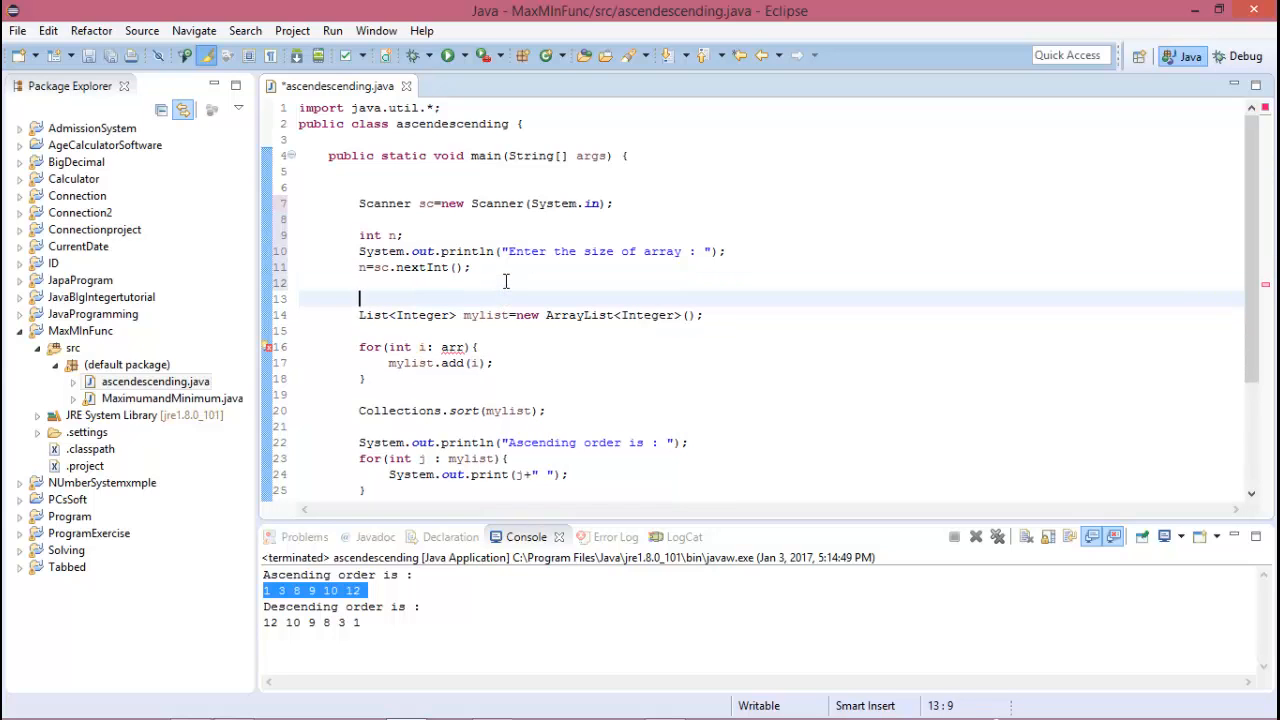
Step: Add System.out.println("Enter "+n+" numbers :"); as the numbers prompt
type("System.out.println();")
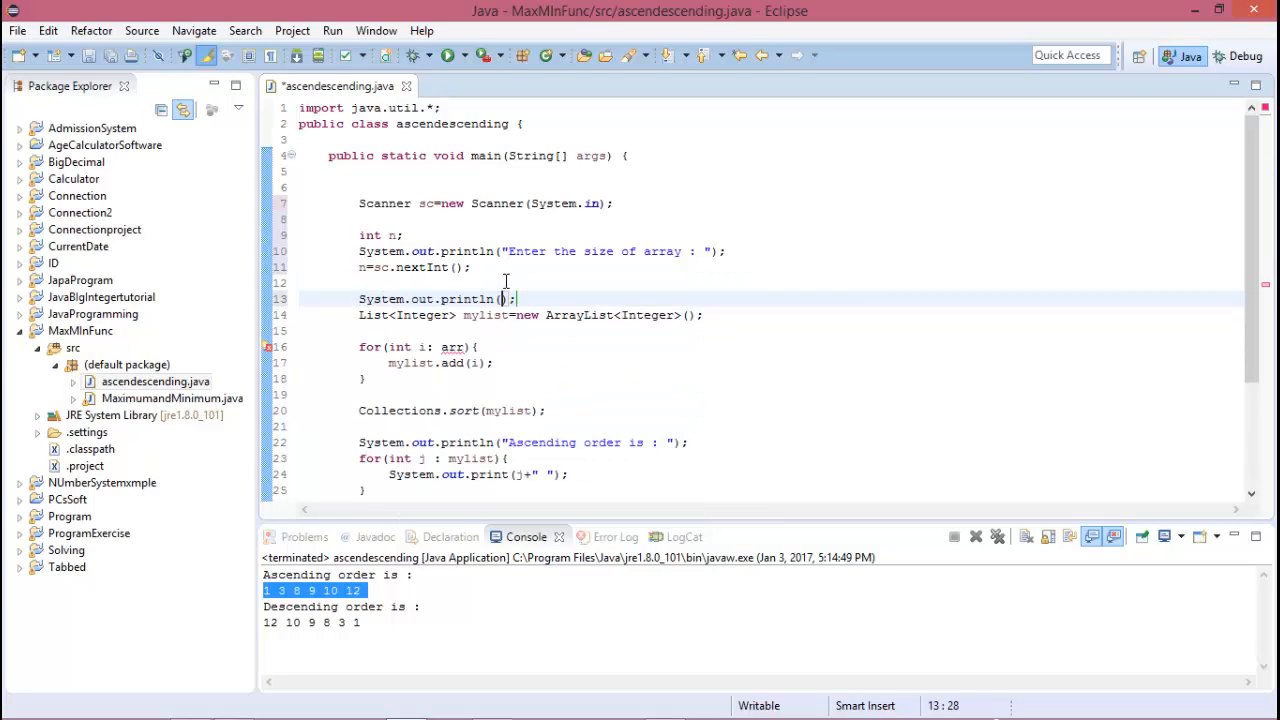
type("Enter \"")
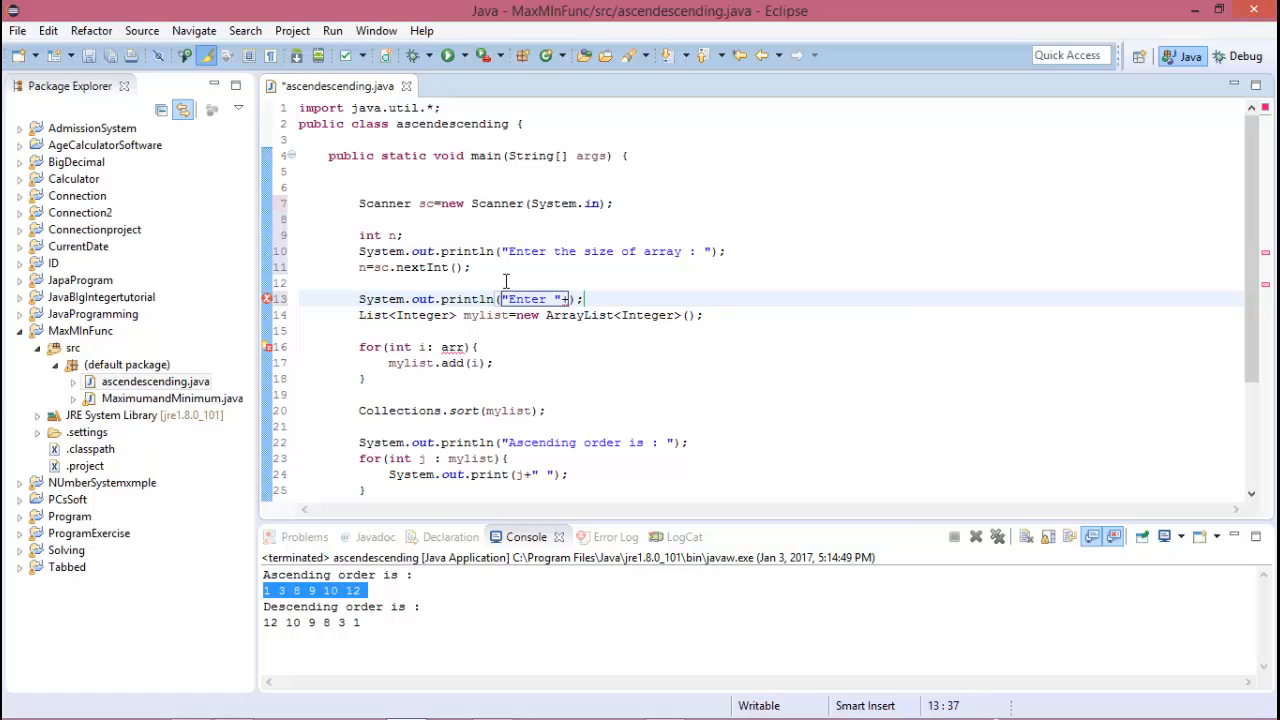
type("+n+\"")
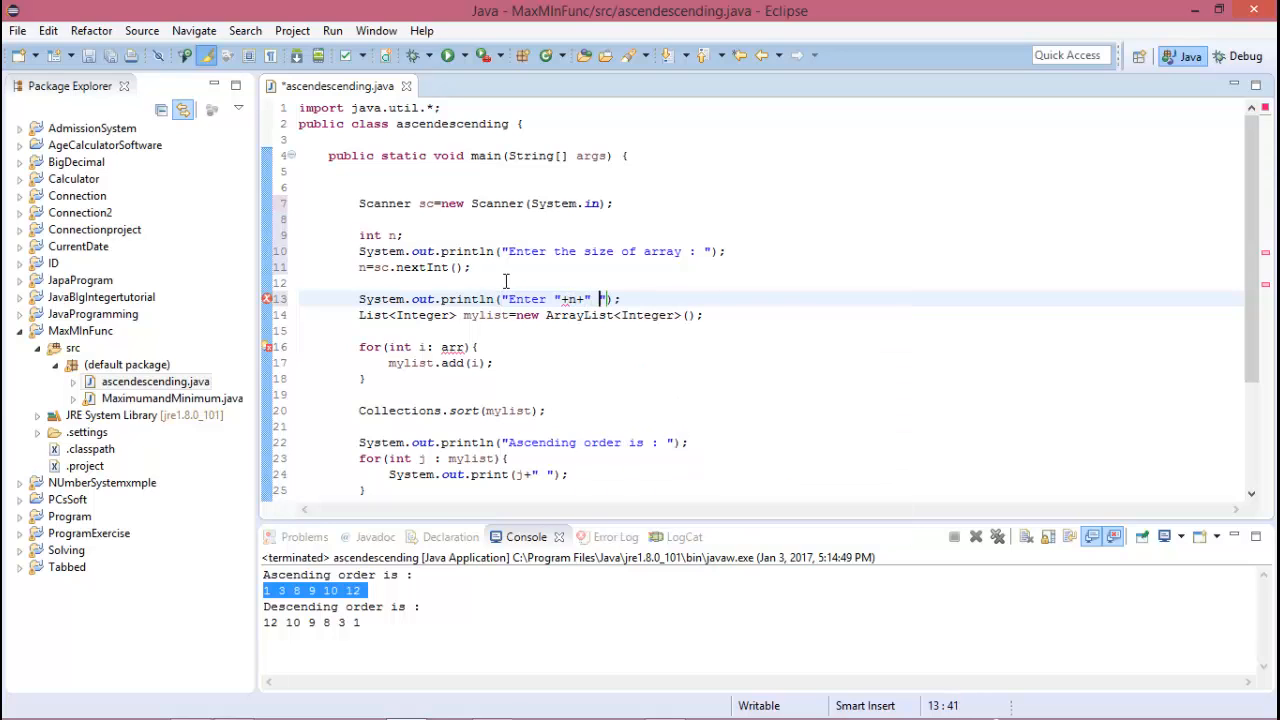
type("number")
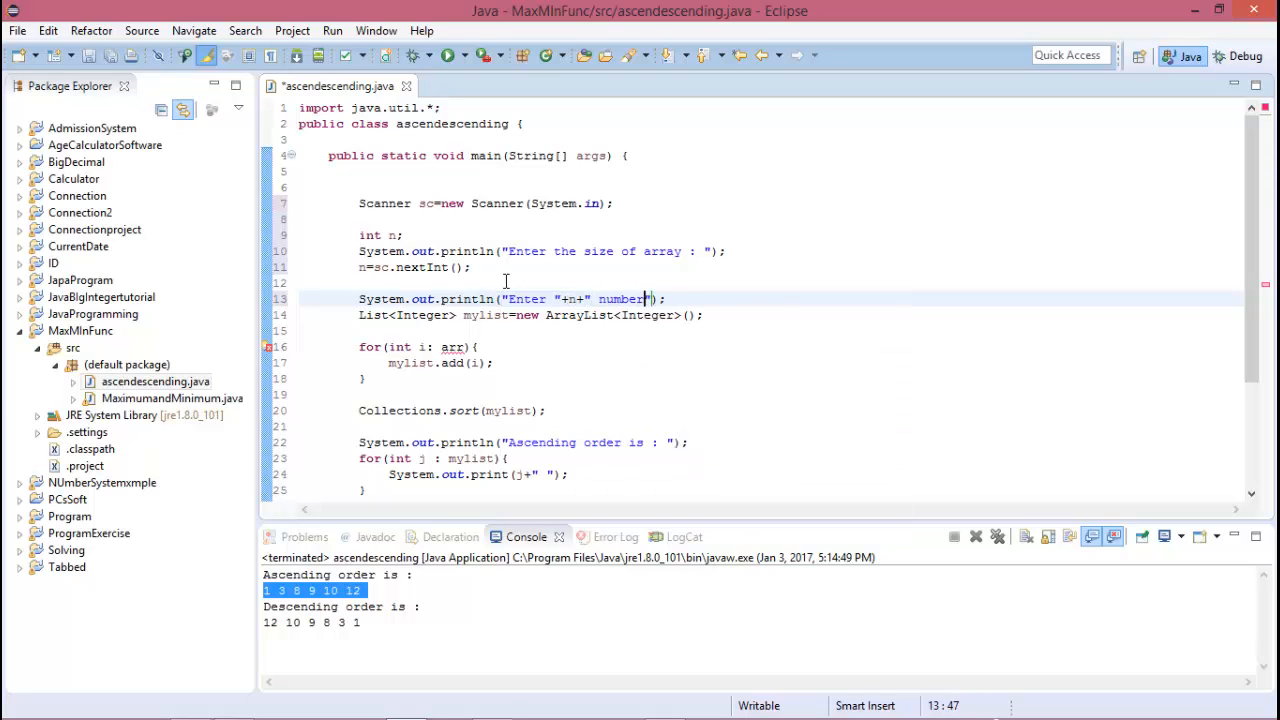
type("s :")
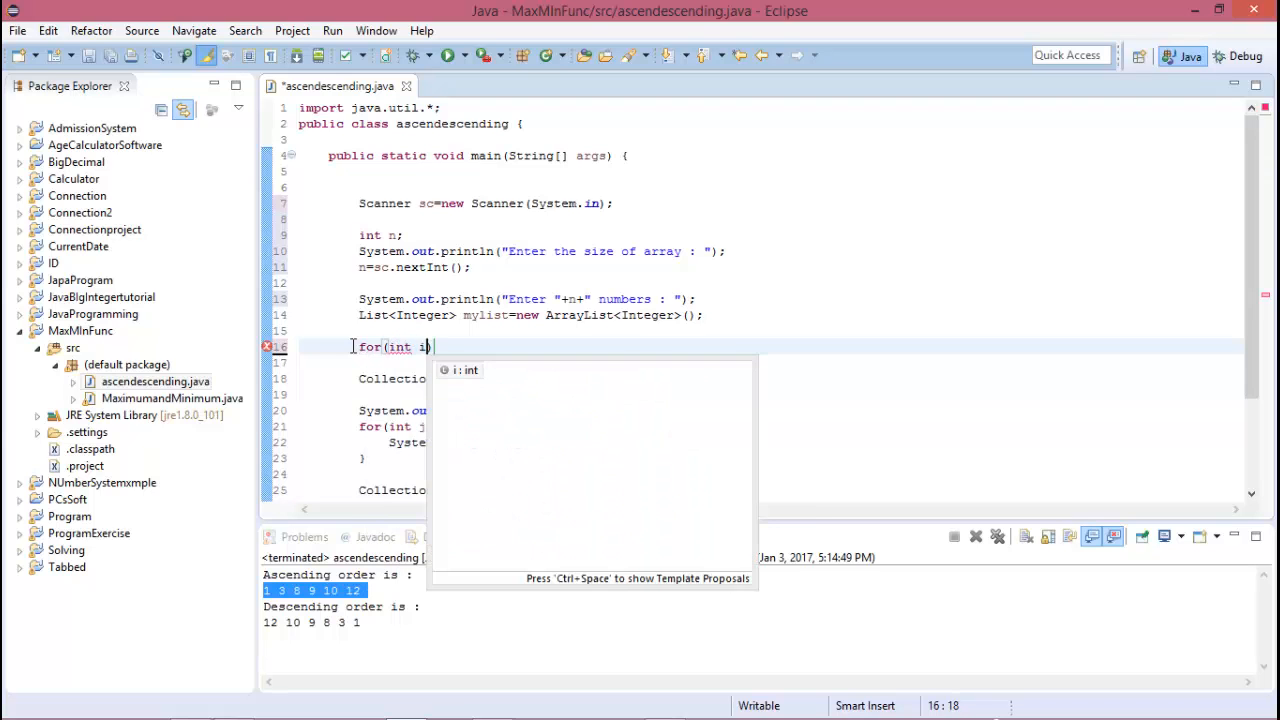
Step: Rewrite the loop header as for(int i=0;i<n;i++){ with a new body line
type("=0;i<")
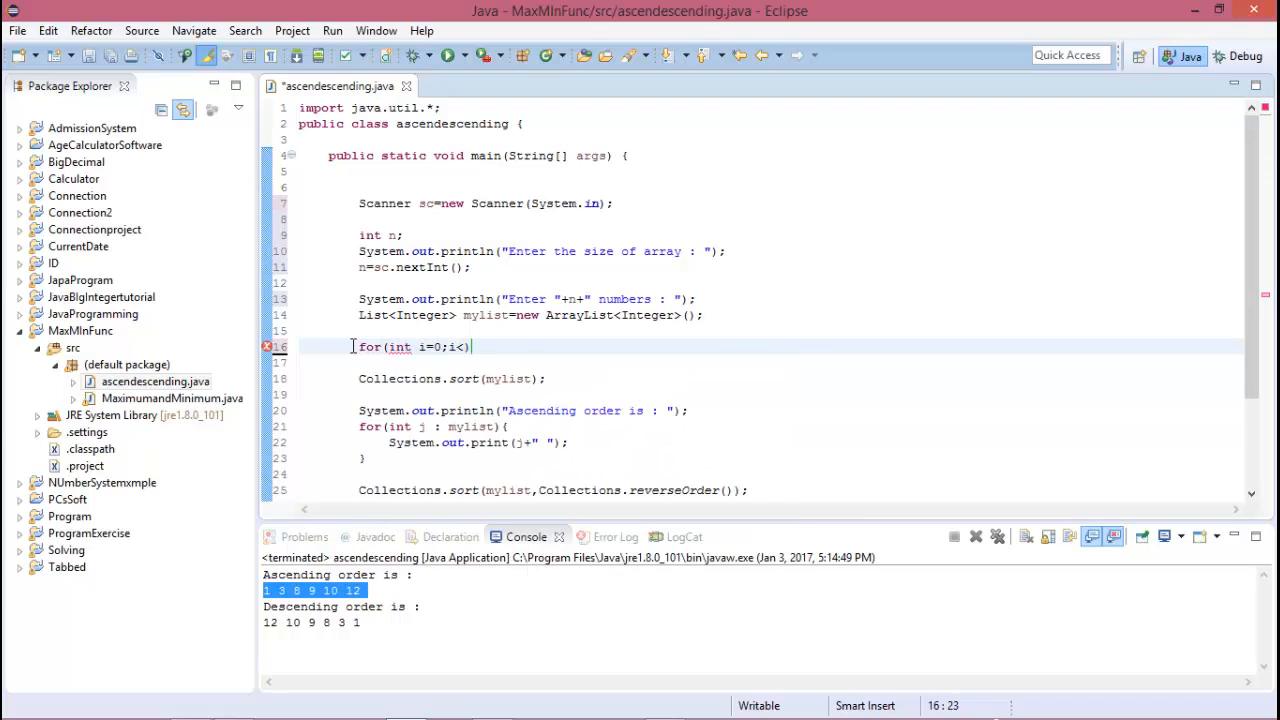
type("n;i++")
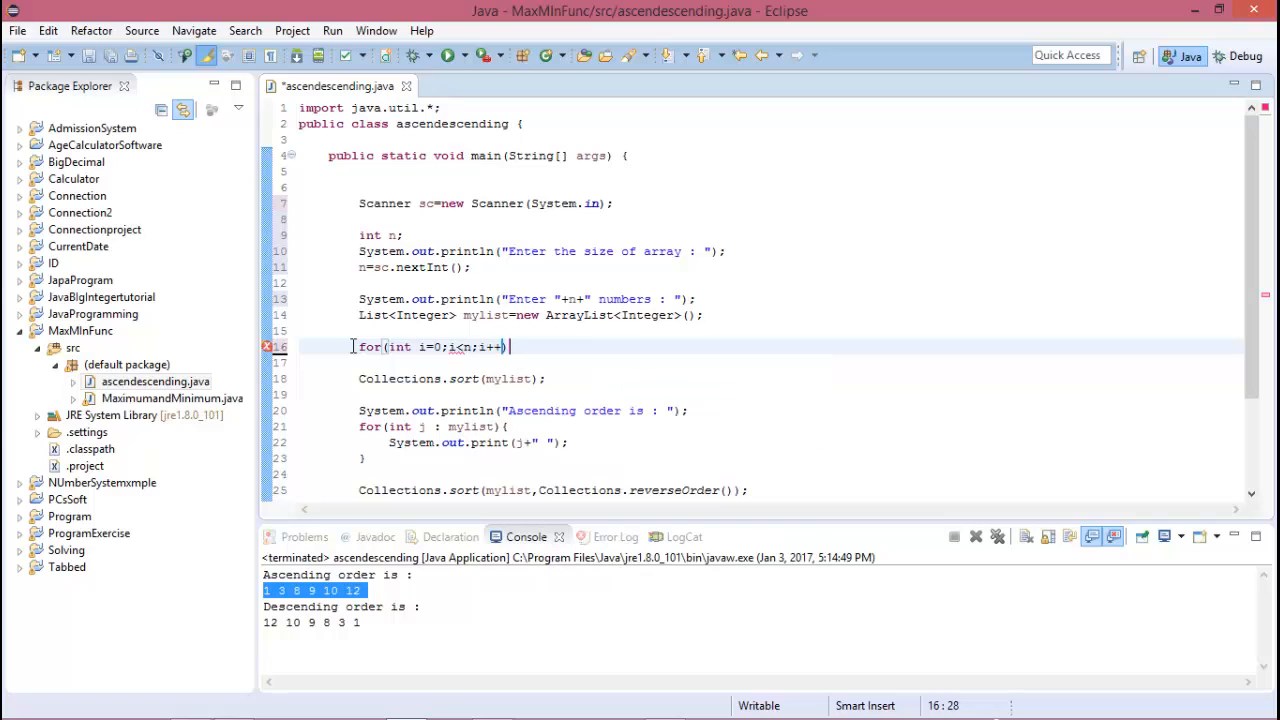
type("{")
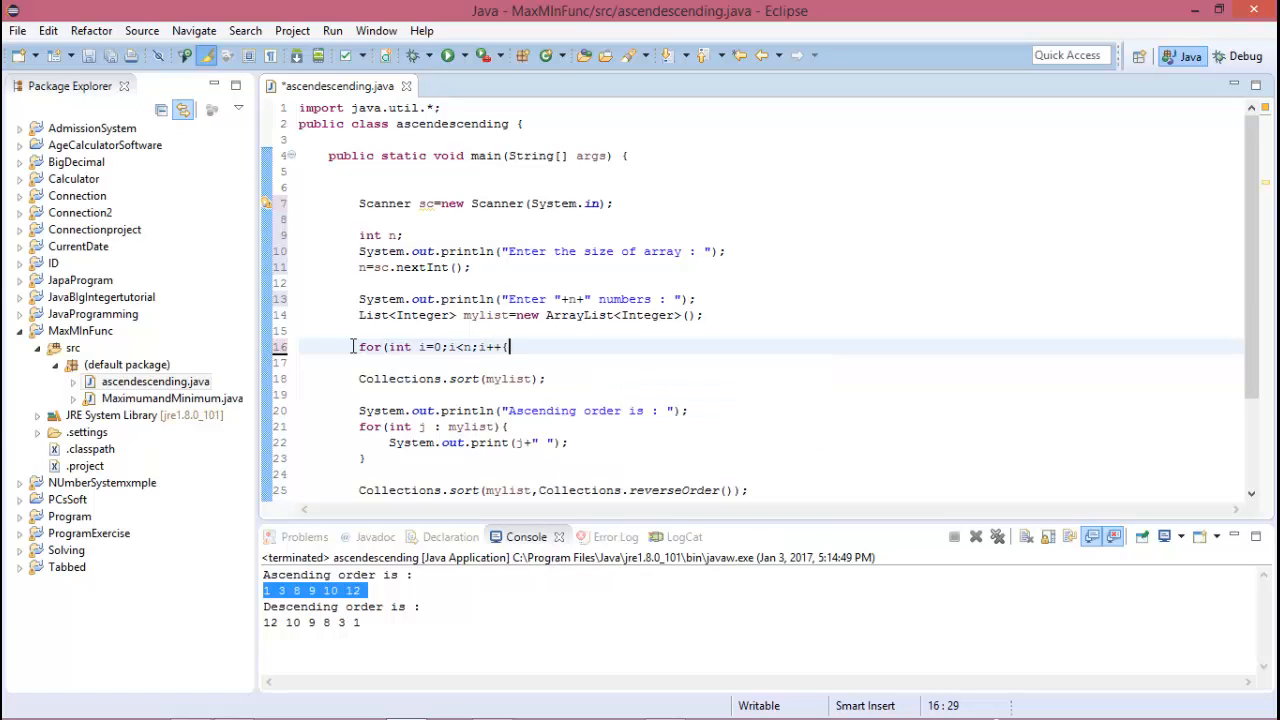
key("Return")
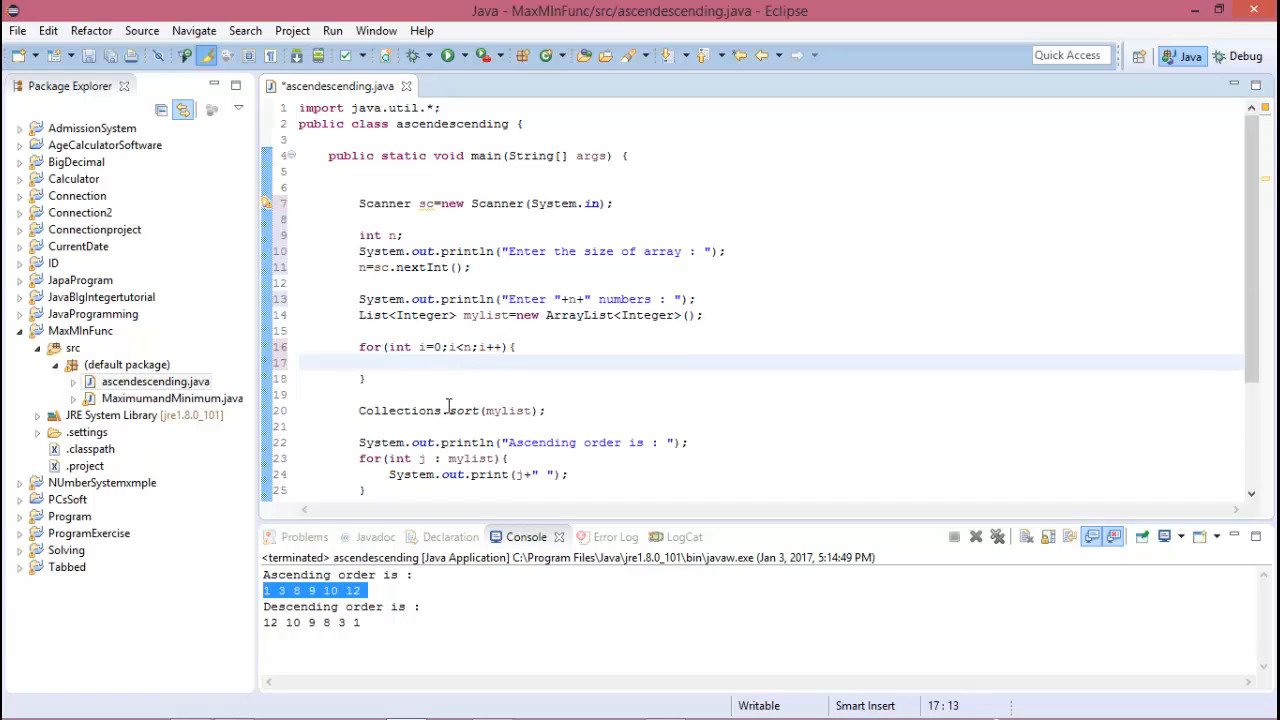
Step: Add mylist.add(sc.nextInt()); in the loop body via content assist and run the program
type("m")
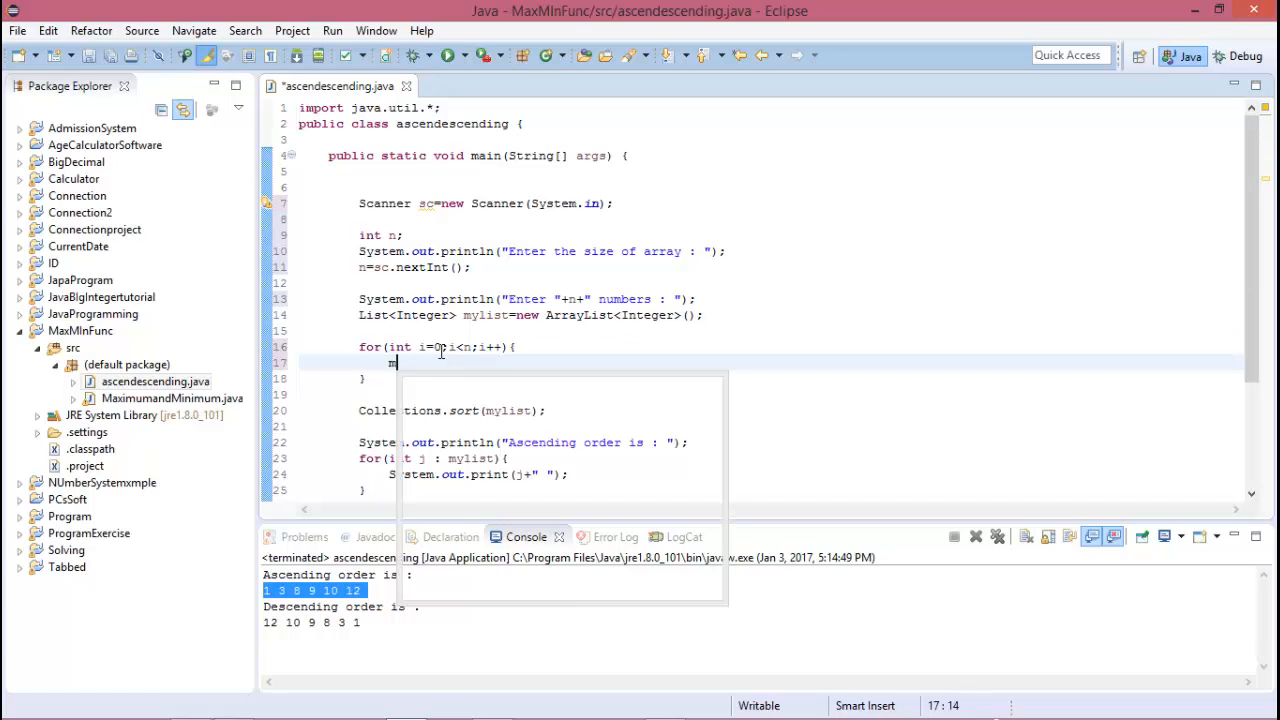
type("mylist.")
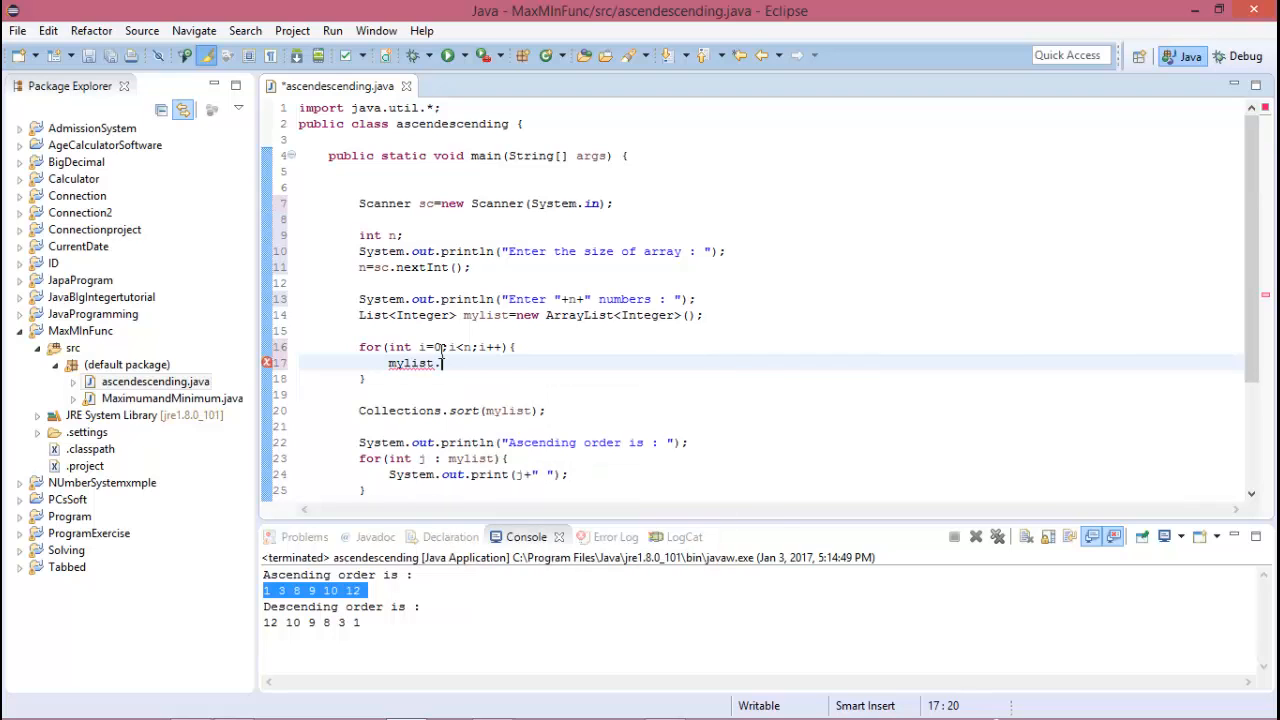
type("add(arg0")
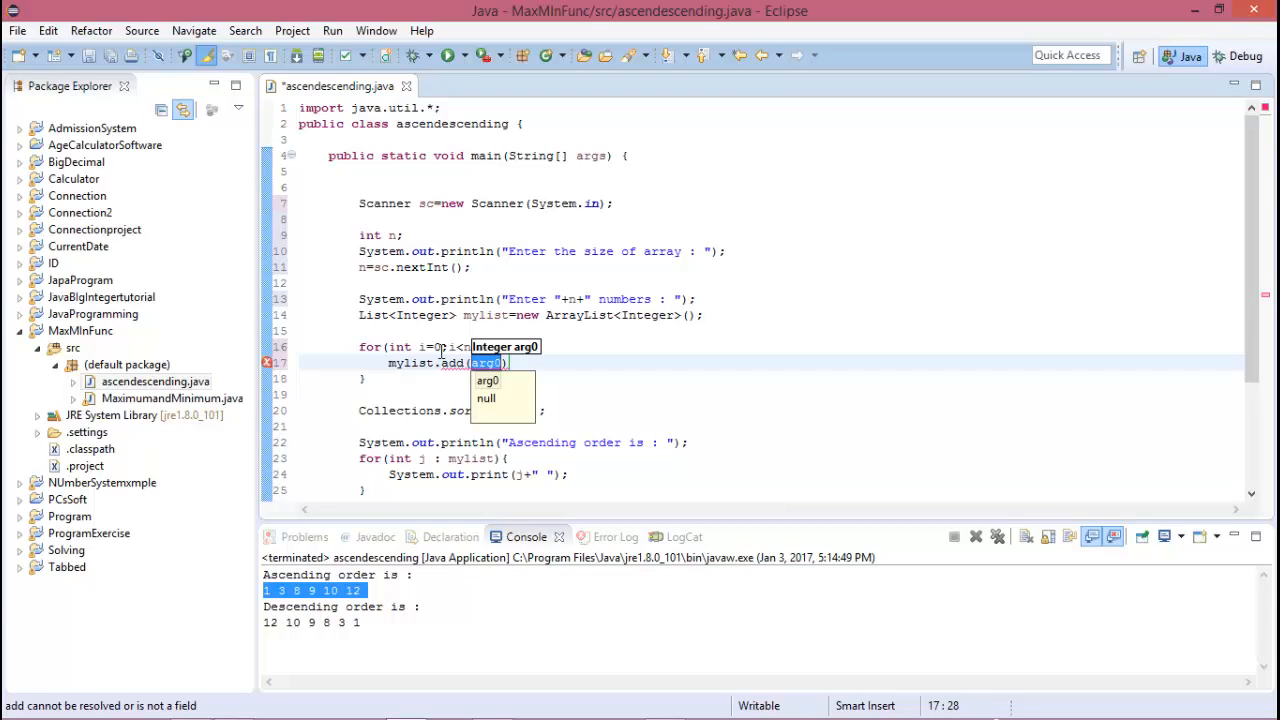
type("sc")
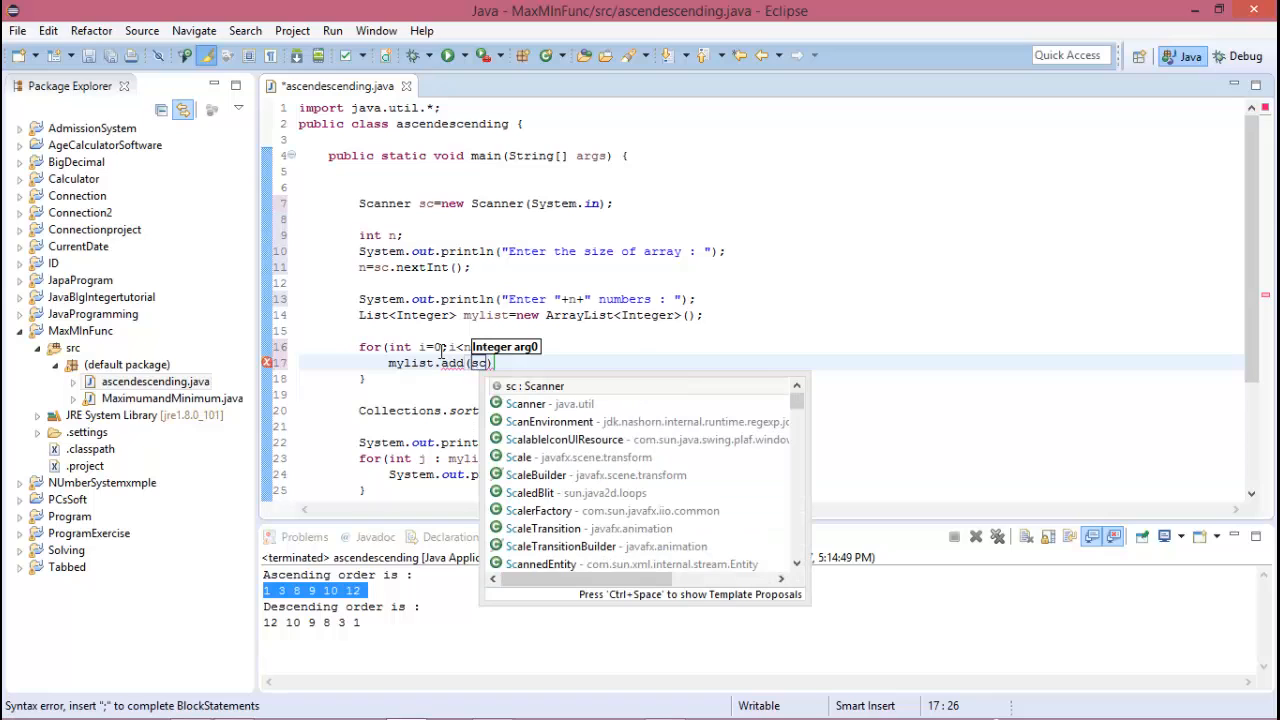
type(".")
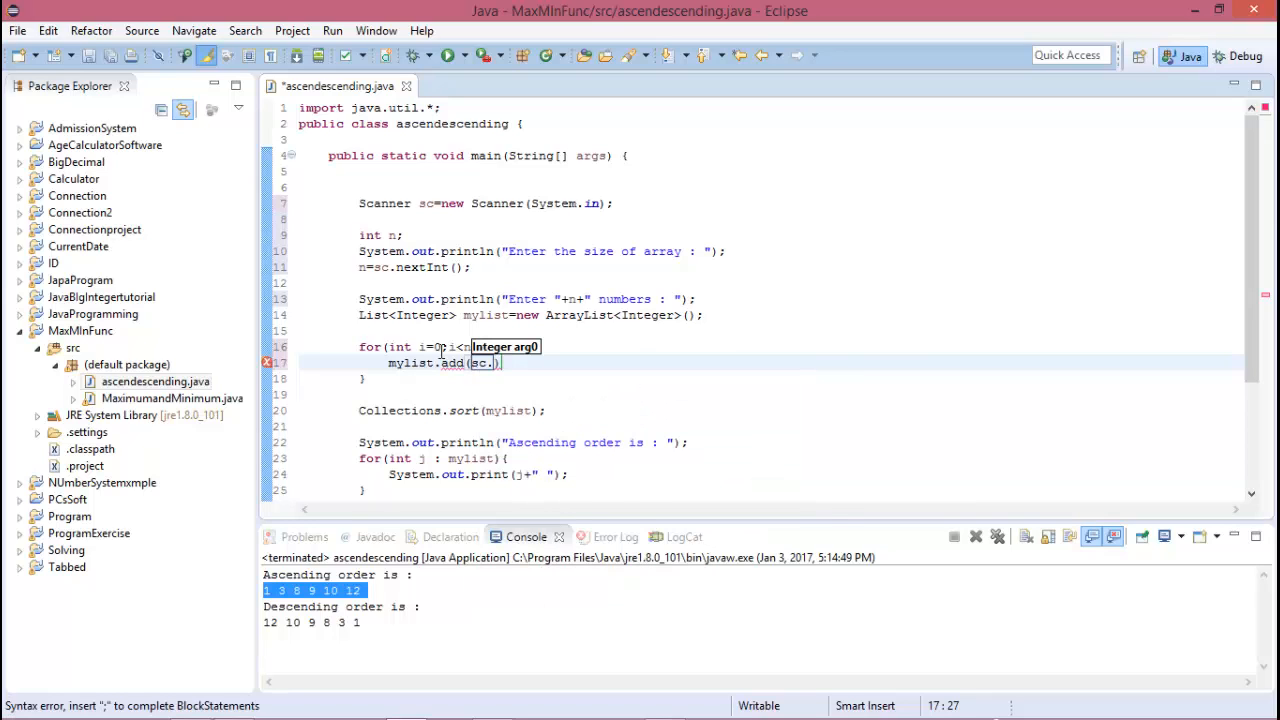
type("nextInt(")
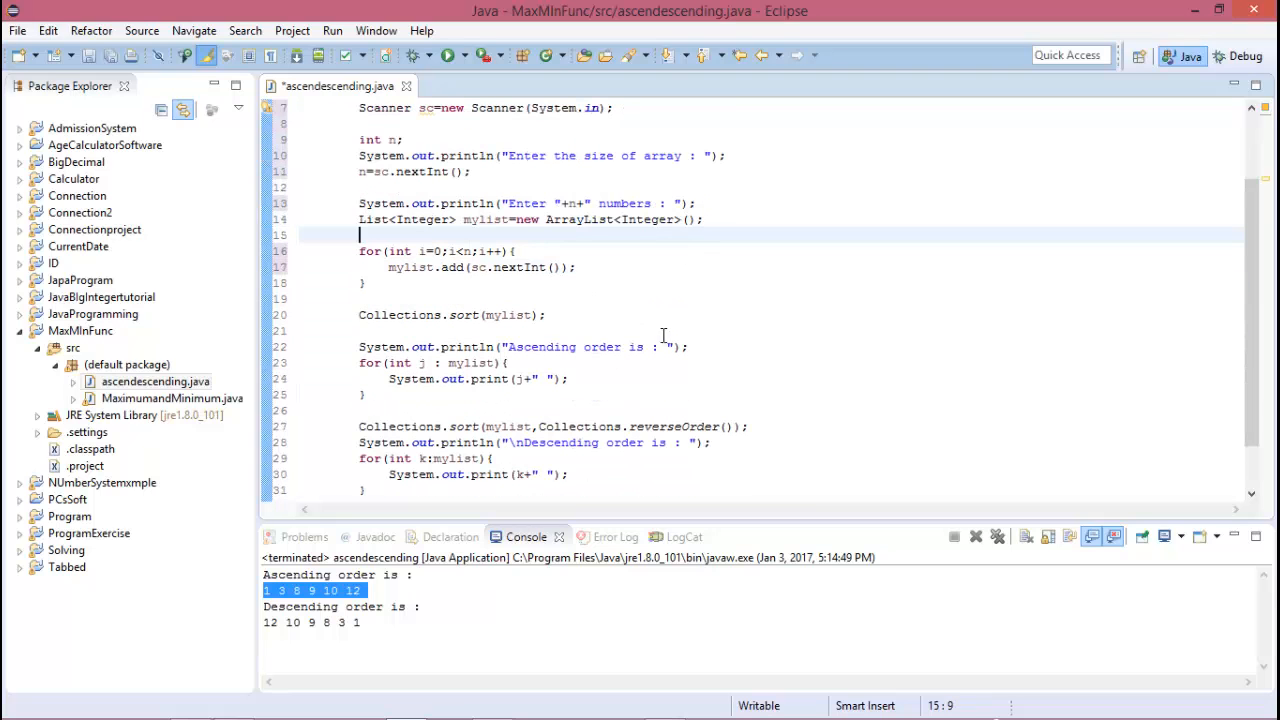
left_click(448, 56)
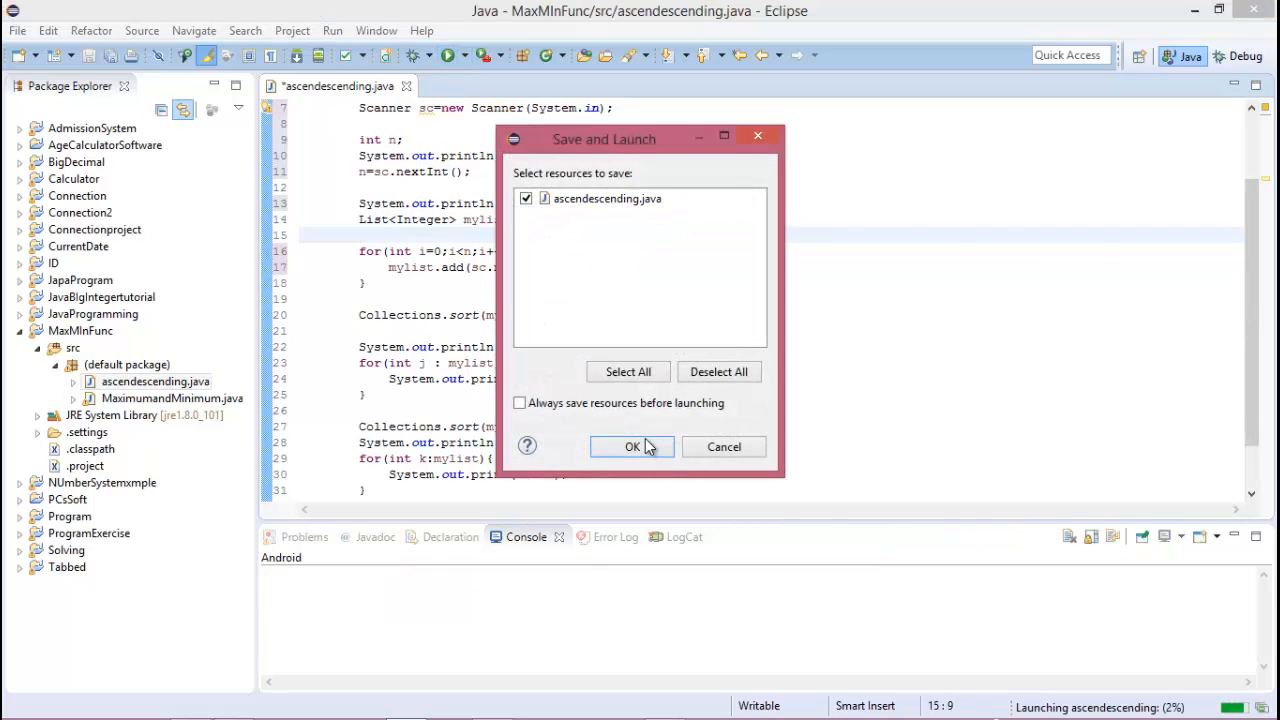
Step: Save and launch, enter size 5 then 7 12 1 4 10 in the Console to get 1 4 7 10 12 and 12 10 7 4 1
left_click(632, 446)
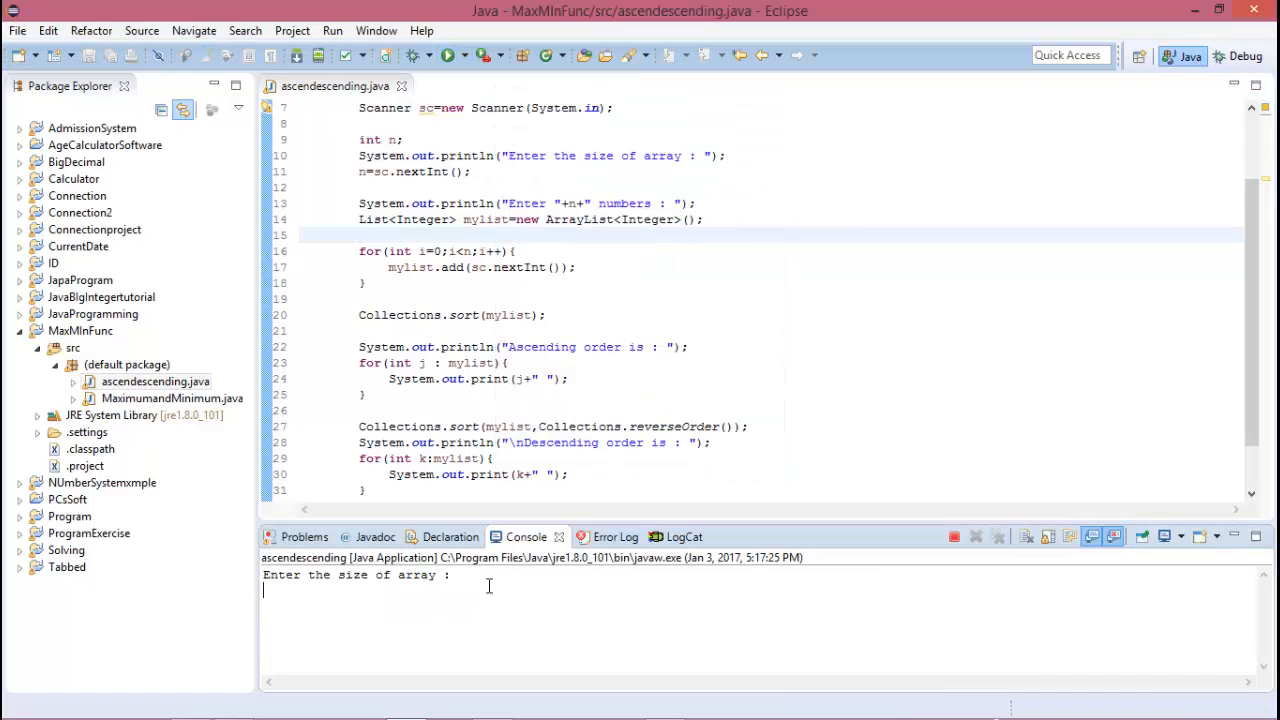
type("5")
type("7")
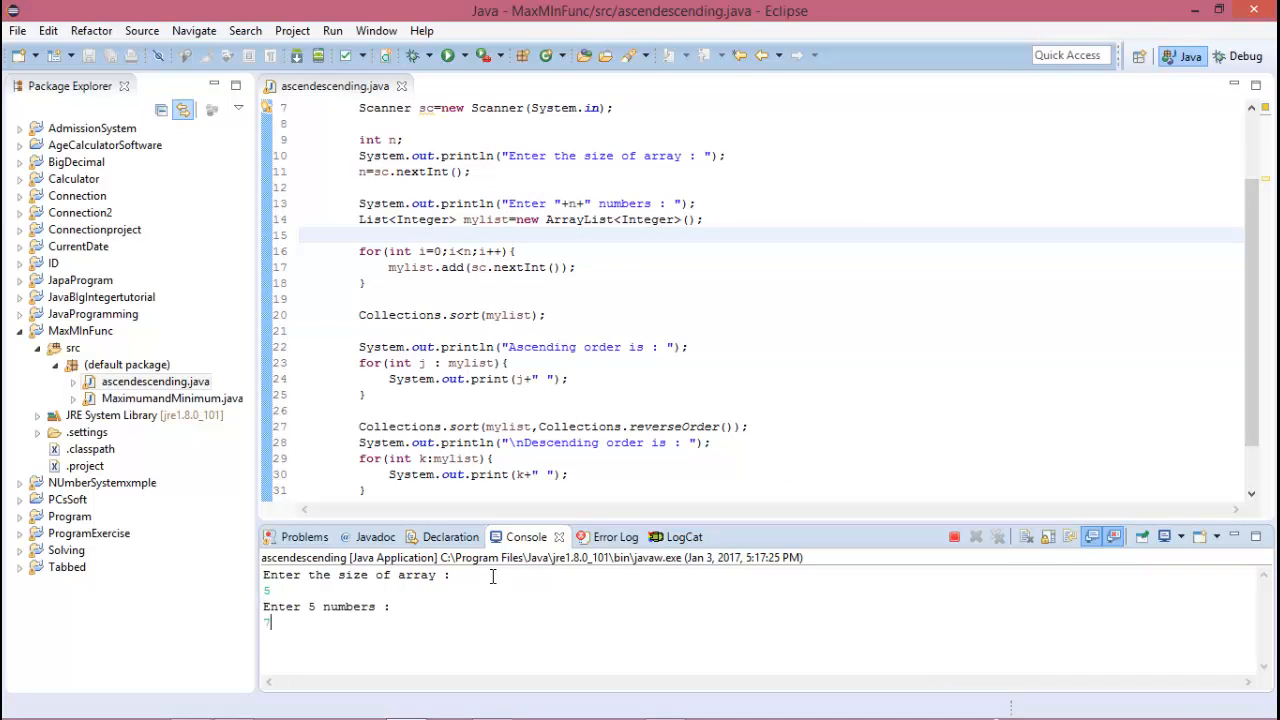
type("12 1 4")
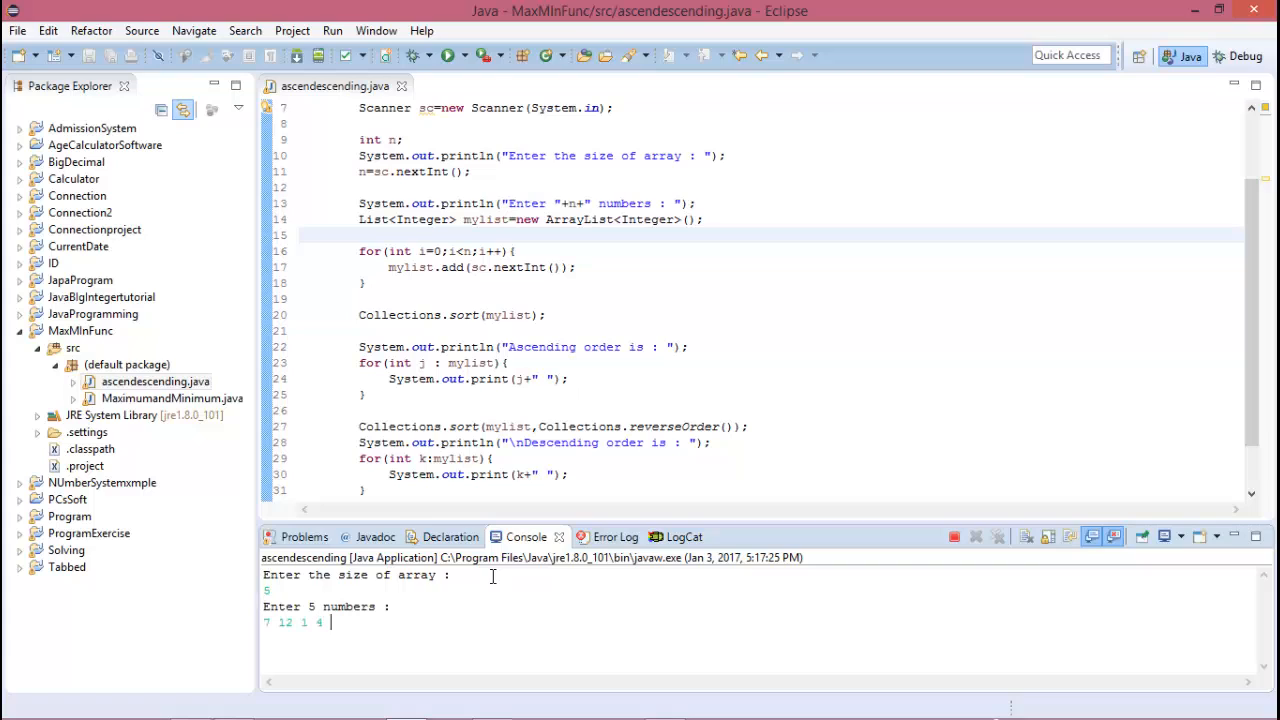
key("Return")
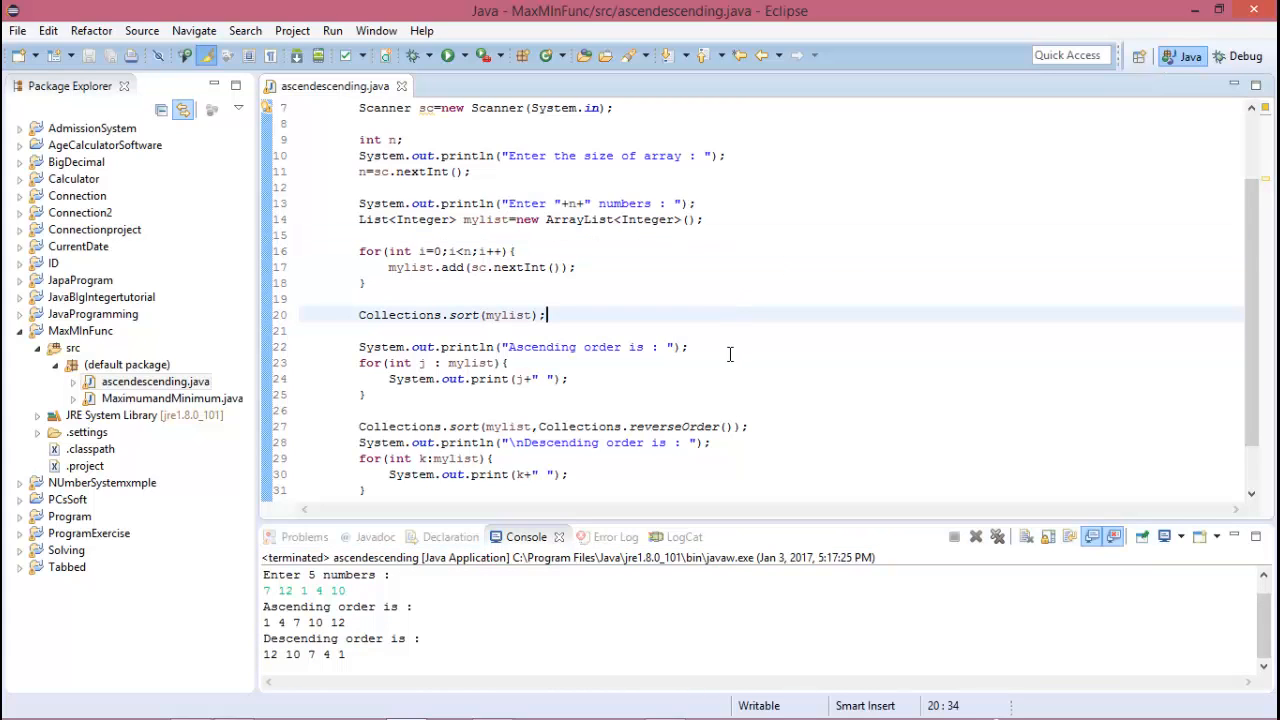
mouse_move(710, 308)
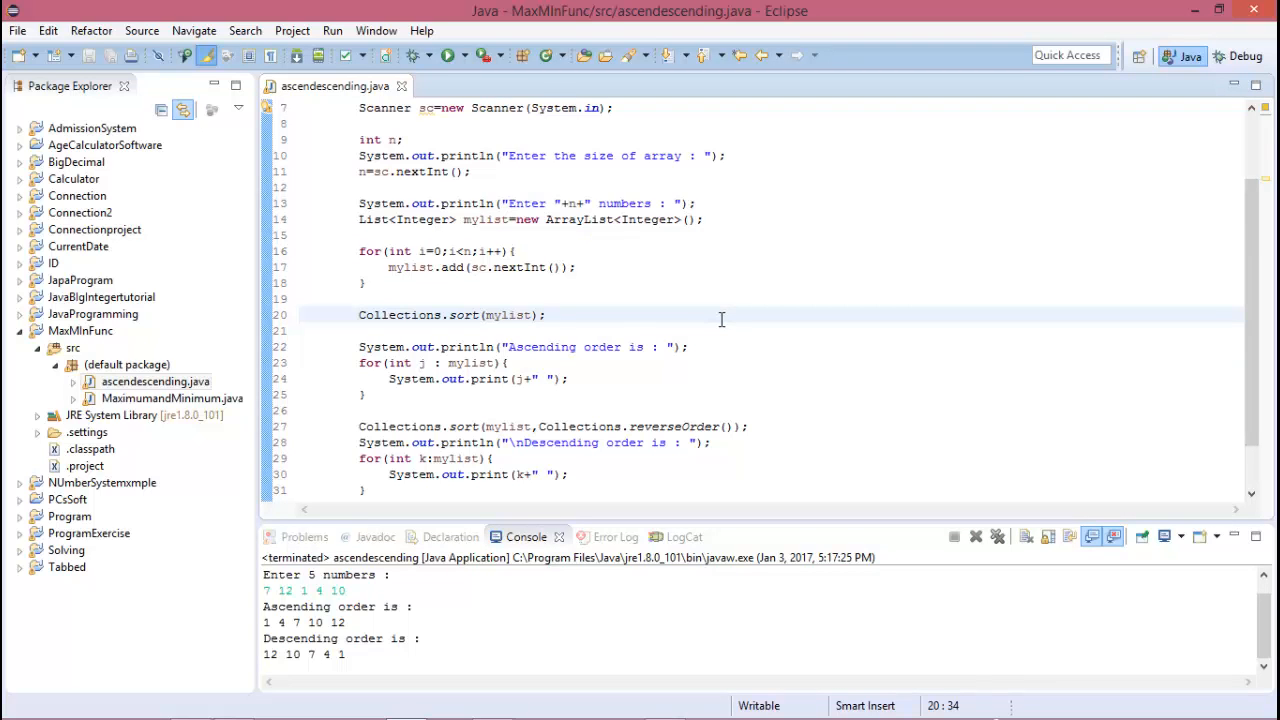
scroll("up", 3)
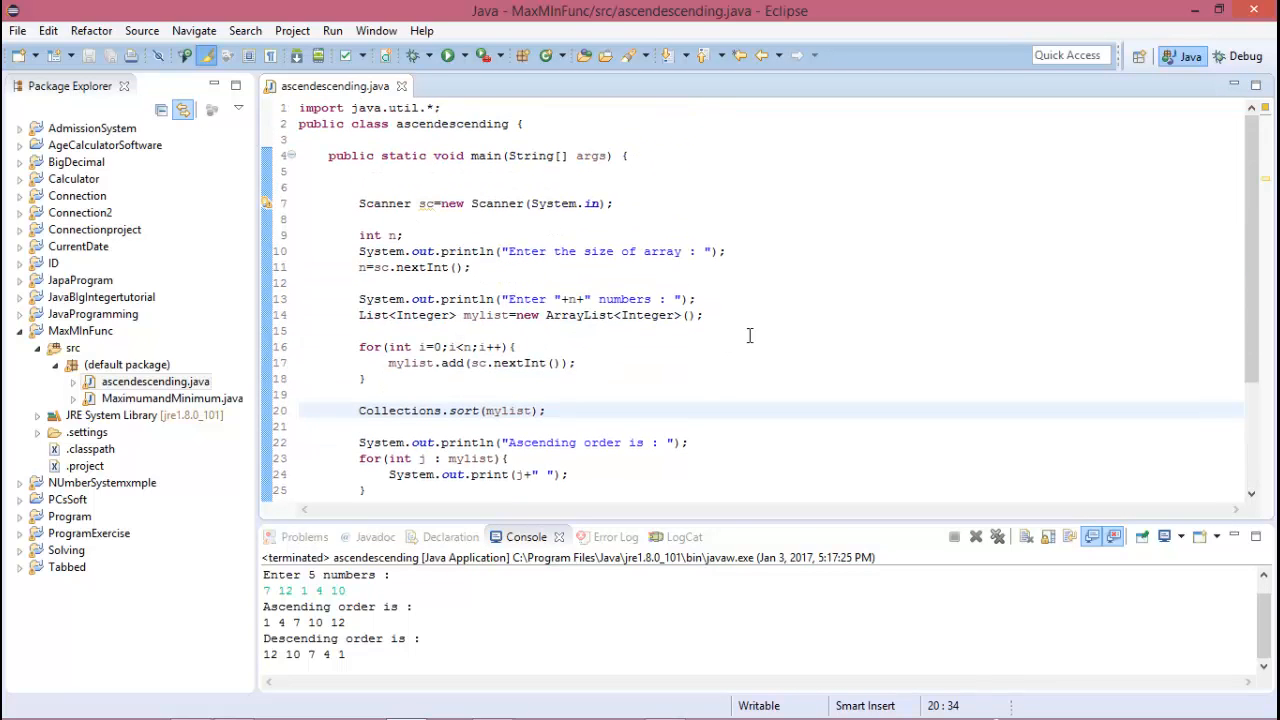
scroll("down", 3)
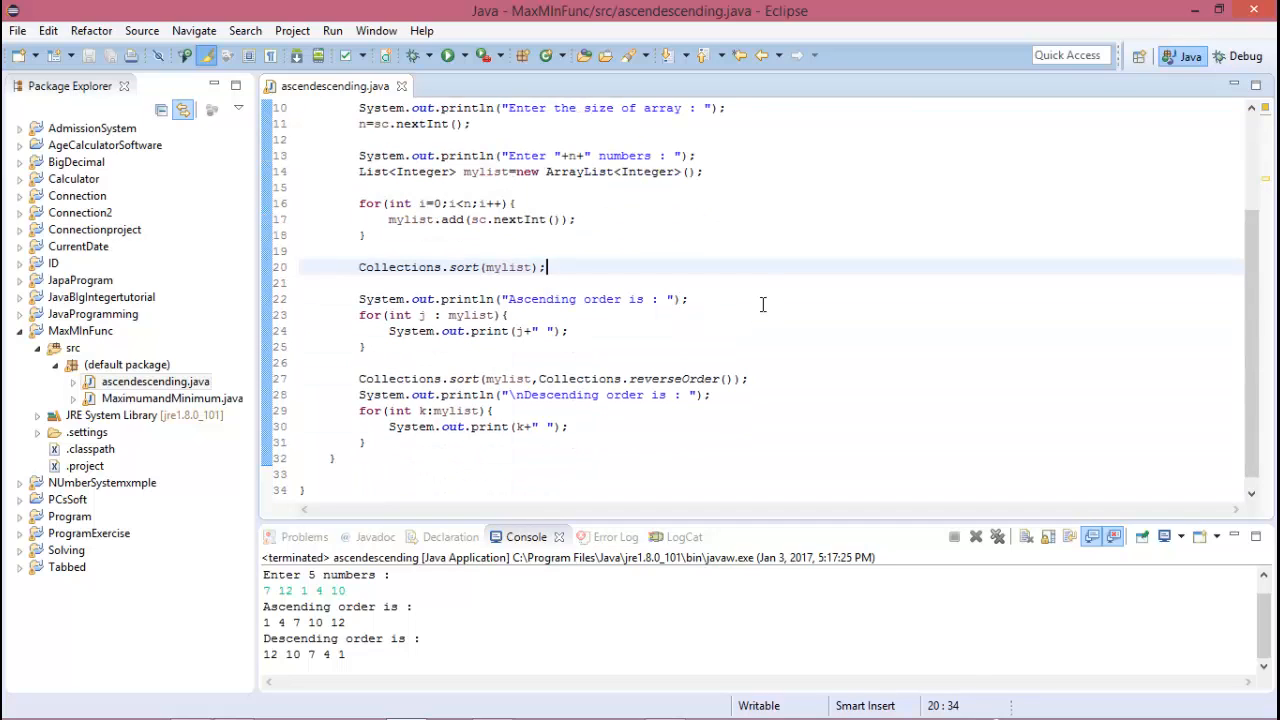
mouse_move(770, 302)
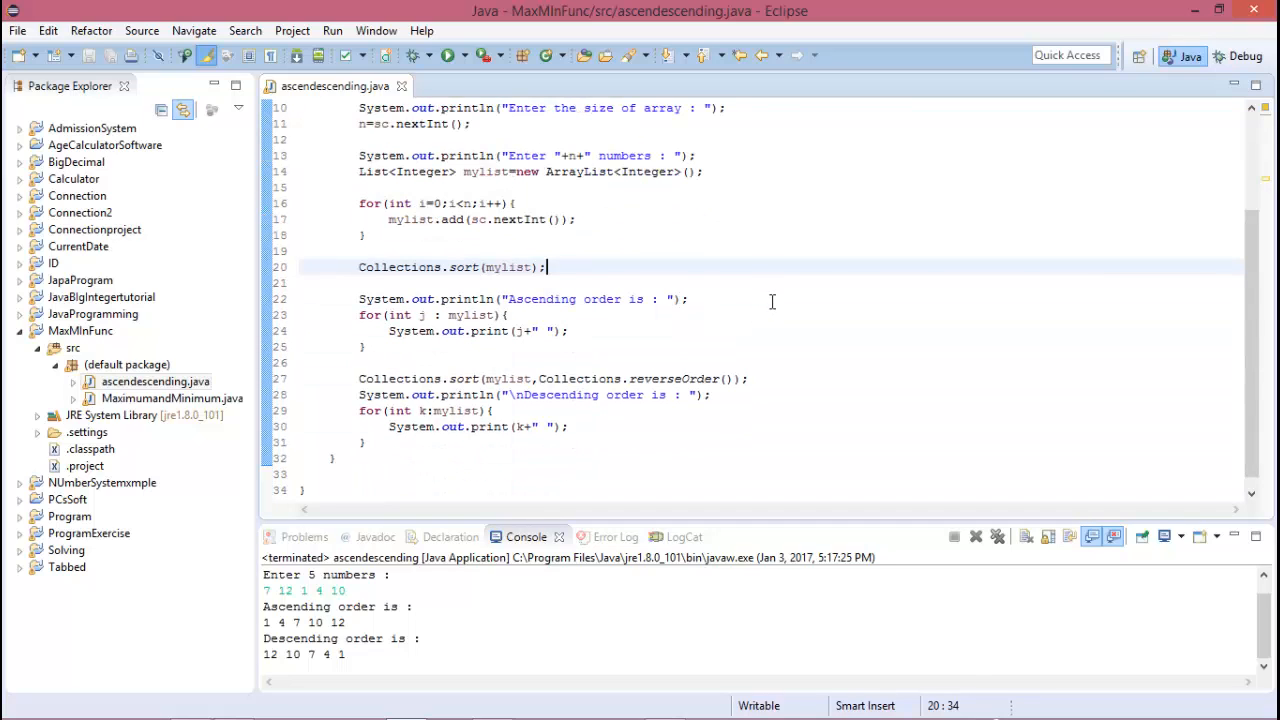
mouse_move(664, 704)
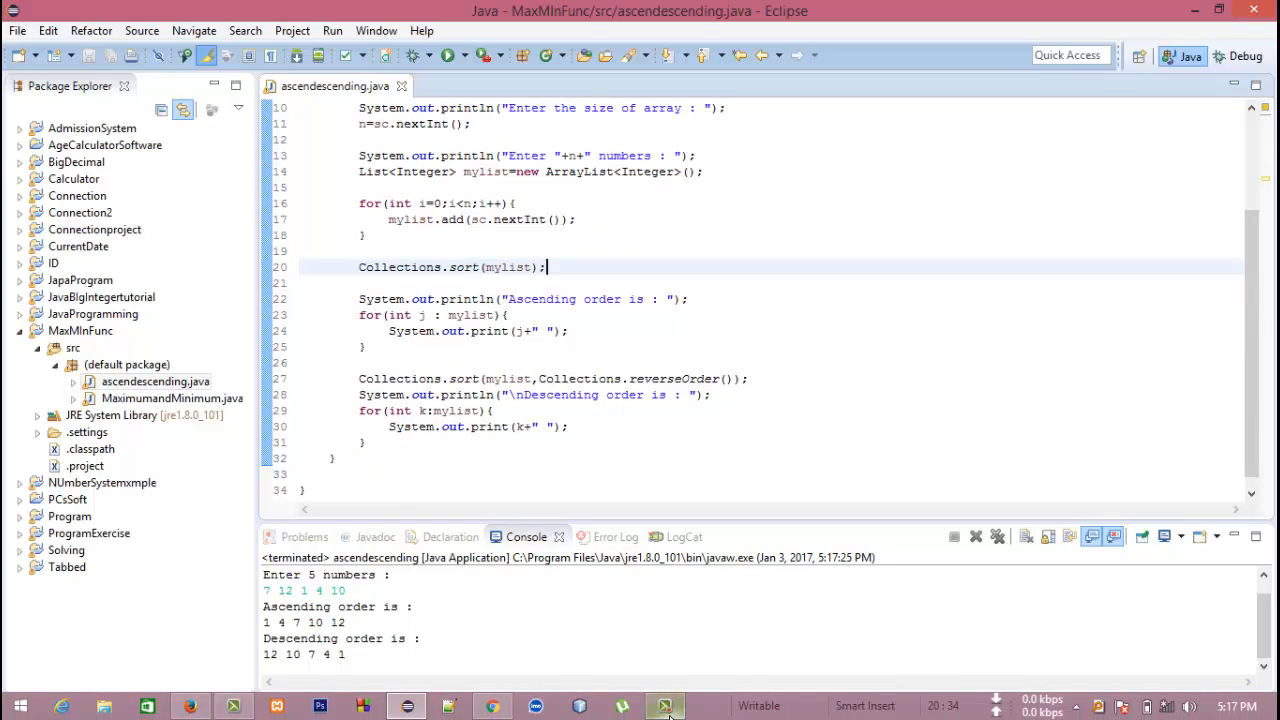